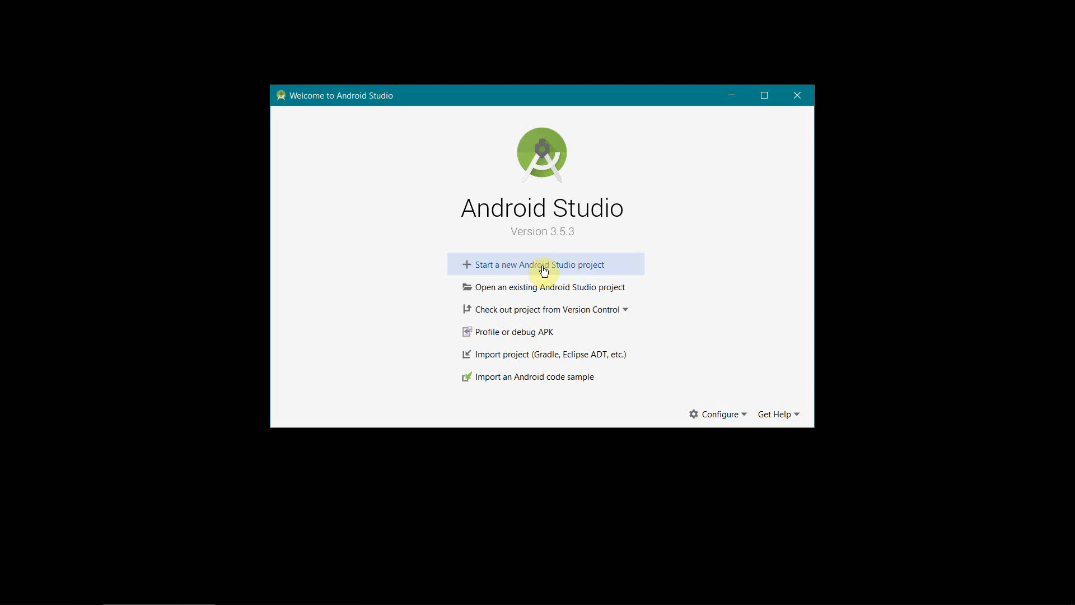
- Start a new Empty Activity project and begin naming it 'Torch FlashLight Controller'
click(541, 265)
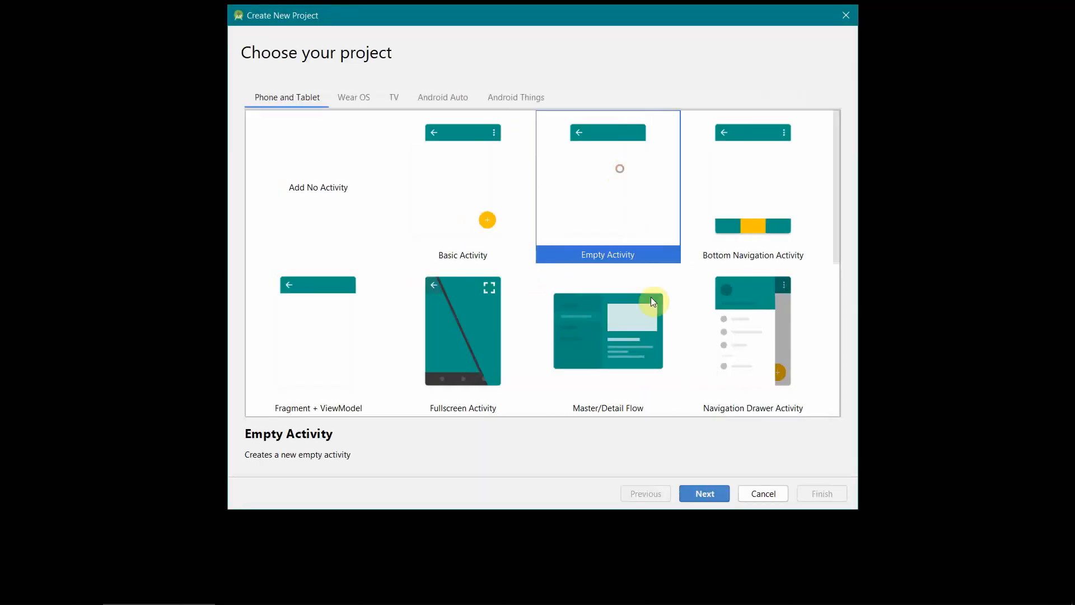
click(703, 493)
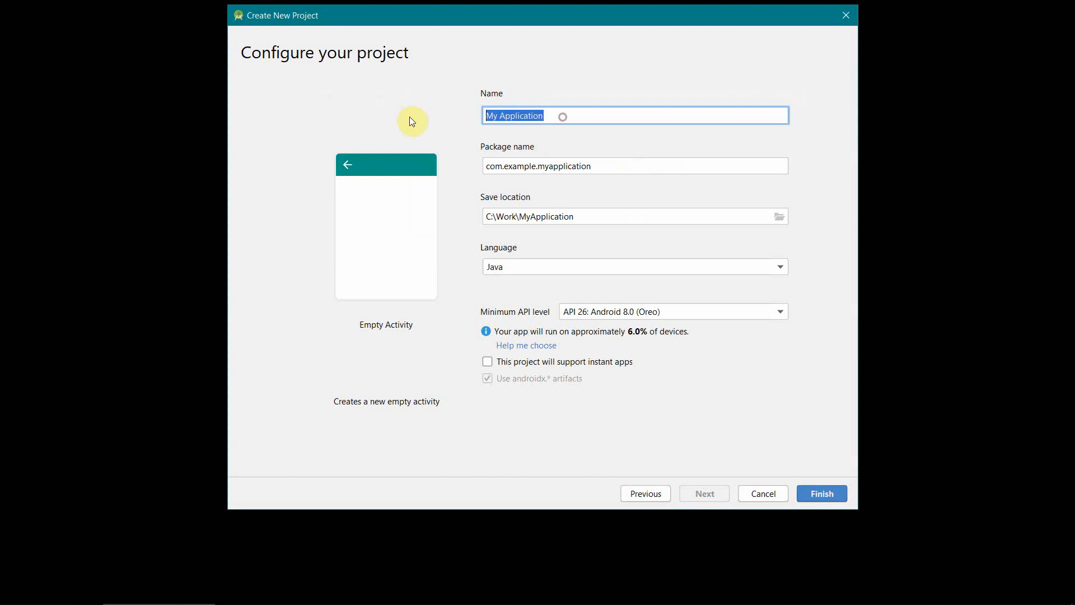
text(Torch FlashLight Controller)
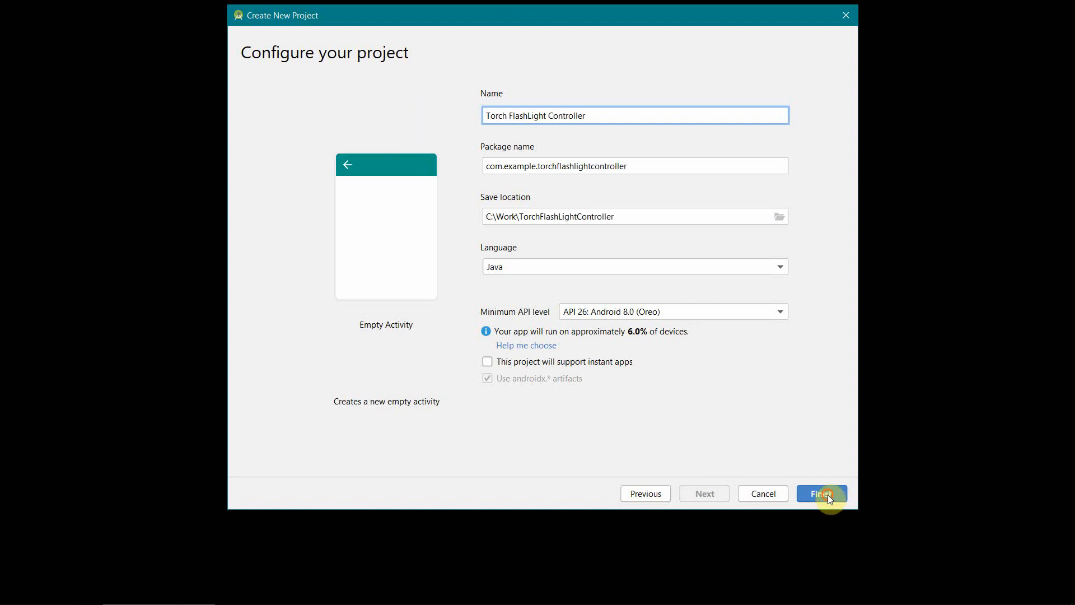
- Finish creating the project and launch a build-and-run of the app
click(821, 493)
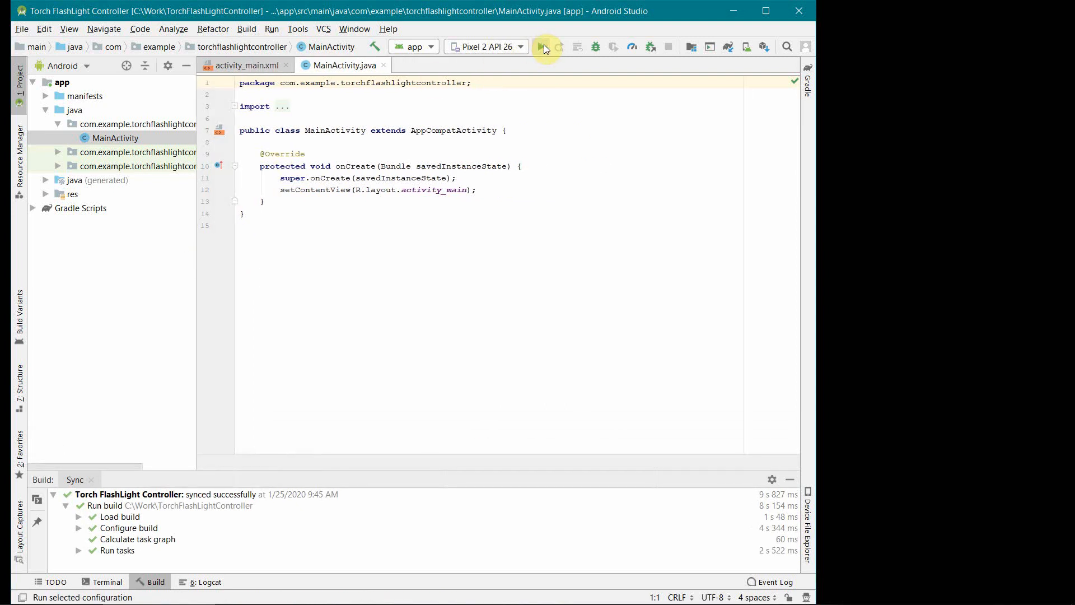
click(545, 47)
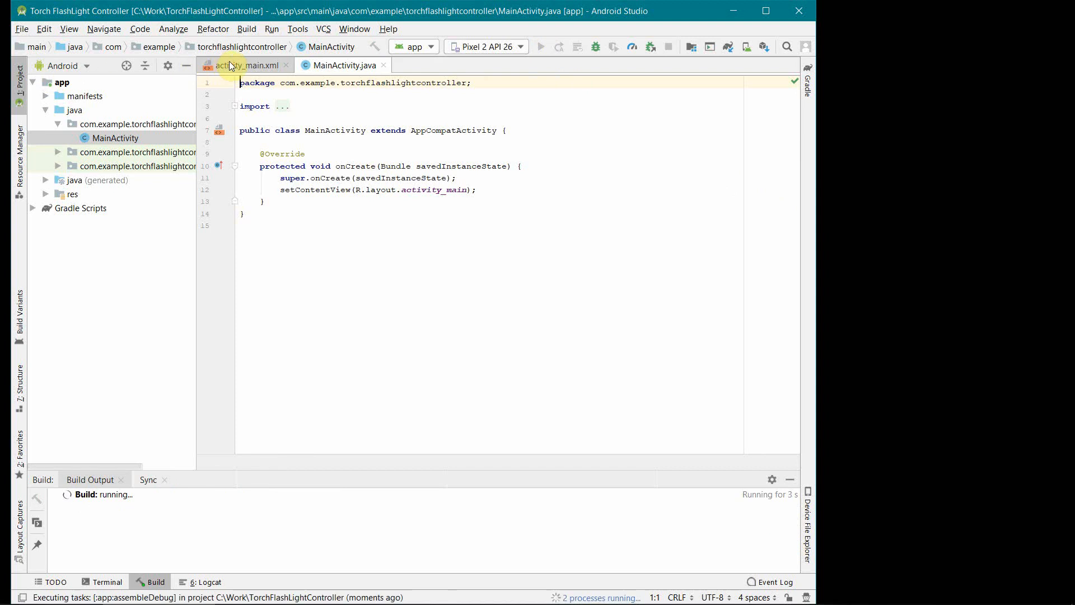
- In activity_main.xml add two buttons labelled 'Torch ON' and 'Torch OFF'
click(245, 65)
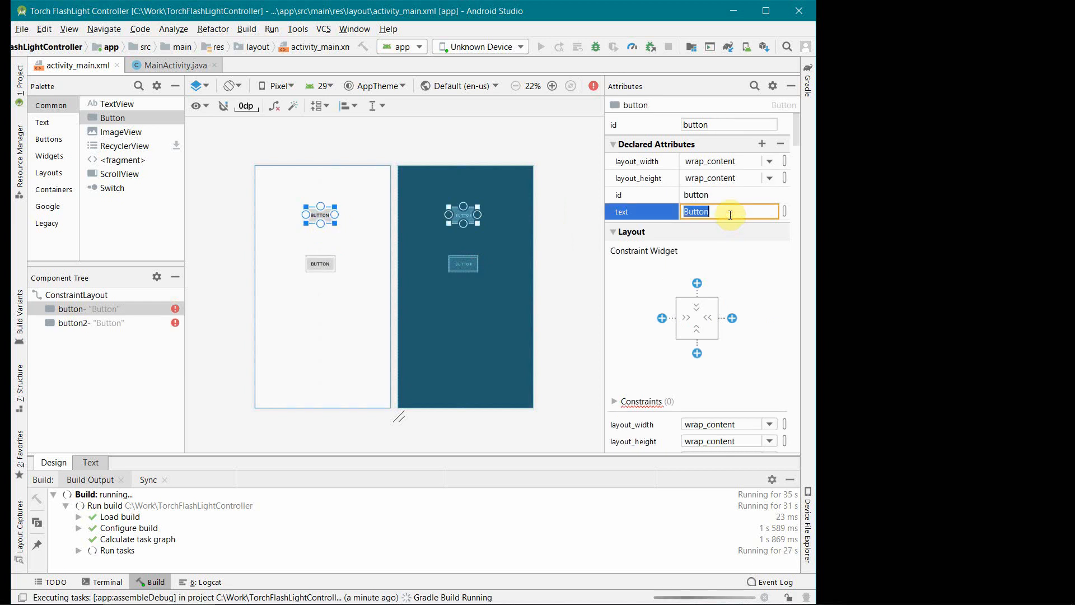
text(Torch ON)
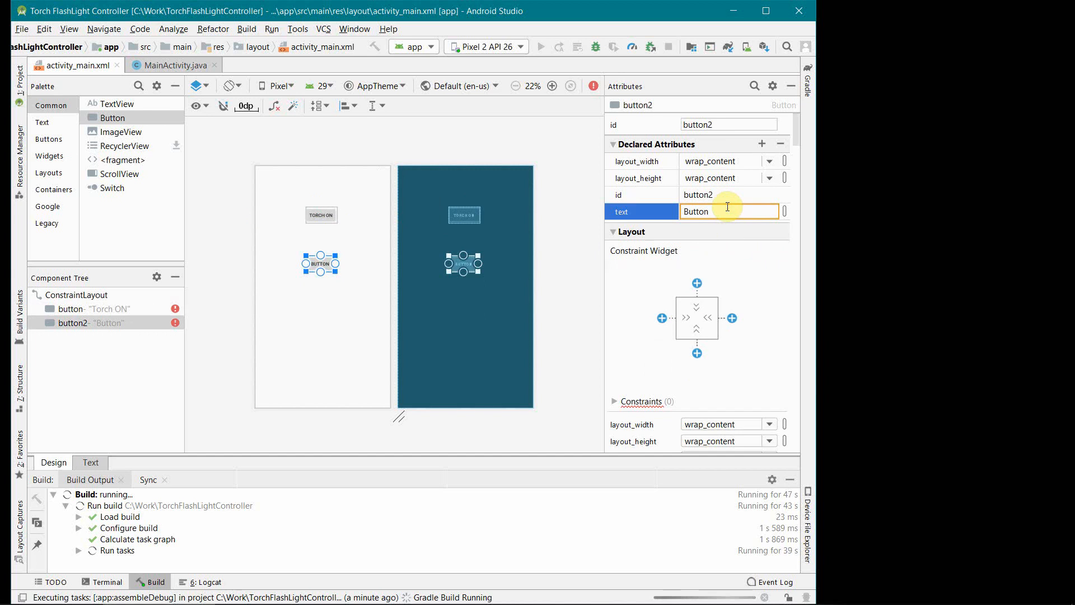
text(Torch)
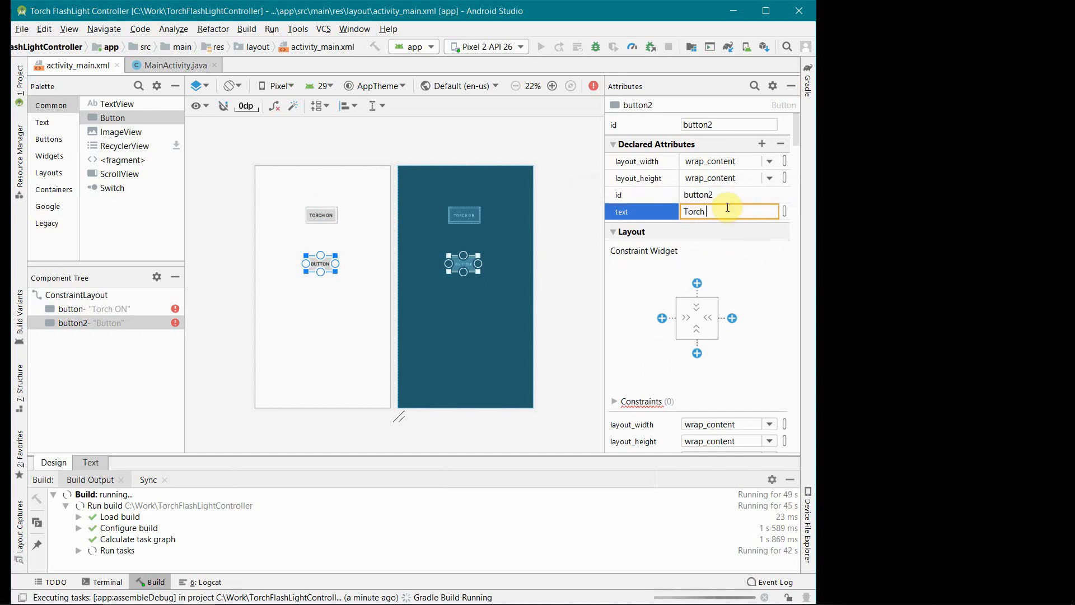
text(OFF)
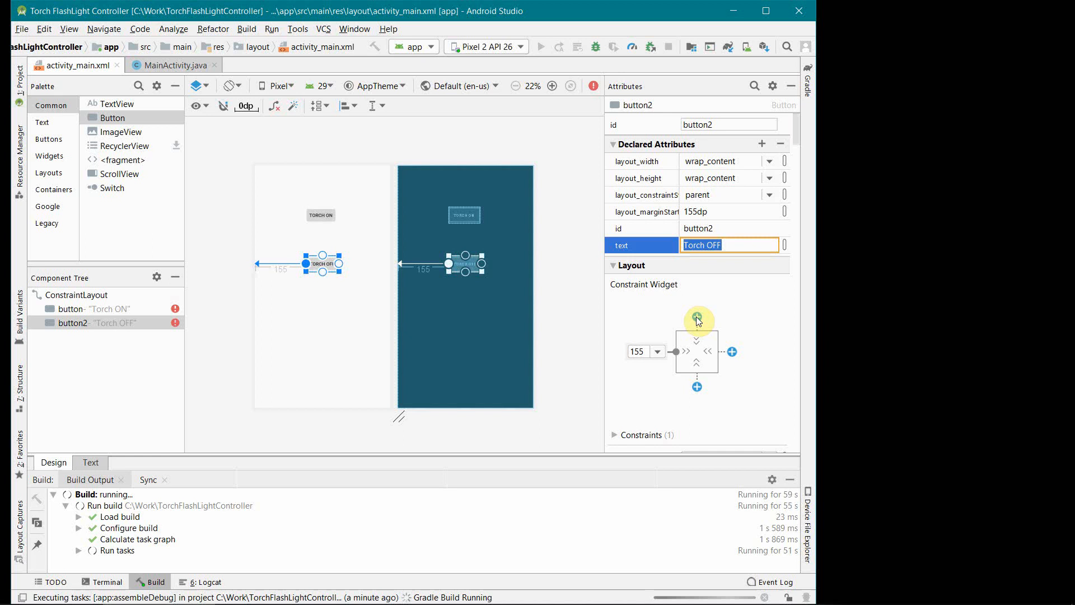
- Add top constraints to the Torch OFF and Torch ON buttons
click(696, 321)
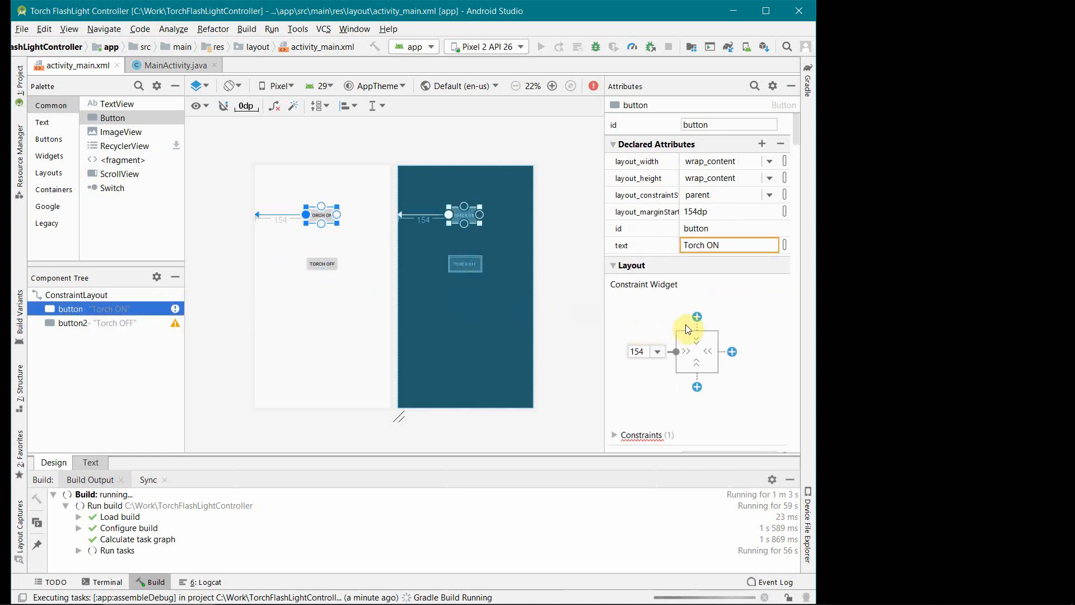
click(697, 317)
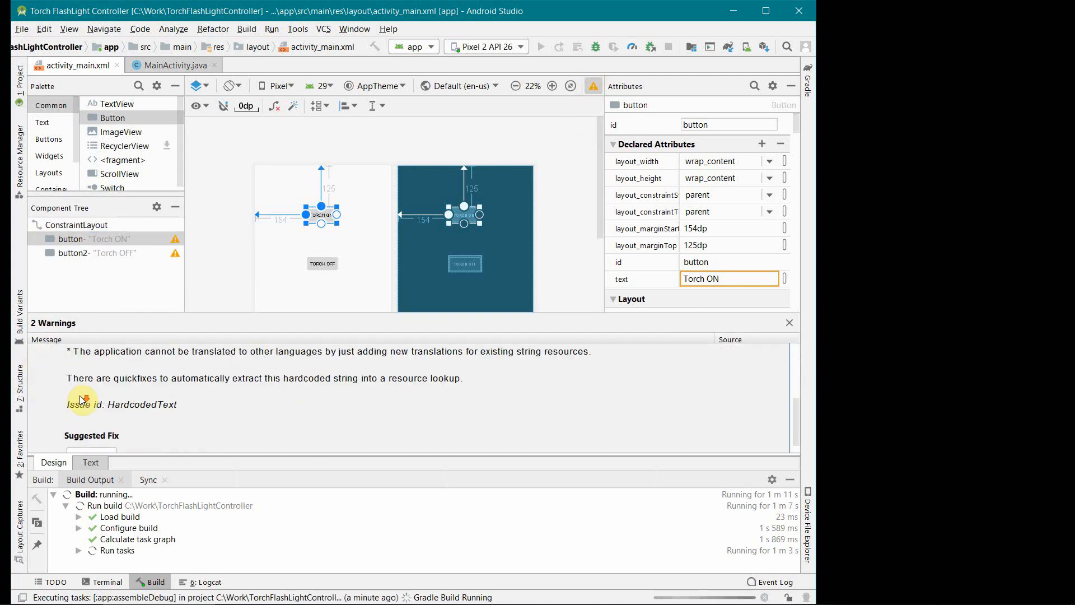
- Extract both hardcoded button labels into string resources torch_on and torch_off
click(90, 439)
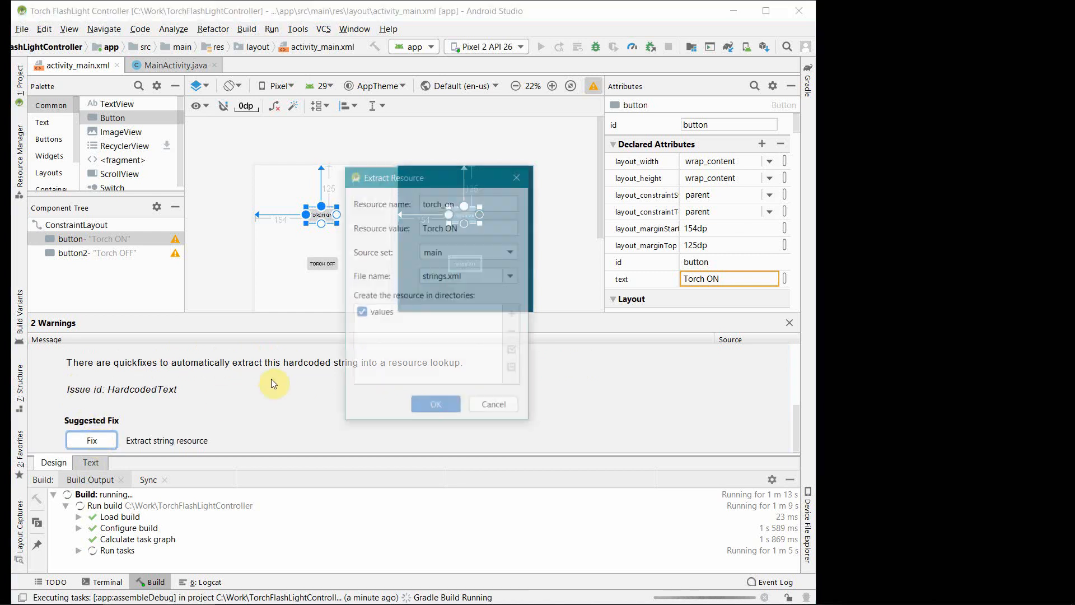
click(436, 404)
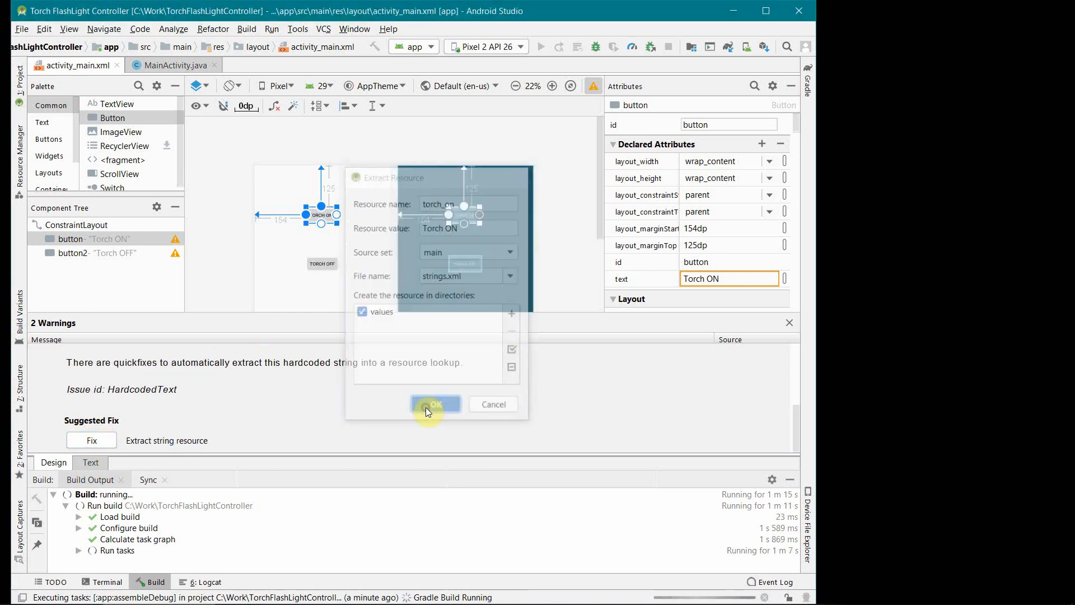
click(435, 405)
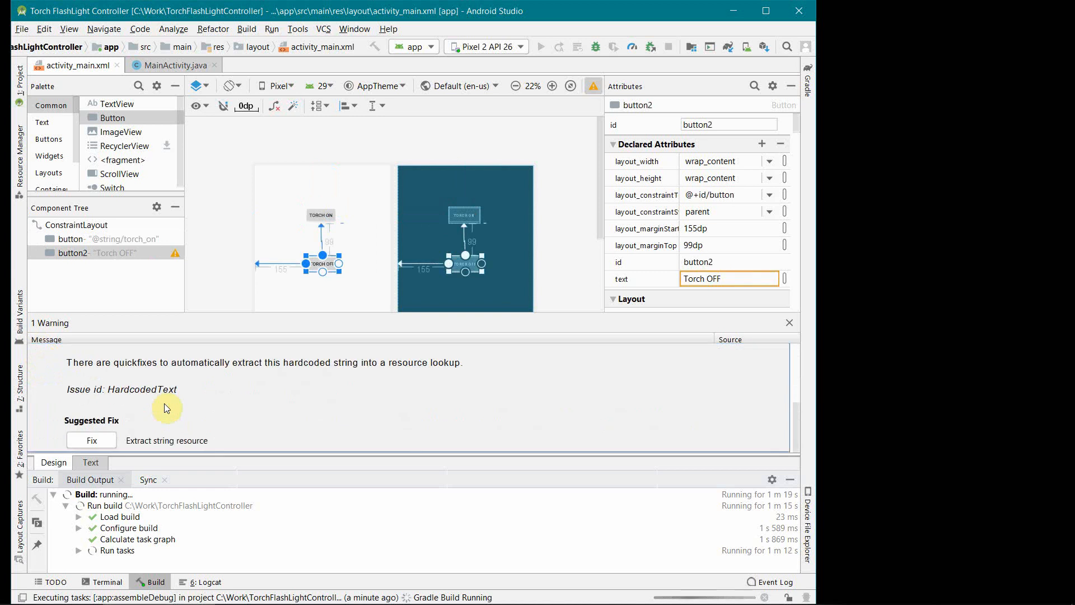
click(91, 439)
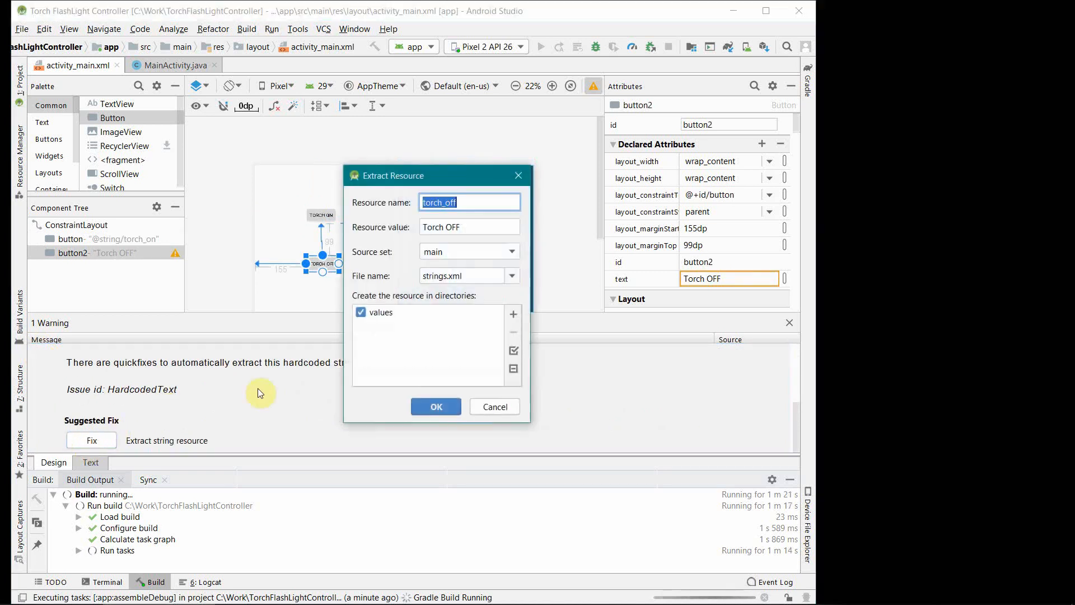
click(435, 405)
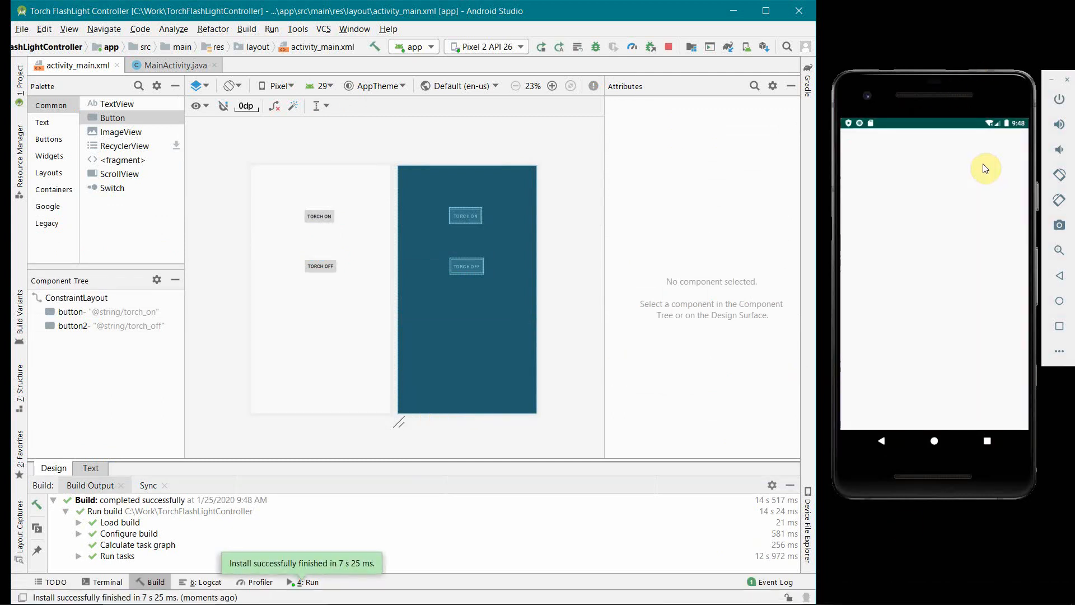
mouse_move(326, 226)
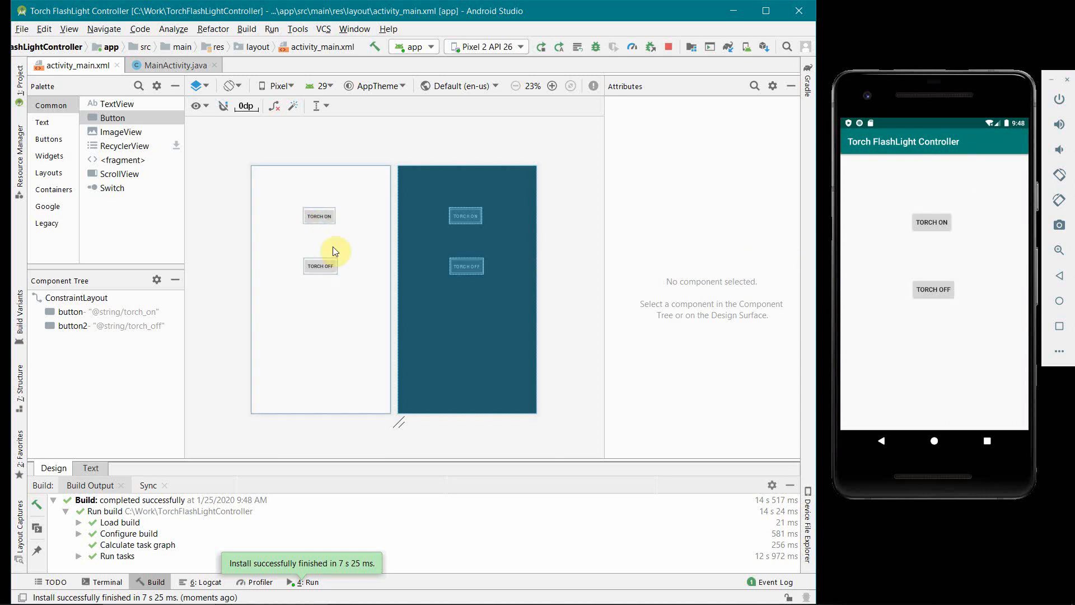
mouse_move(909, 304)
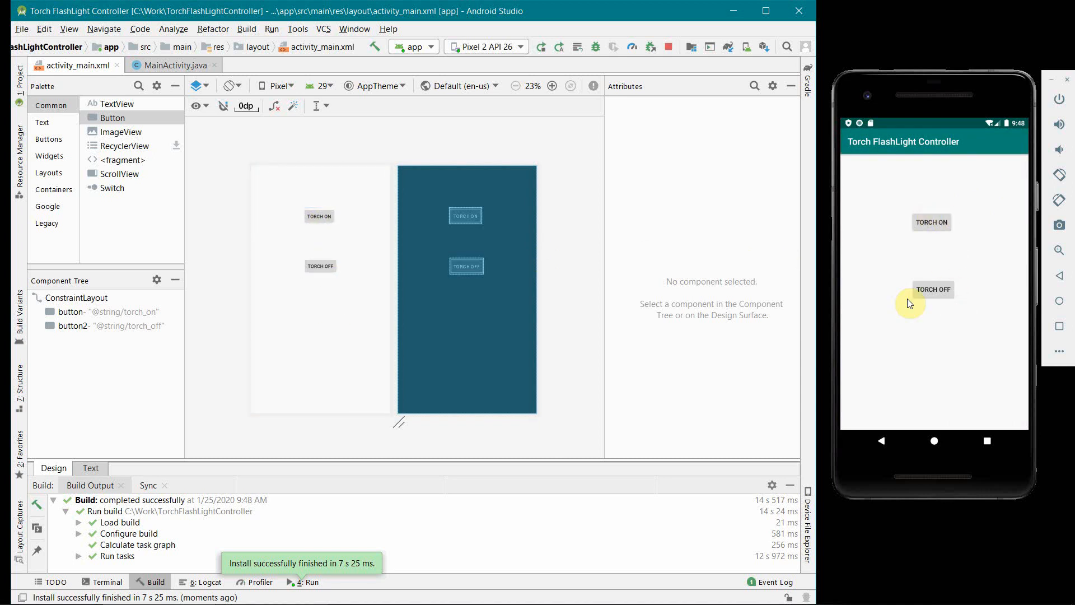
- Tap TORCH OFF in the app running on the emulator
click(321, 266)
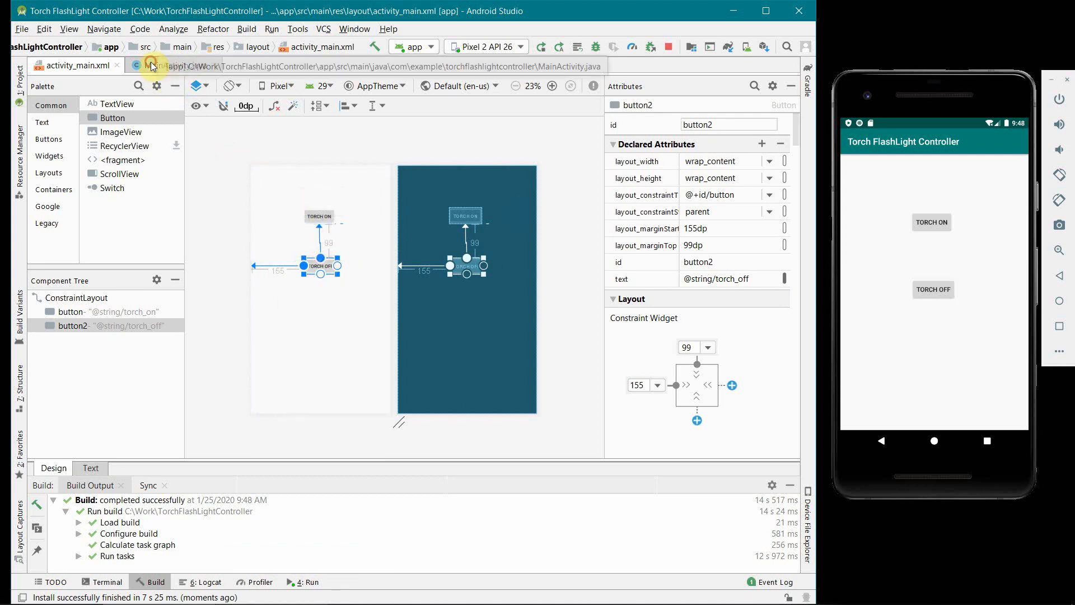
- In MainActivity.java add an empty public void TorchONButtonClick(View view) method
click(171, 65)
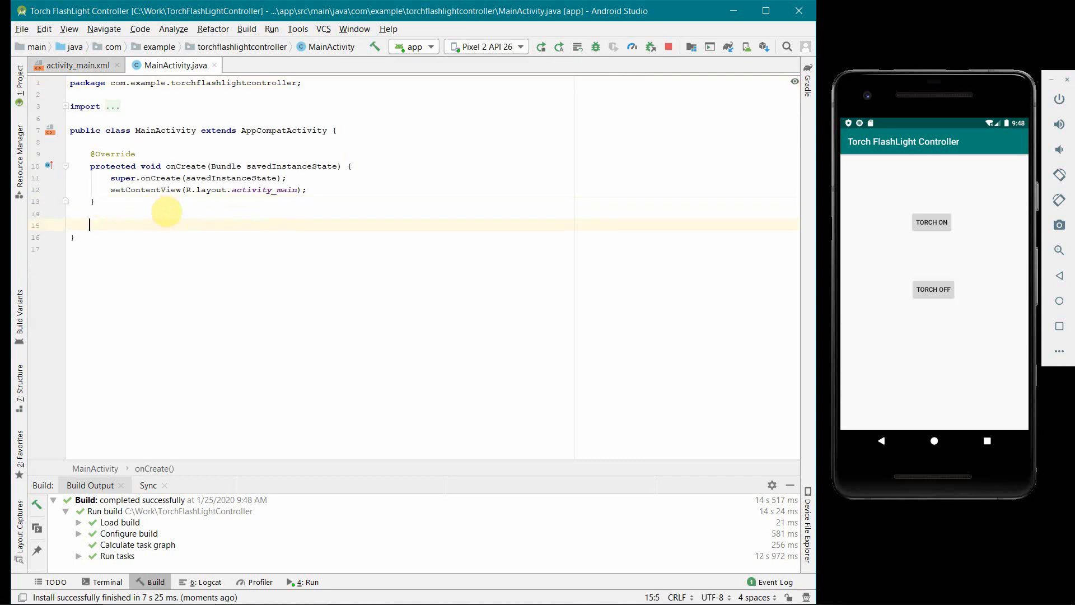
text(public)
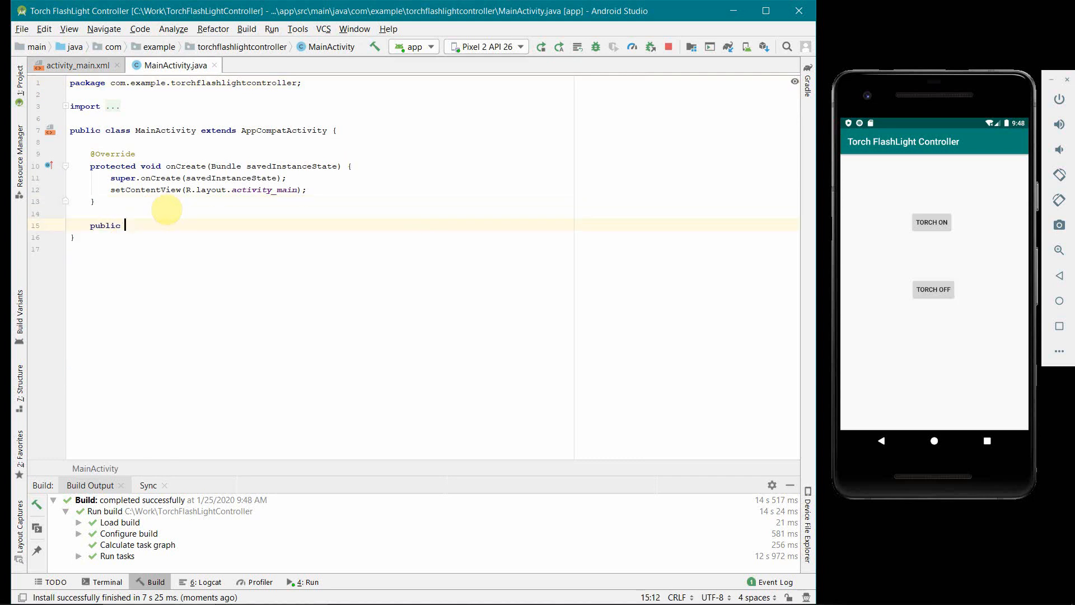
text(void)
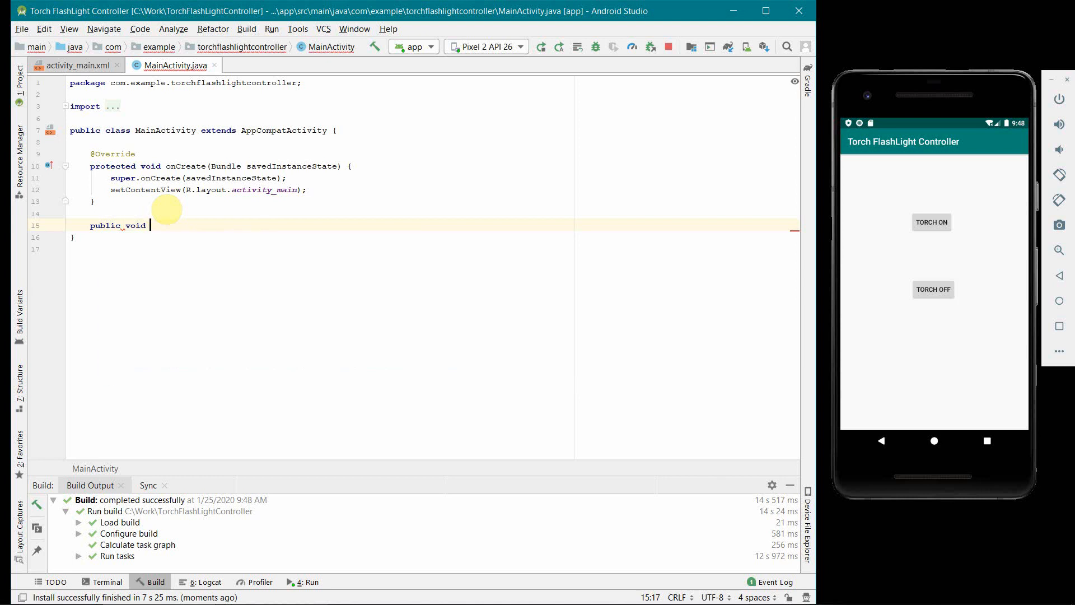
text(TorchON)
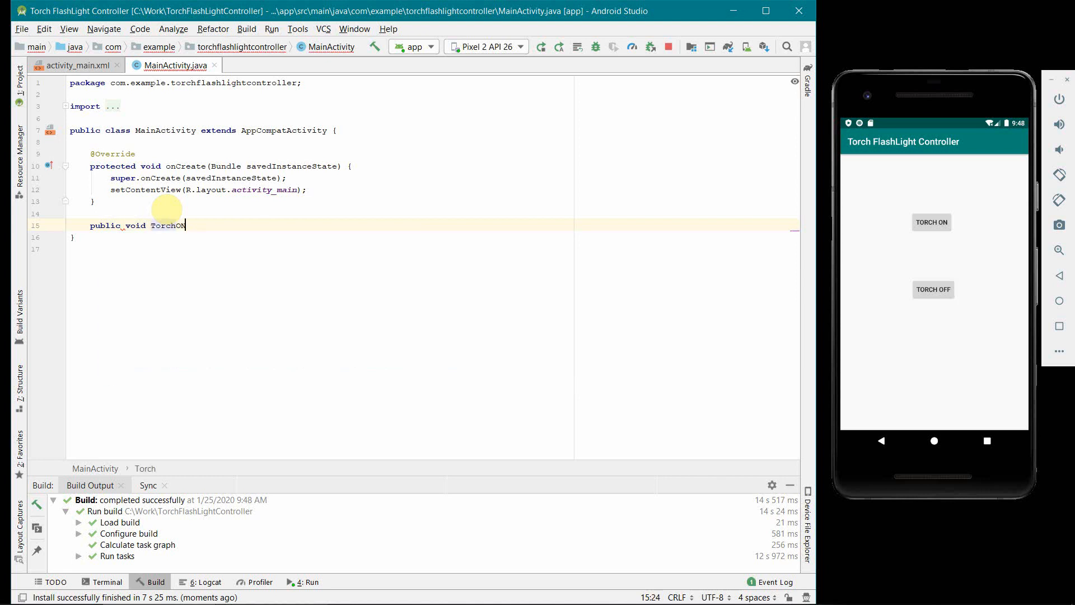
text(ButtonC;)
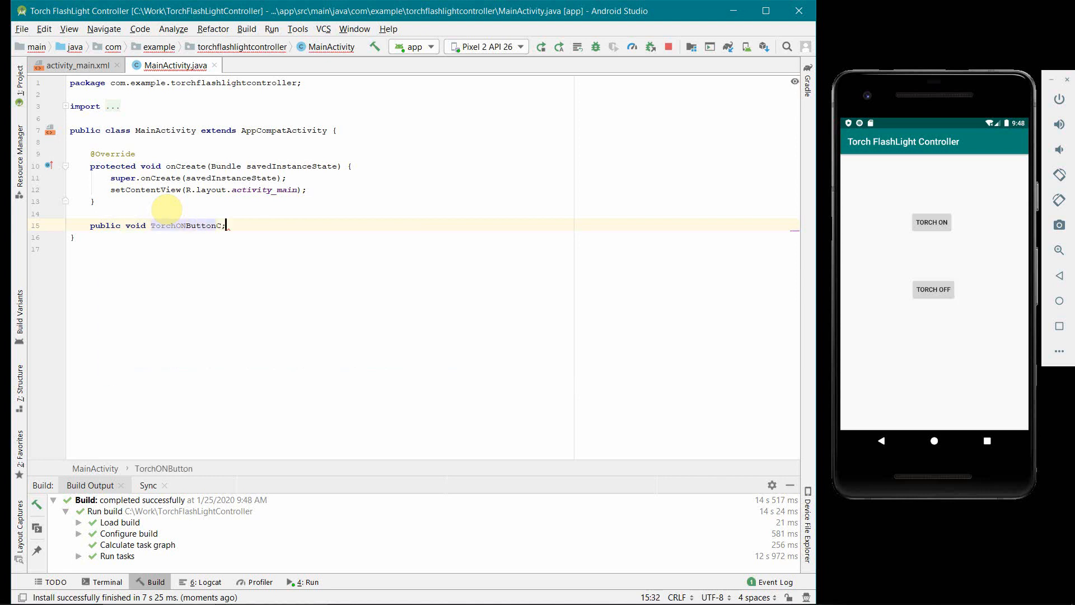
key(Backspace)
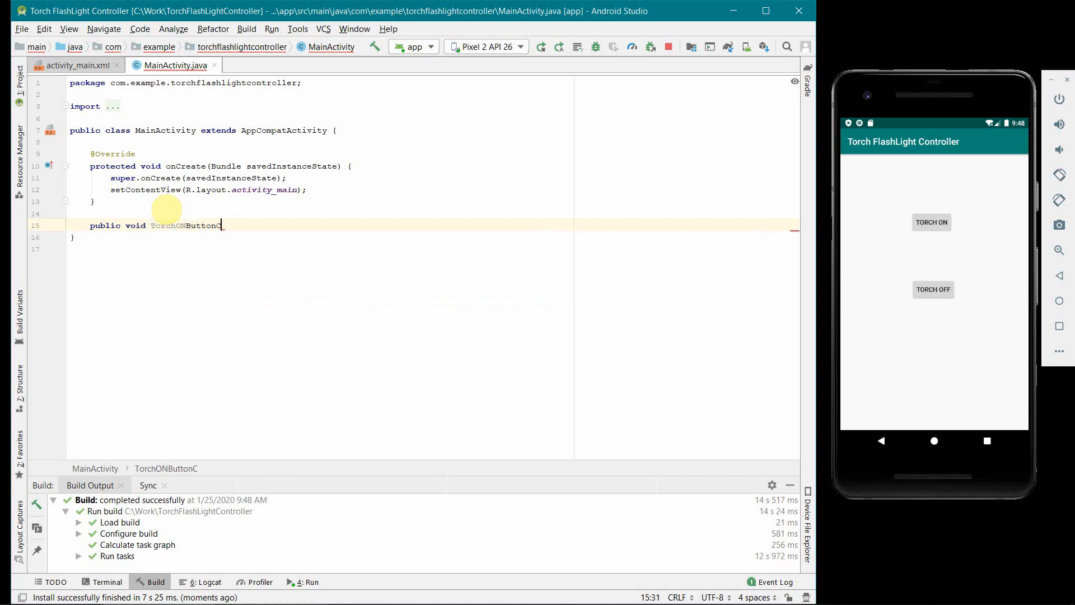
text(lick(View view){)
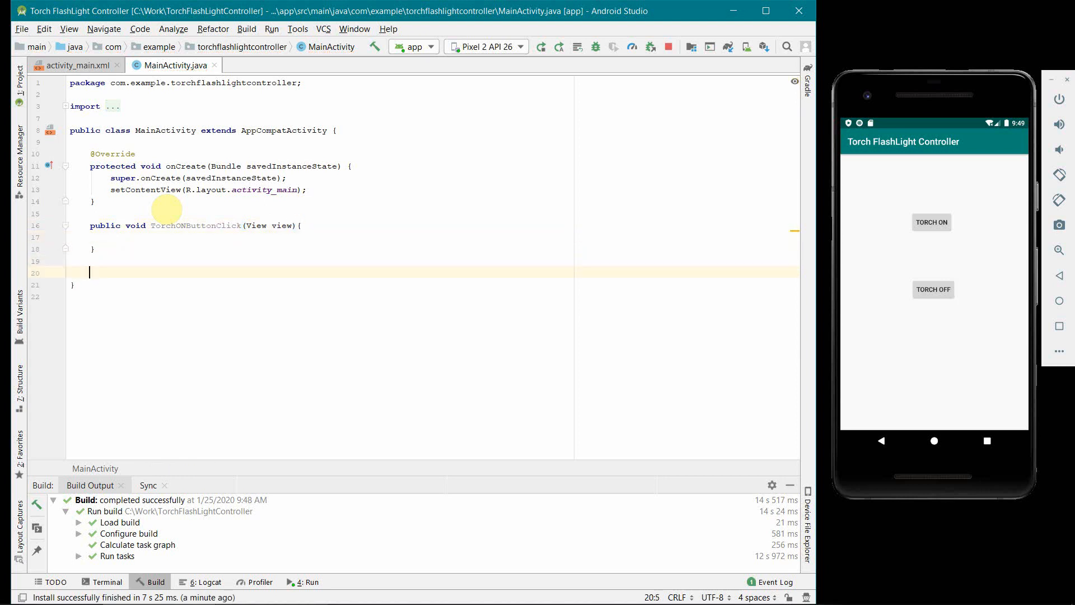
- Add an empty public void TorchOFFButtonClick(View view) method
text(publlic void)
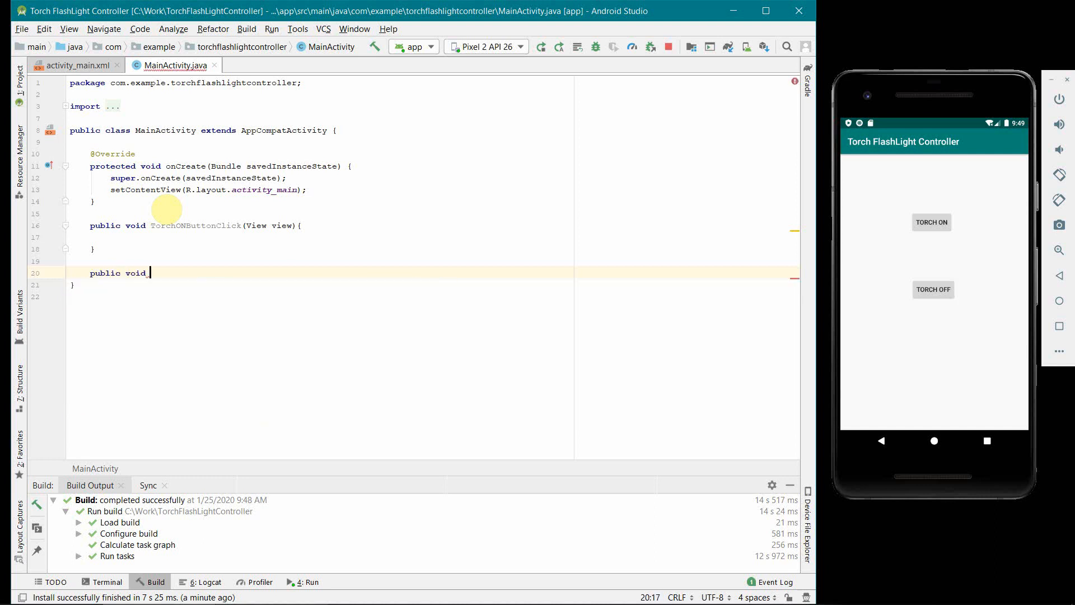
text(Torch)
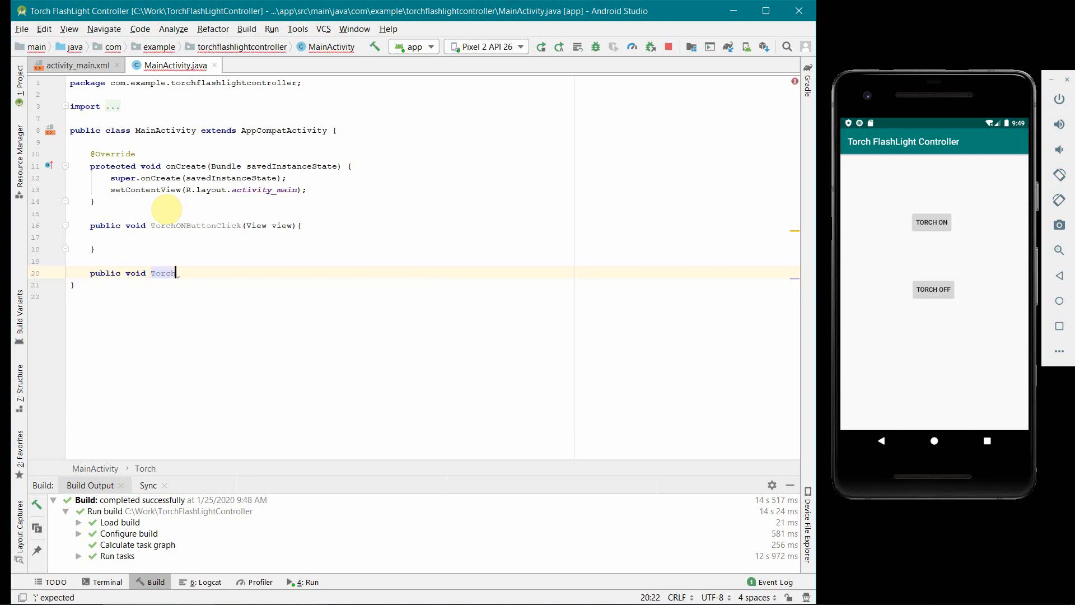
text(OFF)
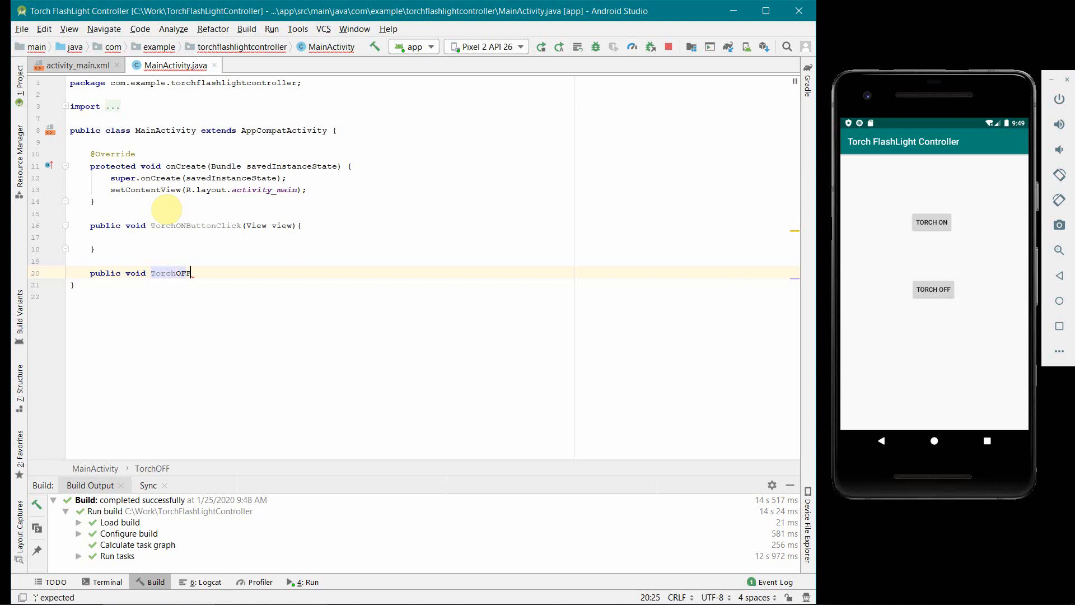
text(ButtonClick)
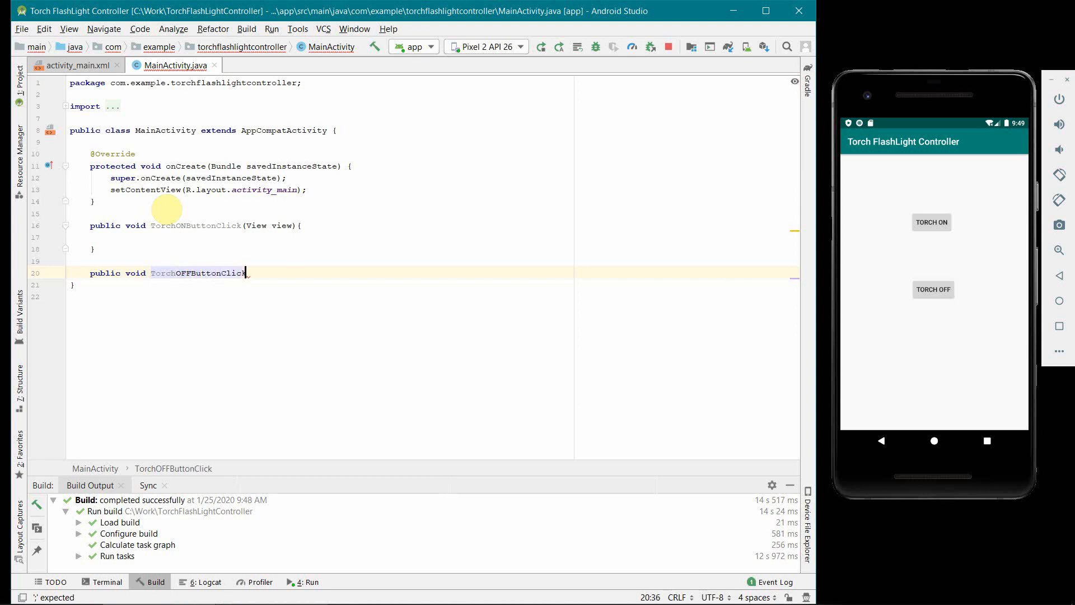
text((View))
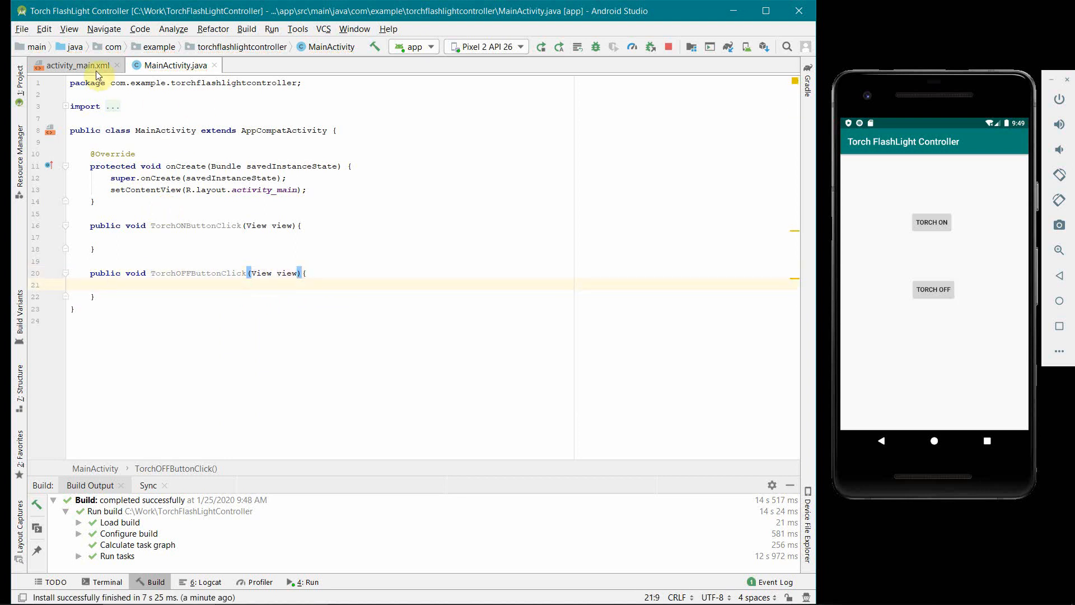
- Set the TORCH OFF button's onClick to TorchOFFButtonClick, then return to MainActivity.java
click(74, 65)
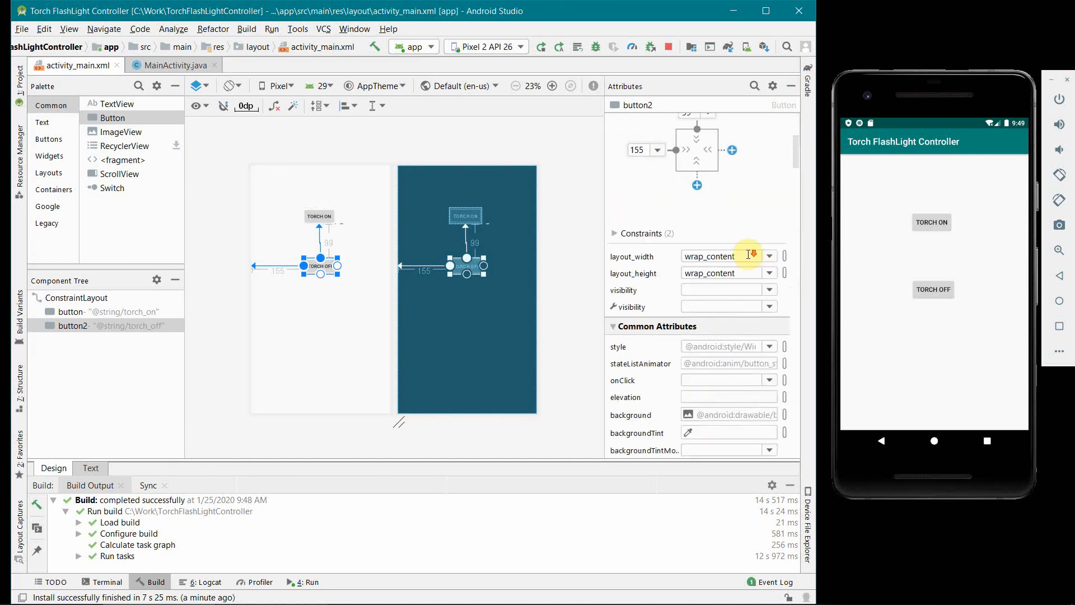
scroll(down, 3)
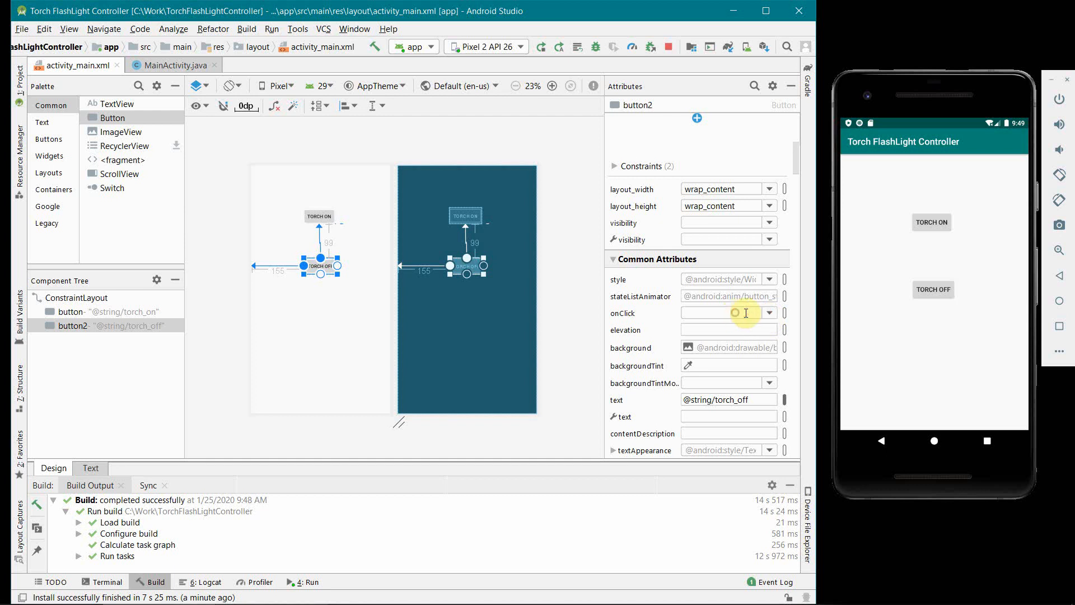
mouse_move(768, 317)
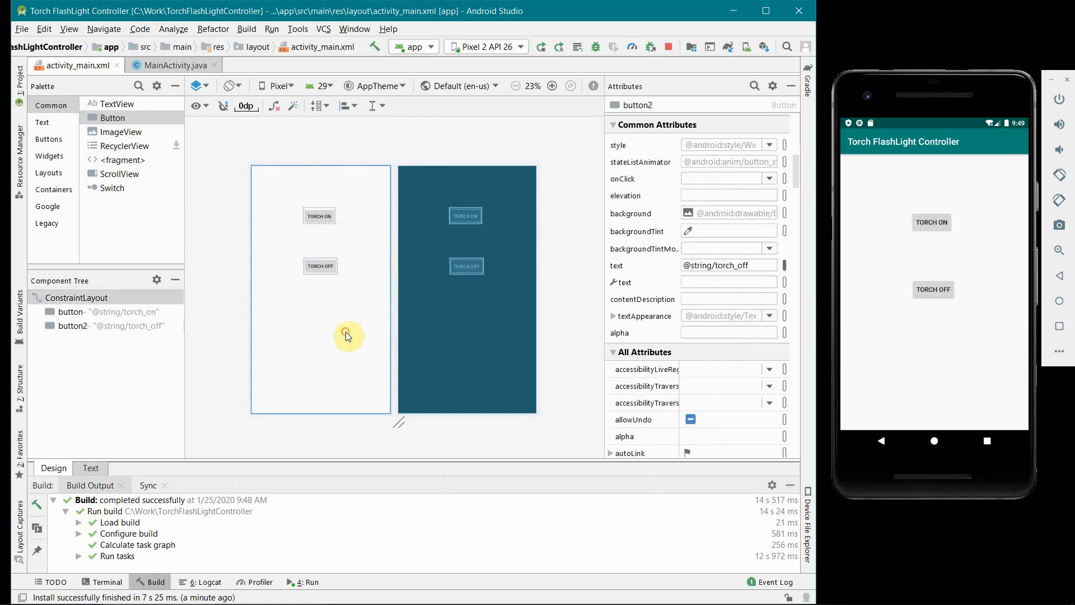
click(320, 267)
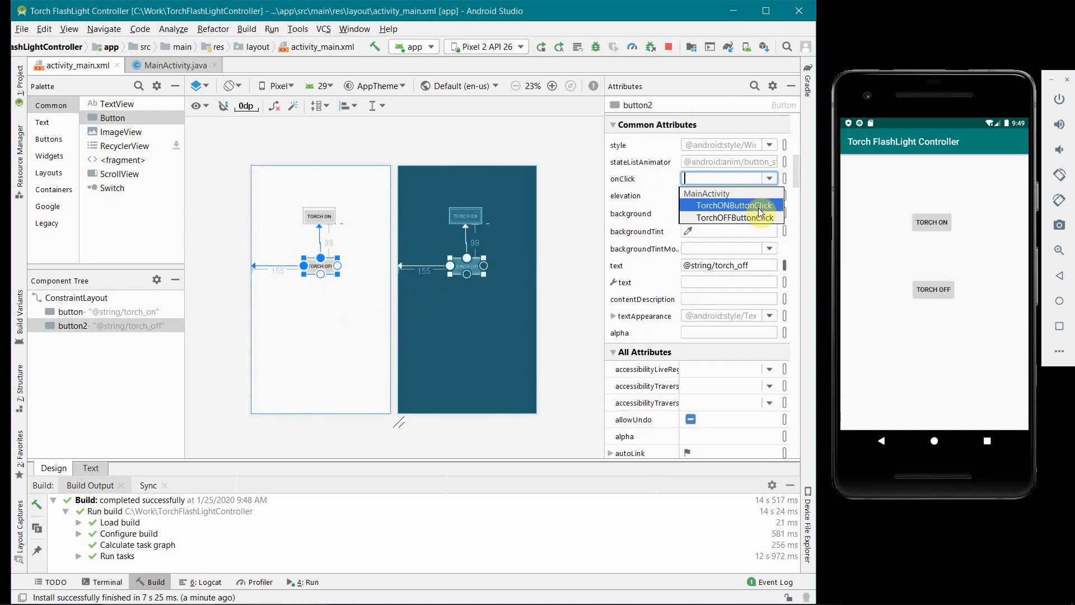
click(731, 217)
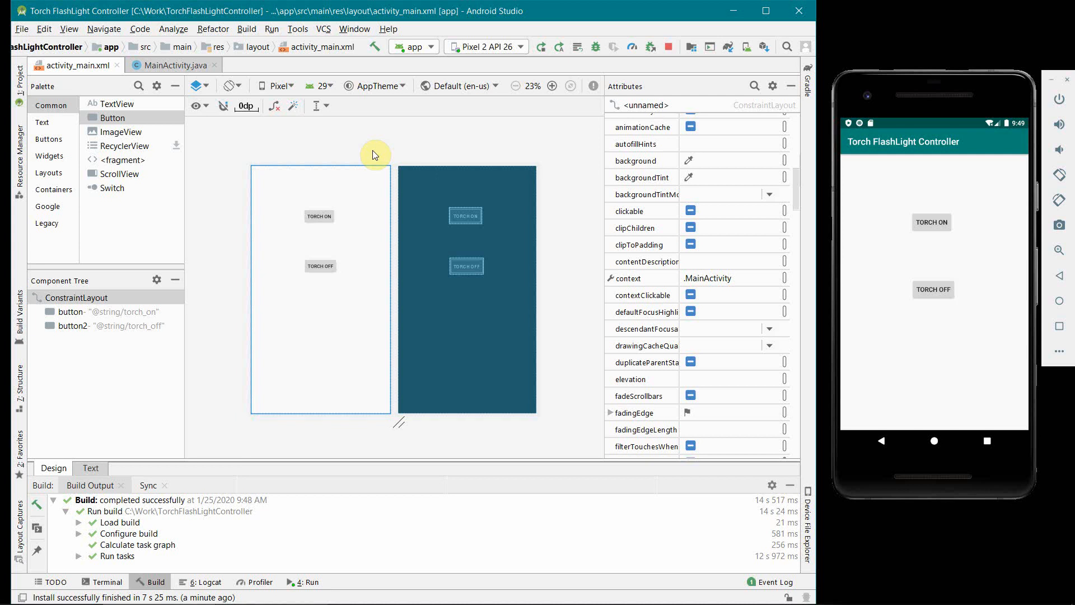
mouse_move(298, 209)
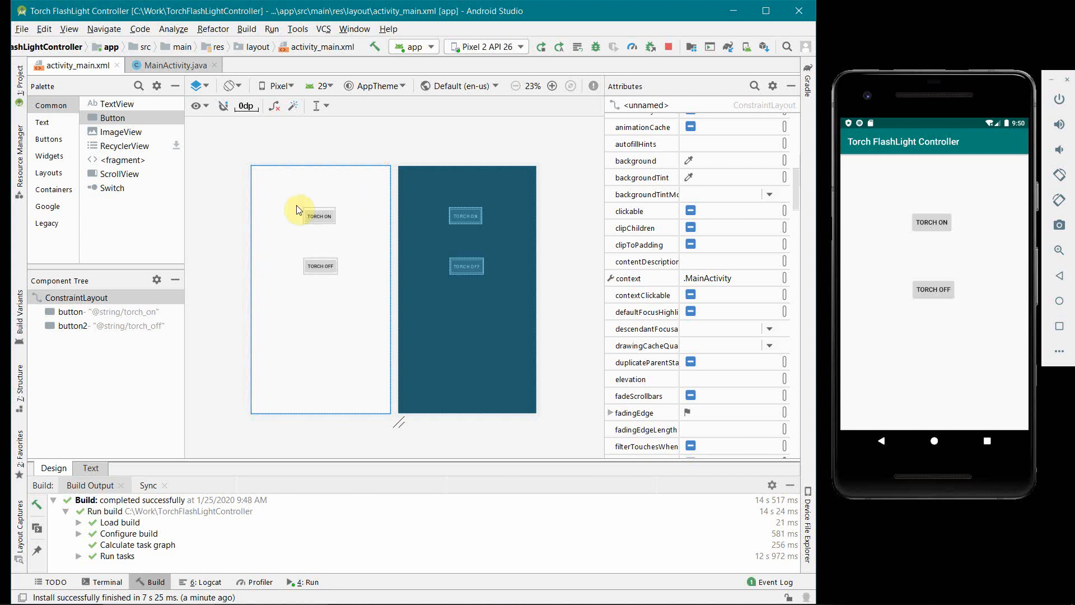
mouse_move(329, 199)
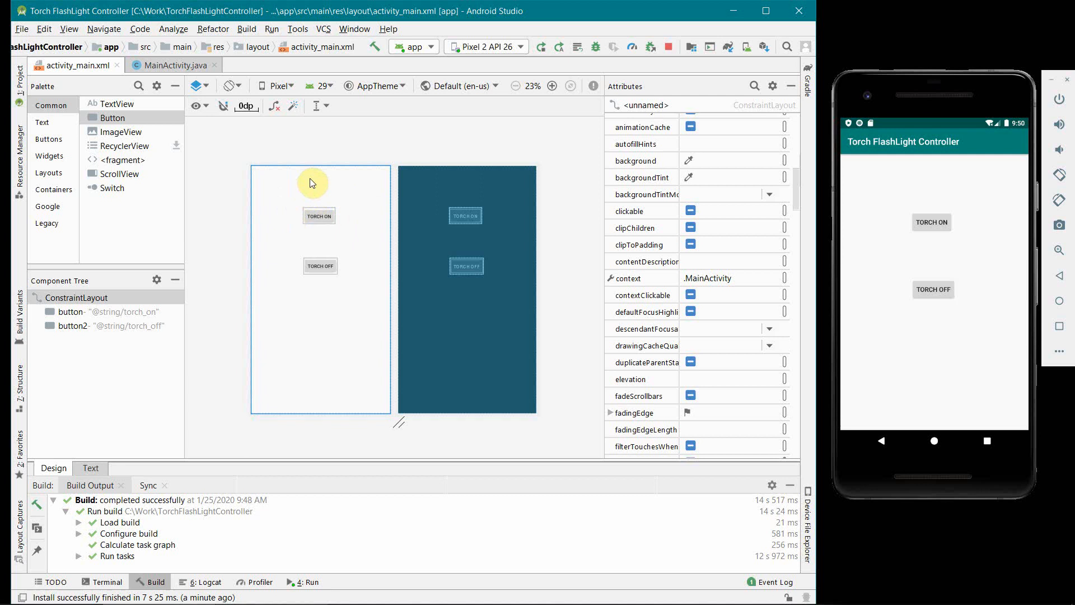
mouse_move(345, 233)
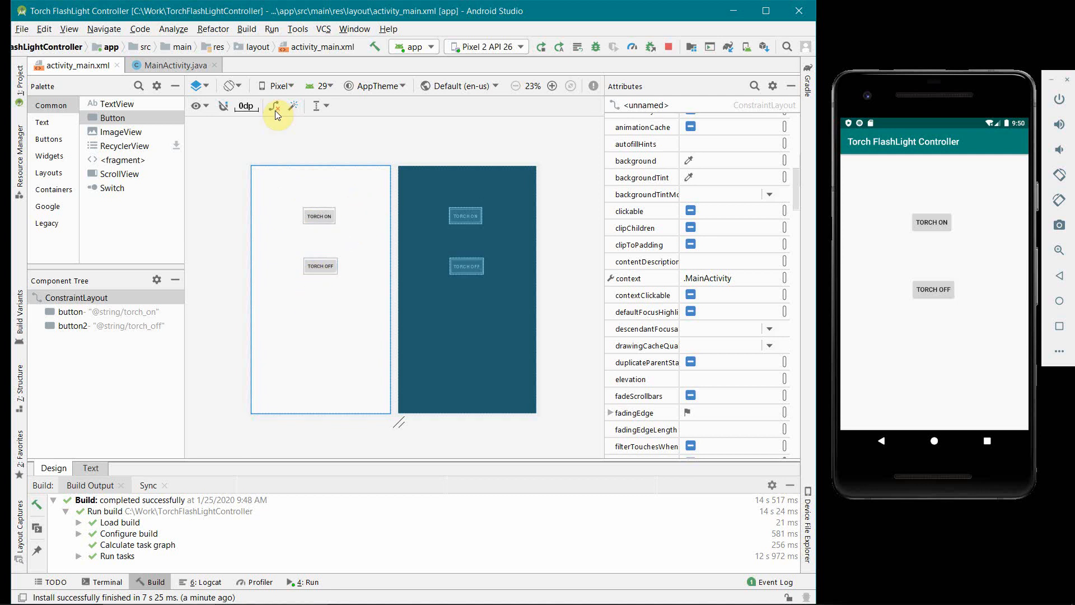
click(172, 65)
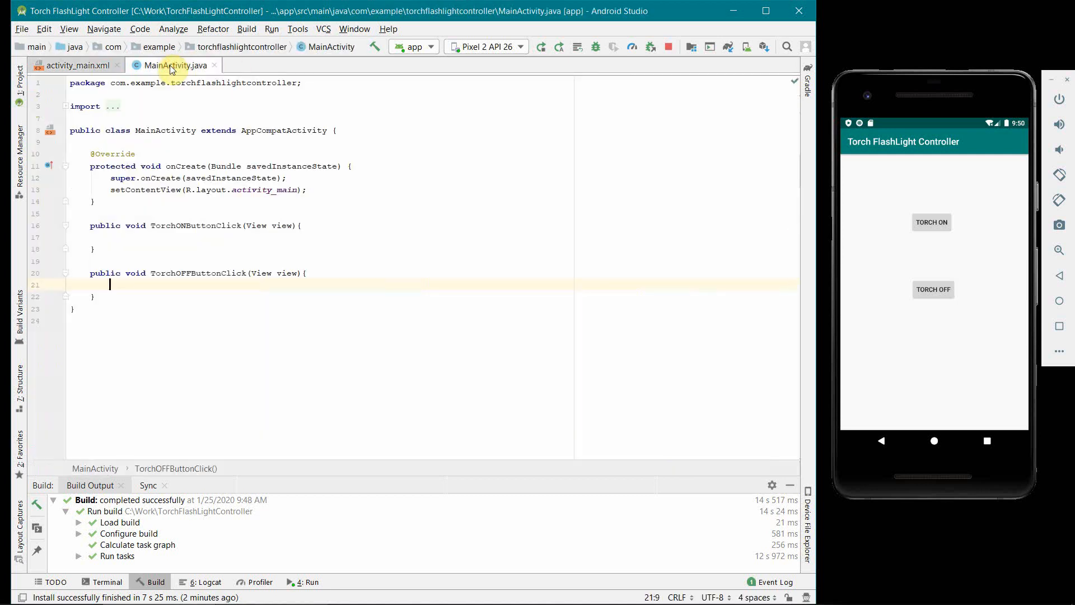
- Declare a private CameraManager cameraManager field below the class declaration
click(323, 191)
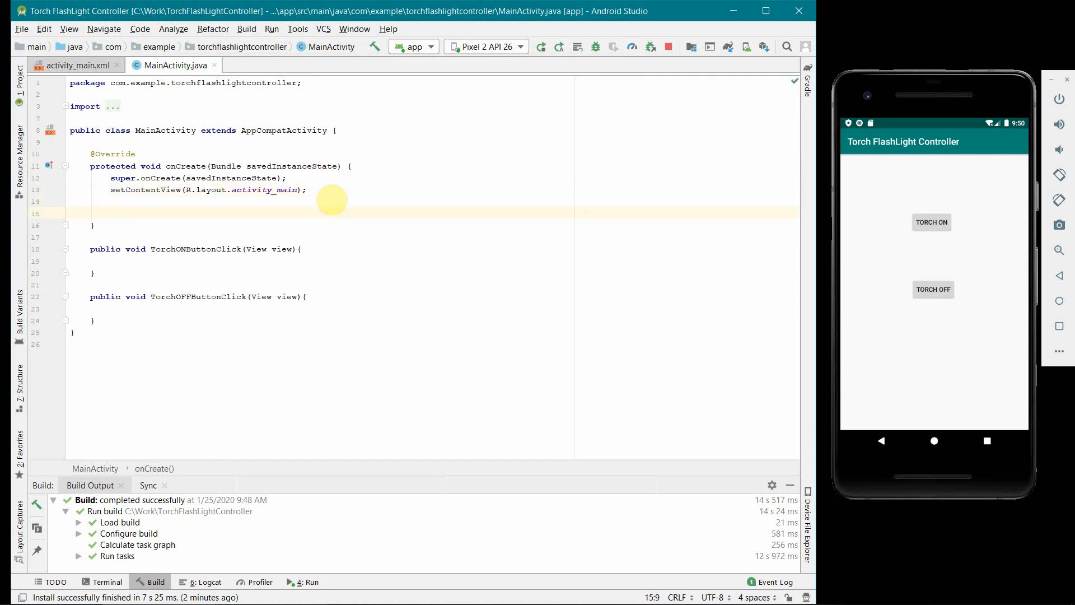
mouse_move(333, 259)
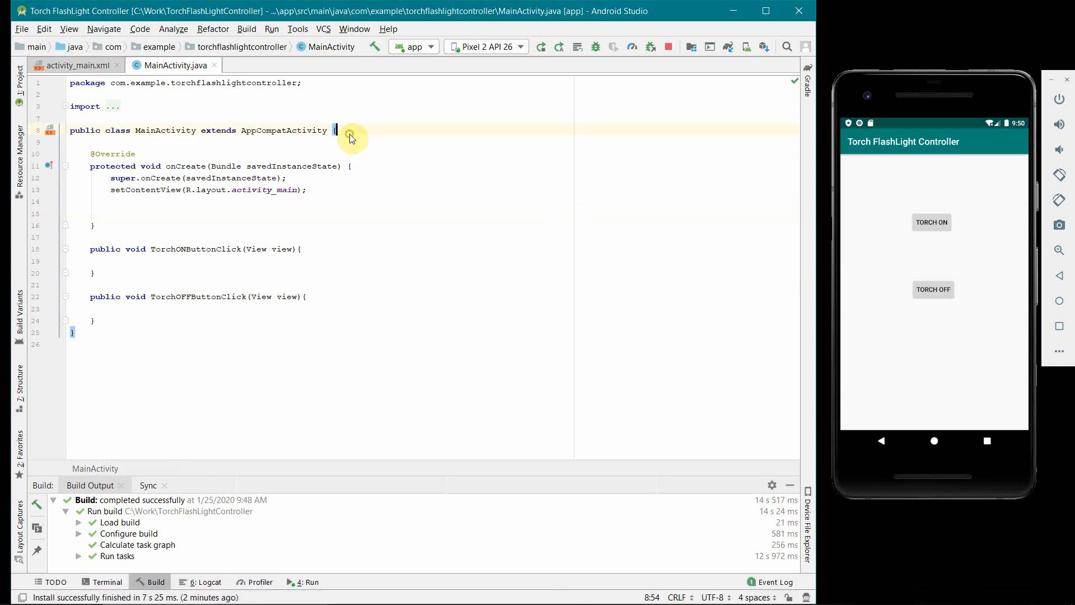
key(enter)
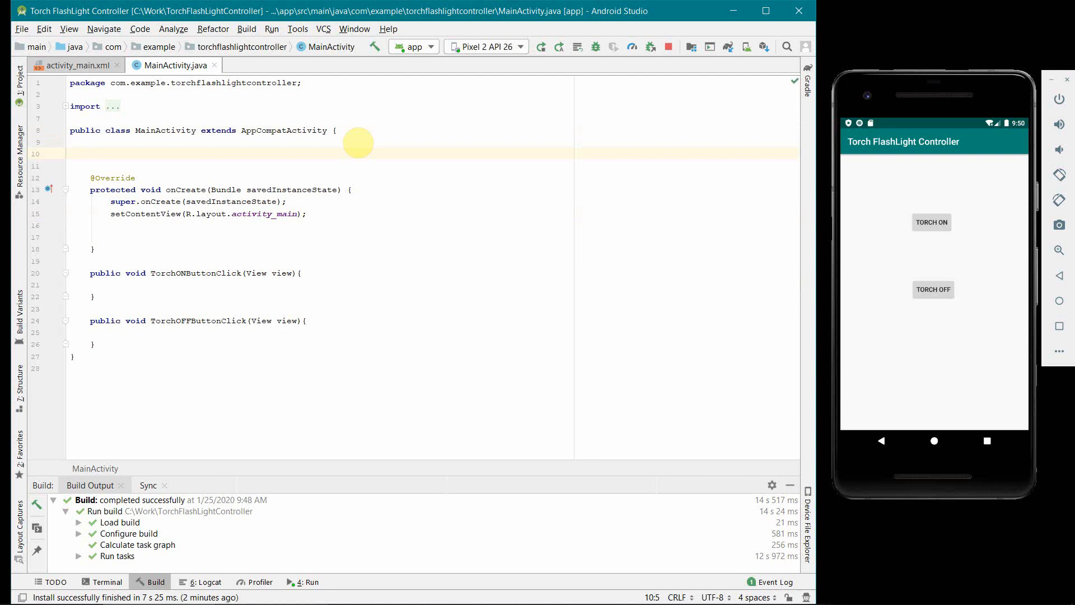
text(private)
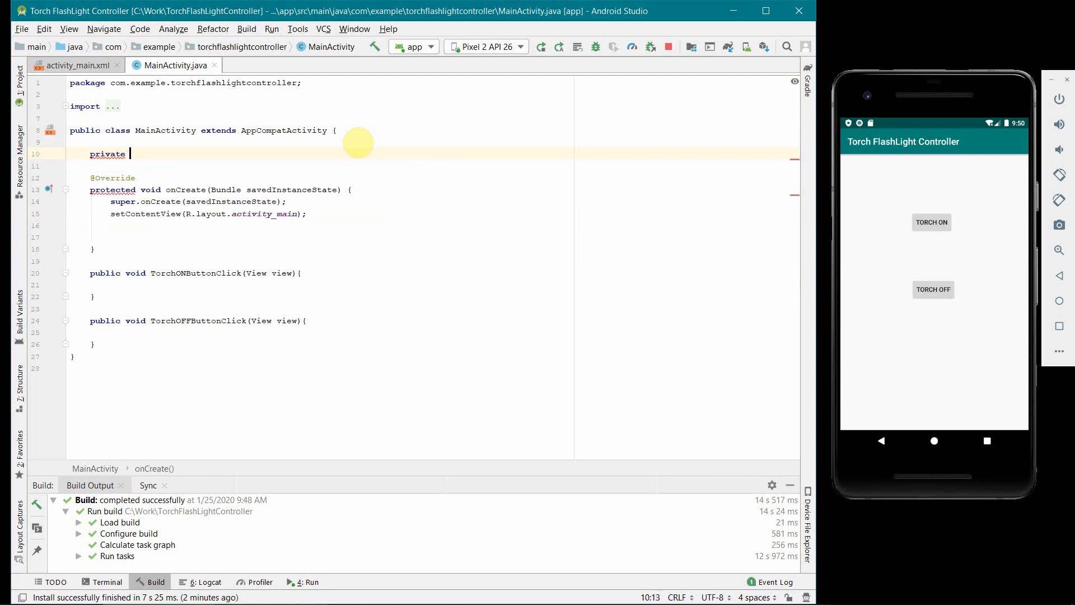
text(Cam)
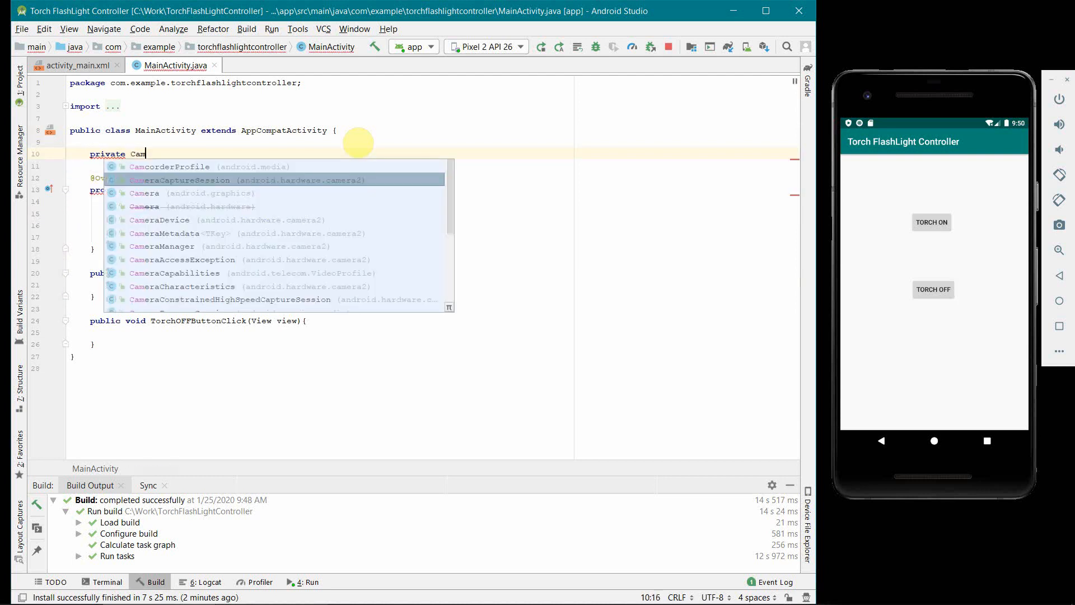
text(eraManager)
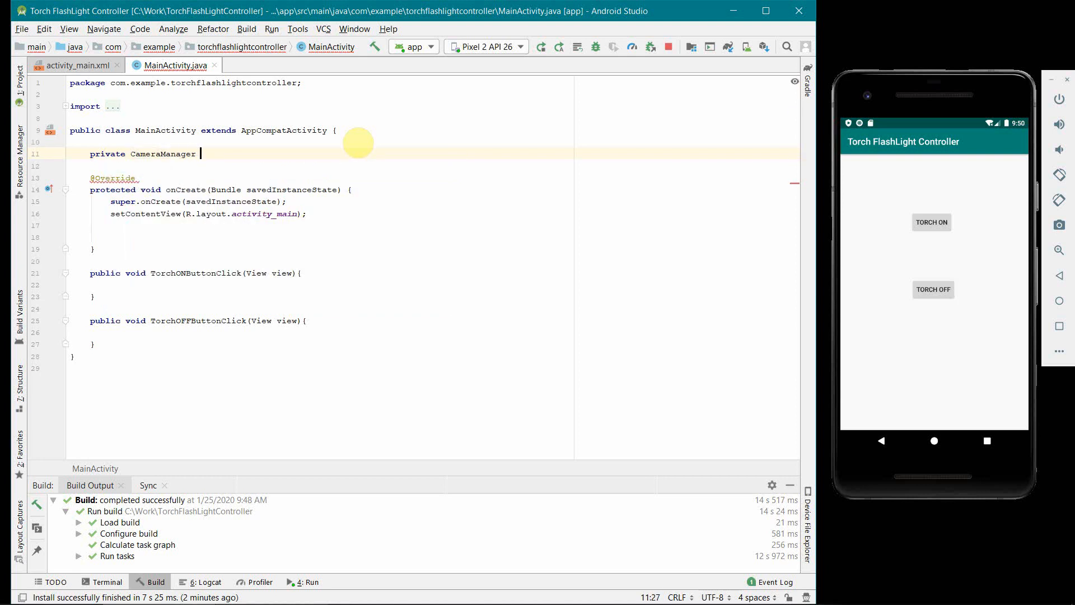
text(cameraManager;)
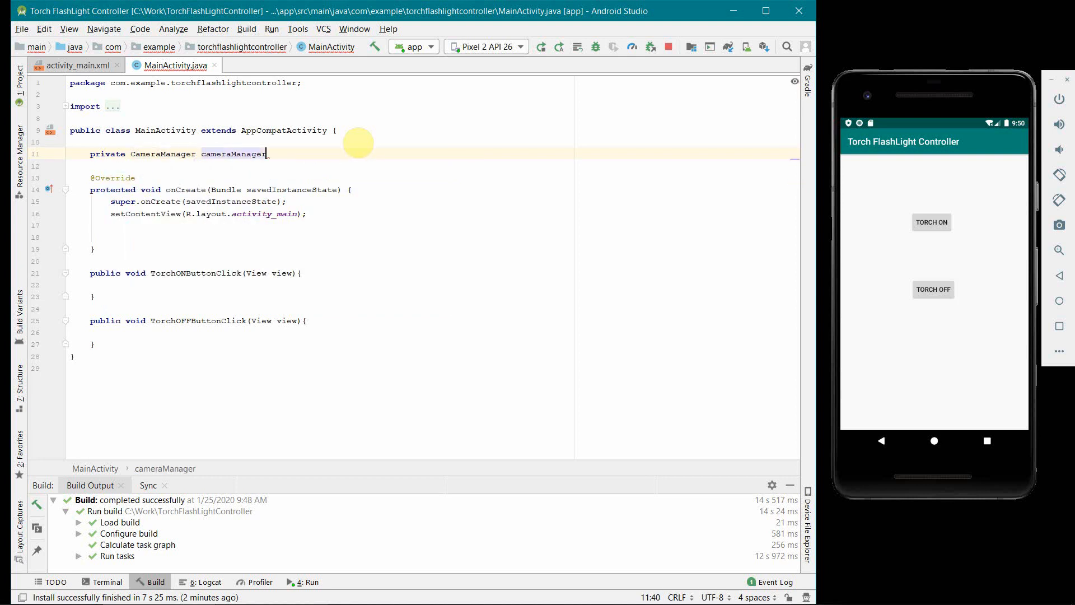
- Declare a private String cameraID field on the next line
key(enter)
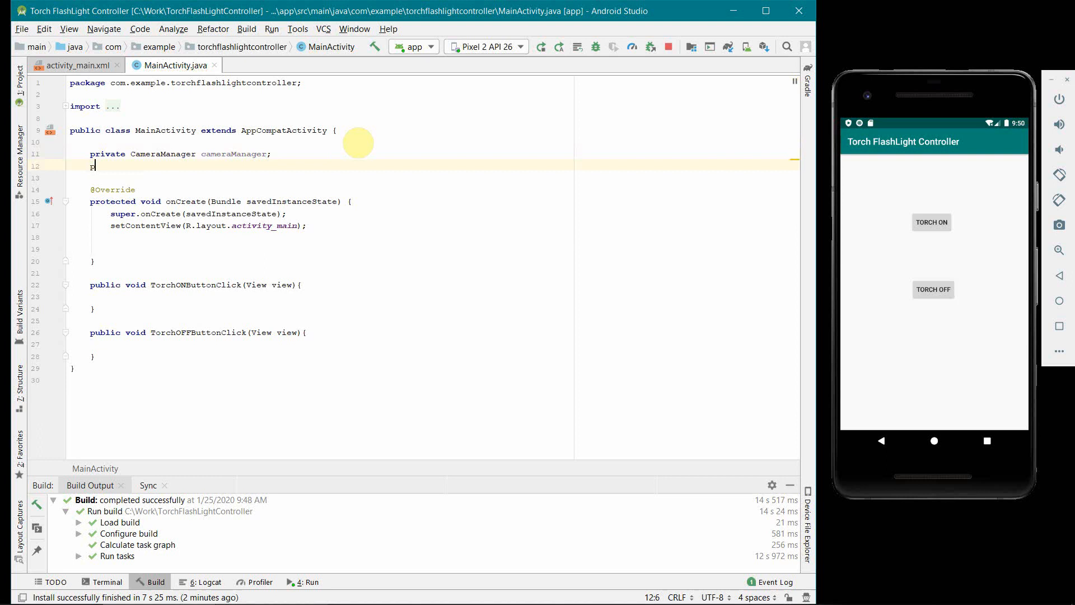
text(private)
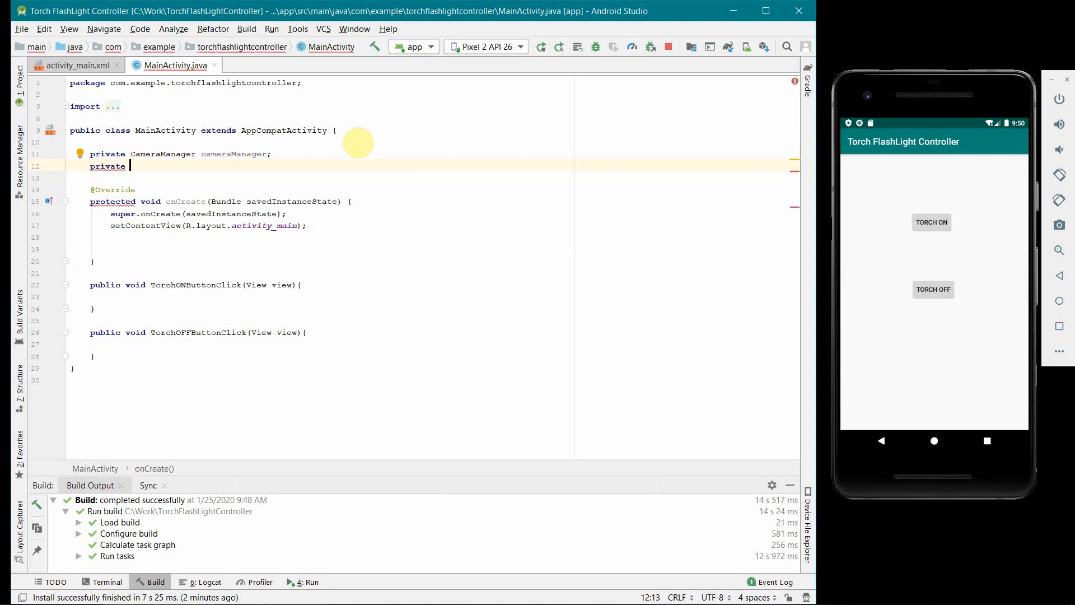
text(String)
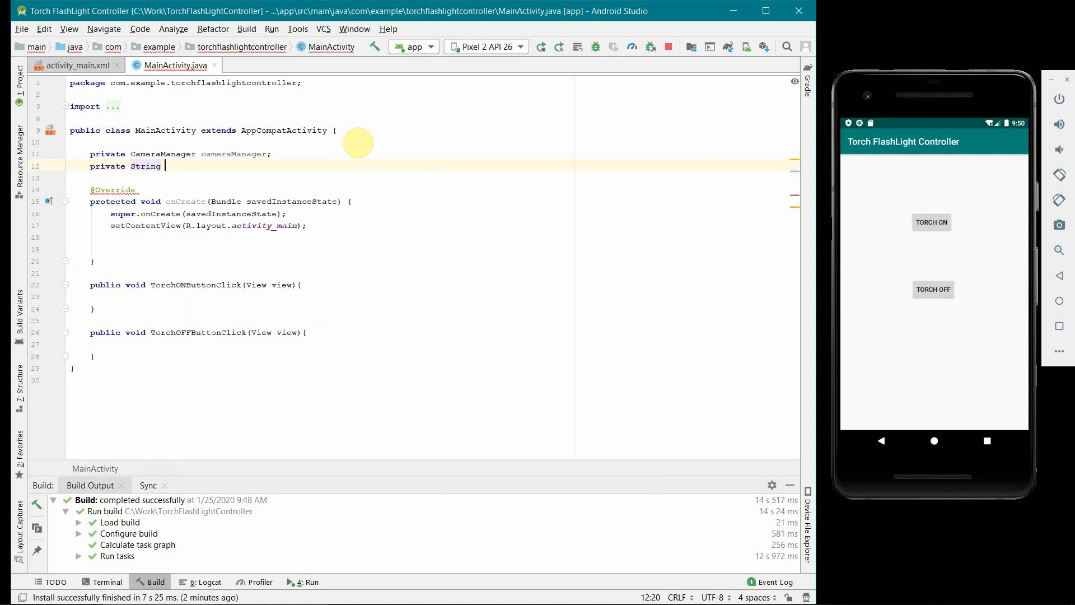
text(camera)
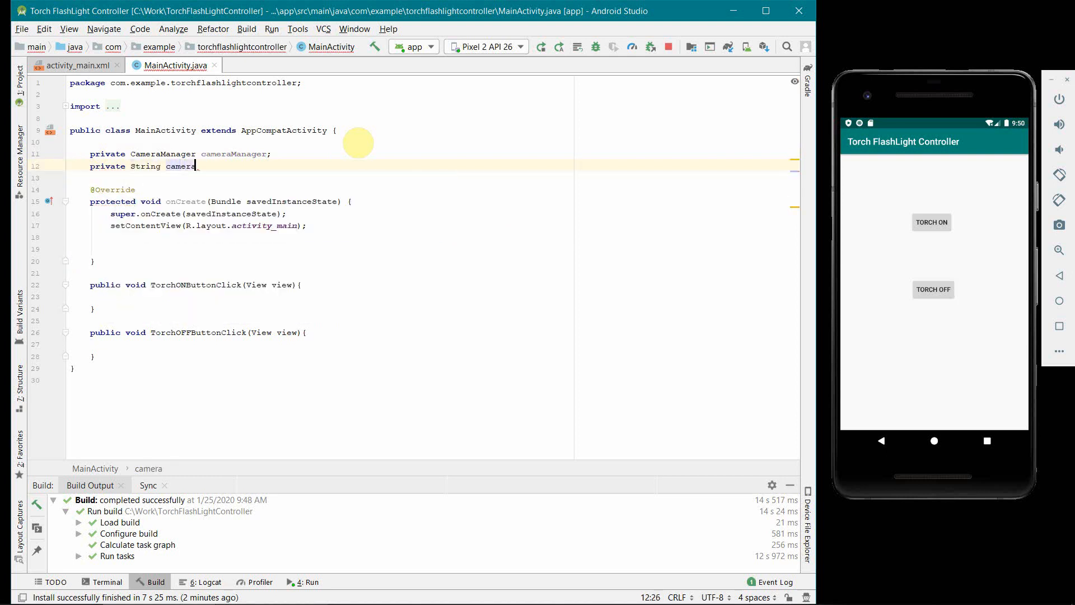
text(ID;)
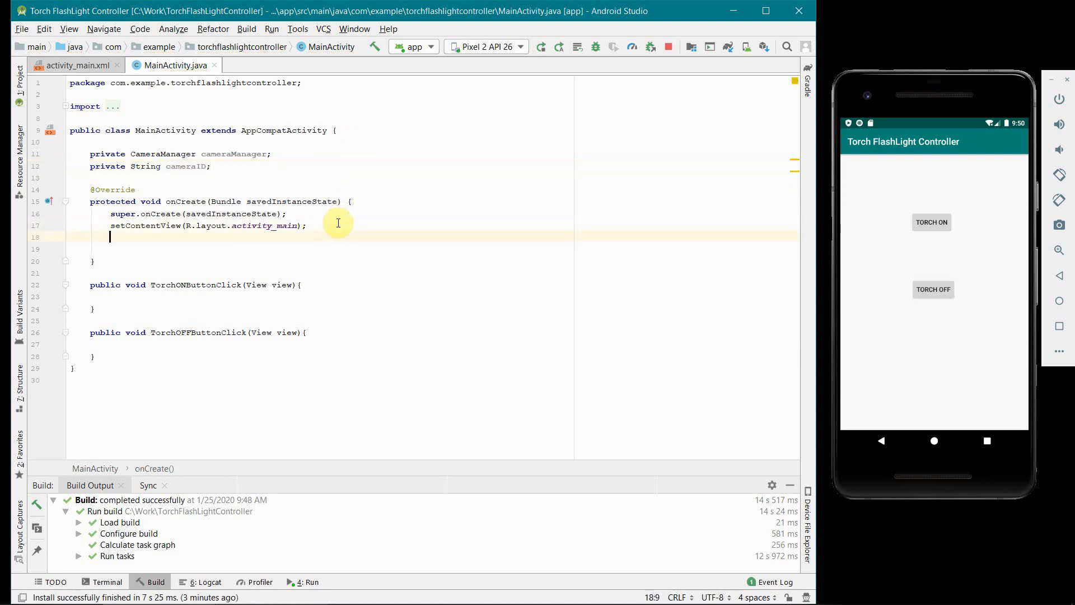
- Assign cameraManager = (CameraManager) getSystemService(Context.CAMERA_SERVICE) in onCreate
text(ca)
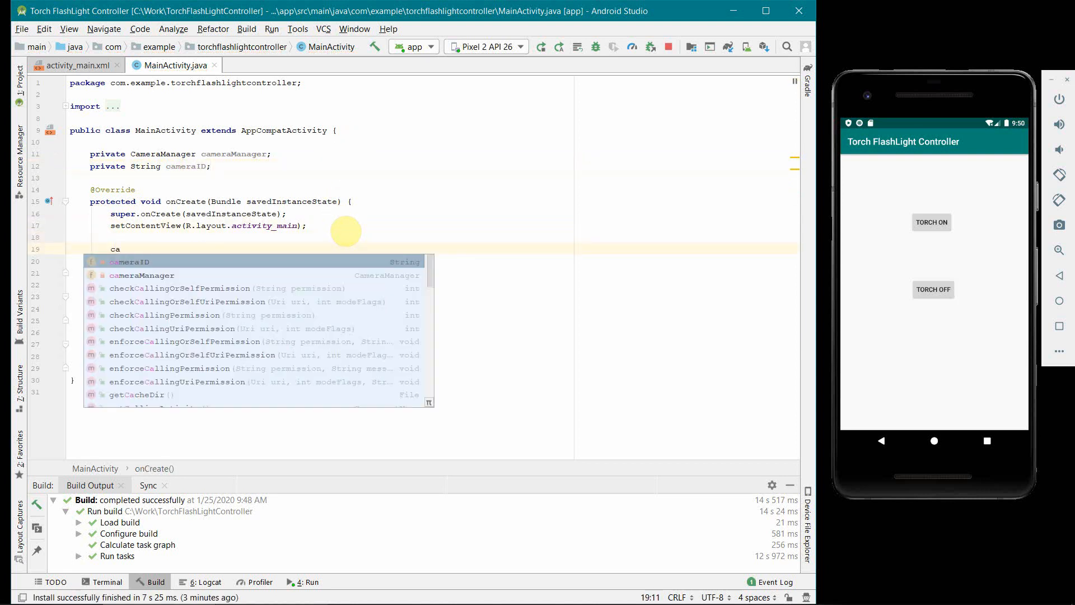
text(cameraManager = getSystemService(C)
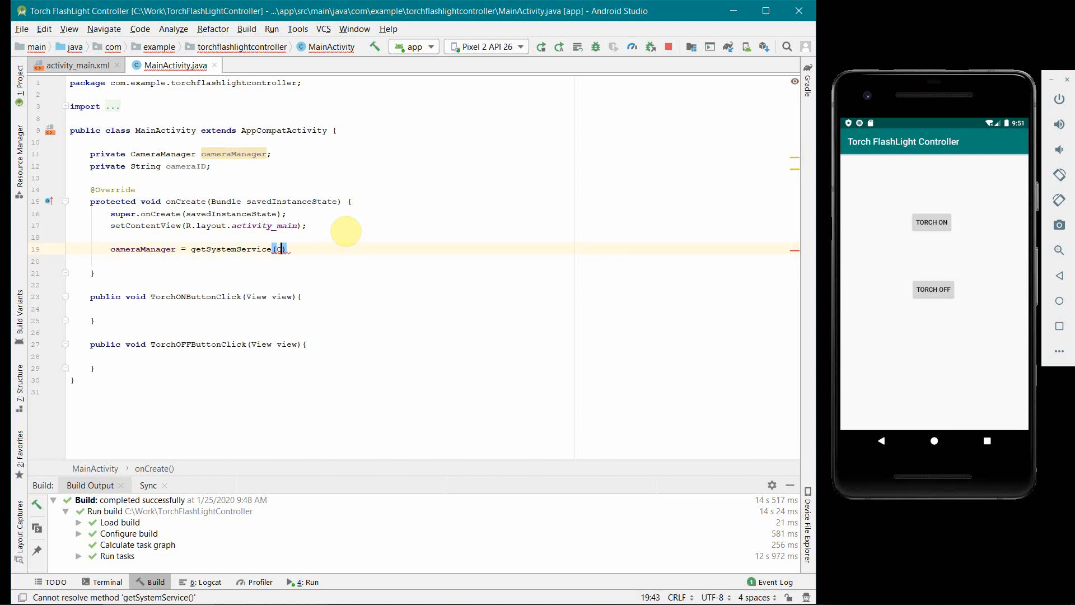
text(Conte)
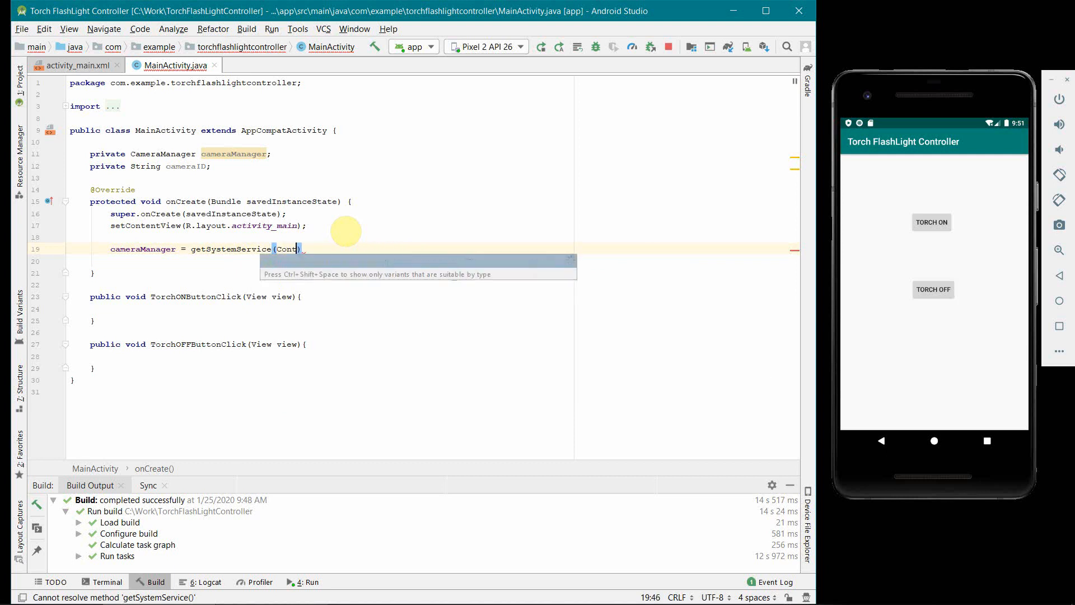
text(Context)
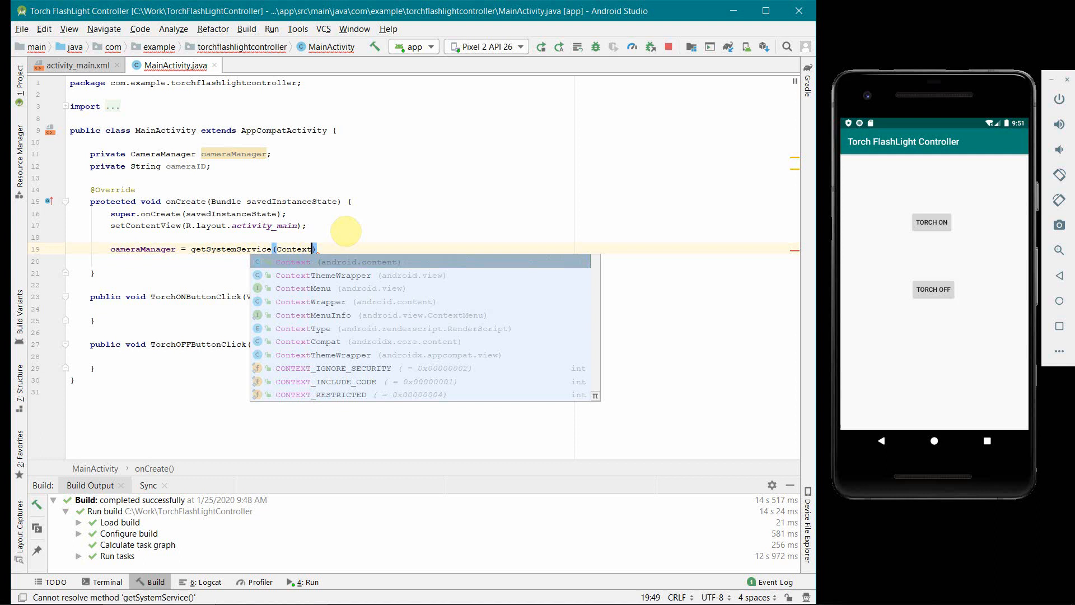
text(.)
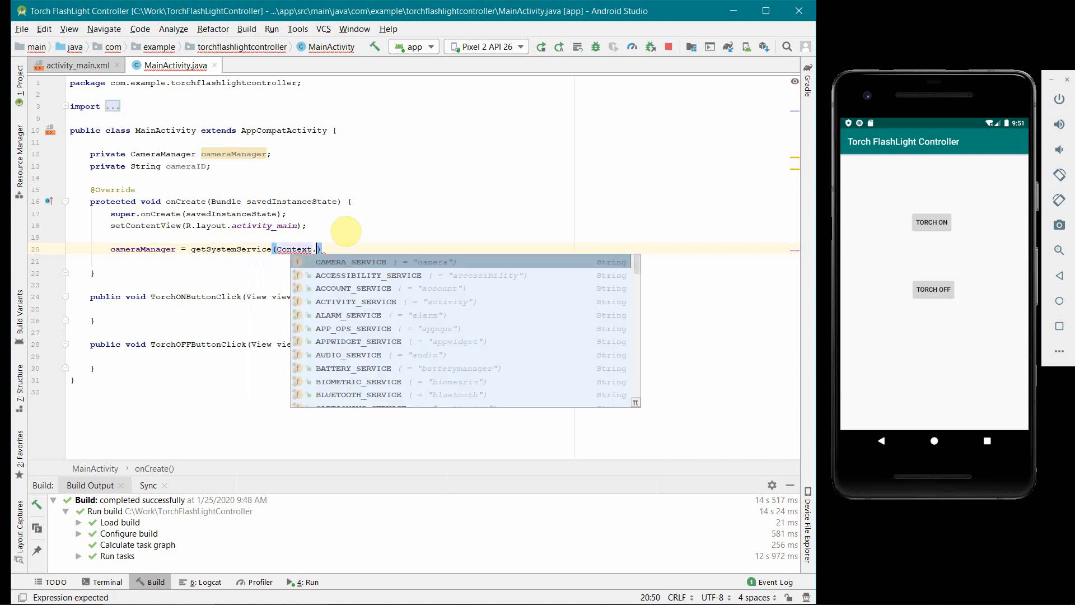
click(350, 261)
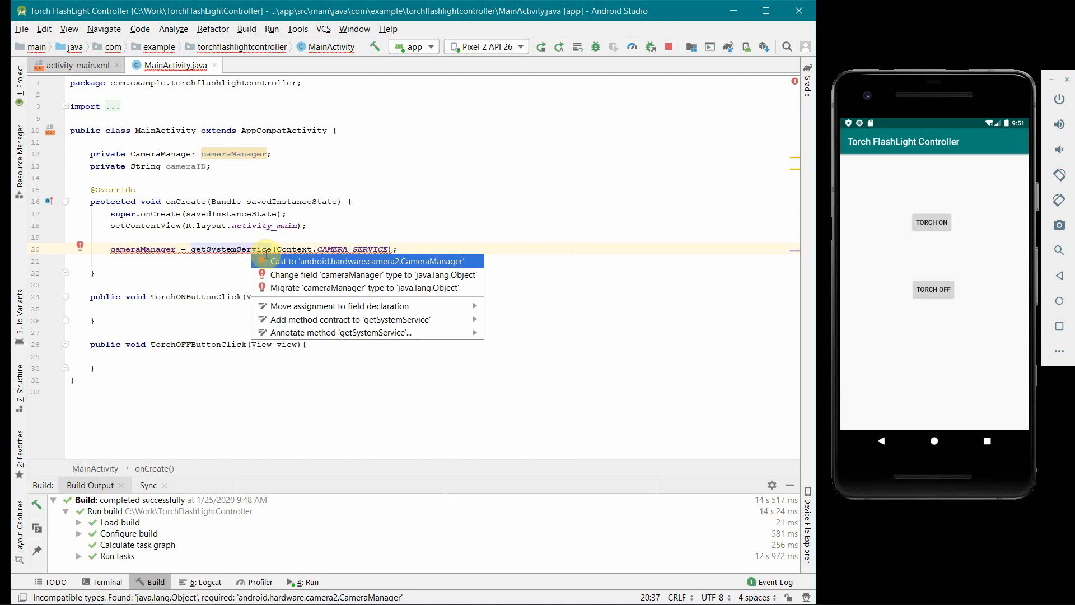
click(377, 261)
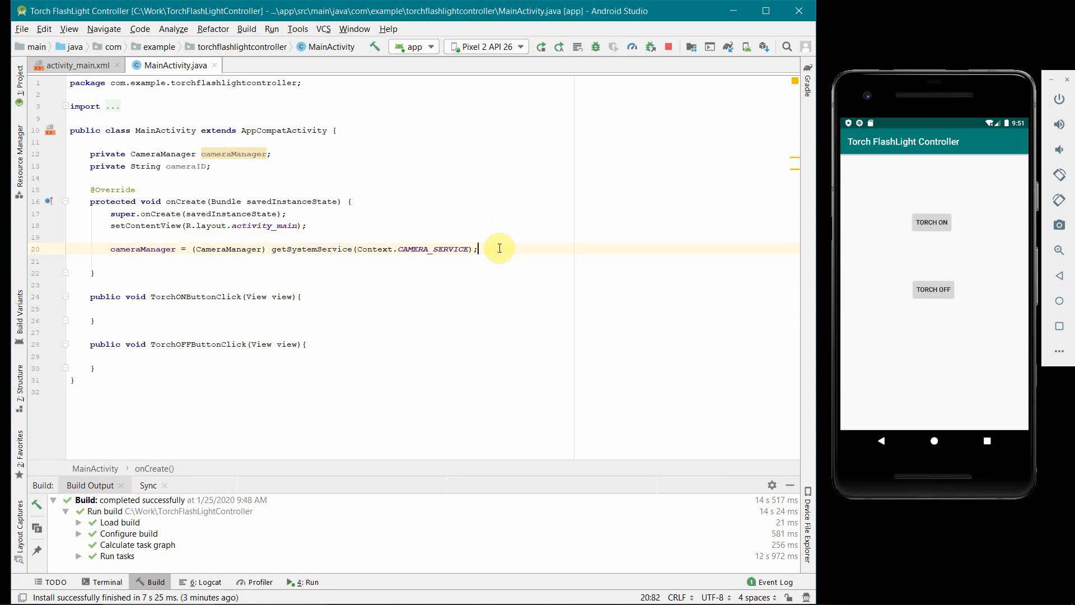
- Set cameraID = cameraManager.getCameraIdList()[0] with comment '// 0 is for back camera'
key(enter)
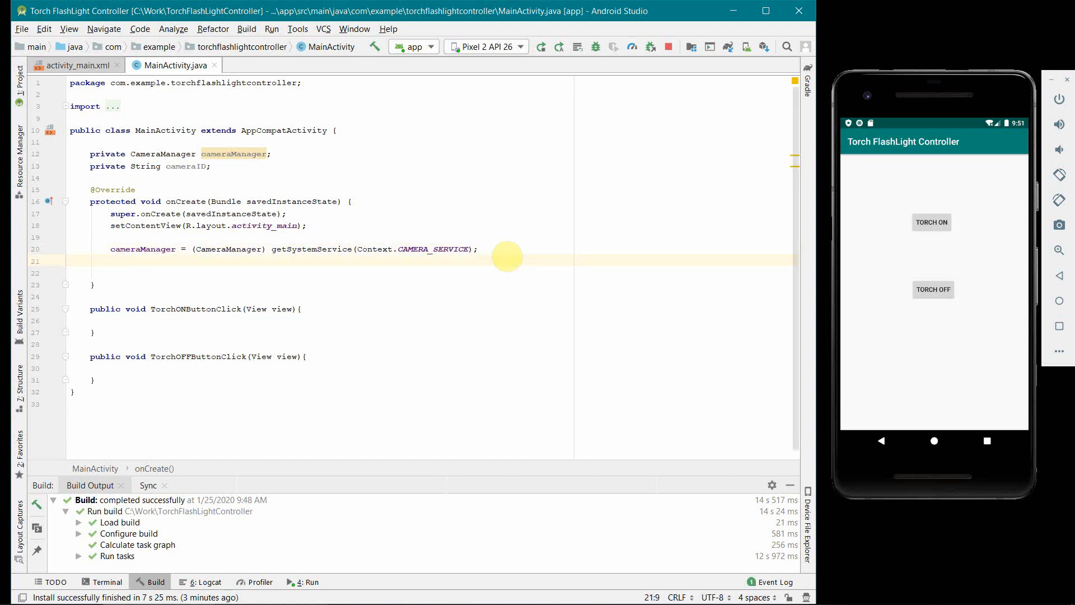
text(cameraID)
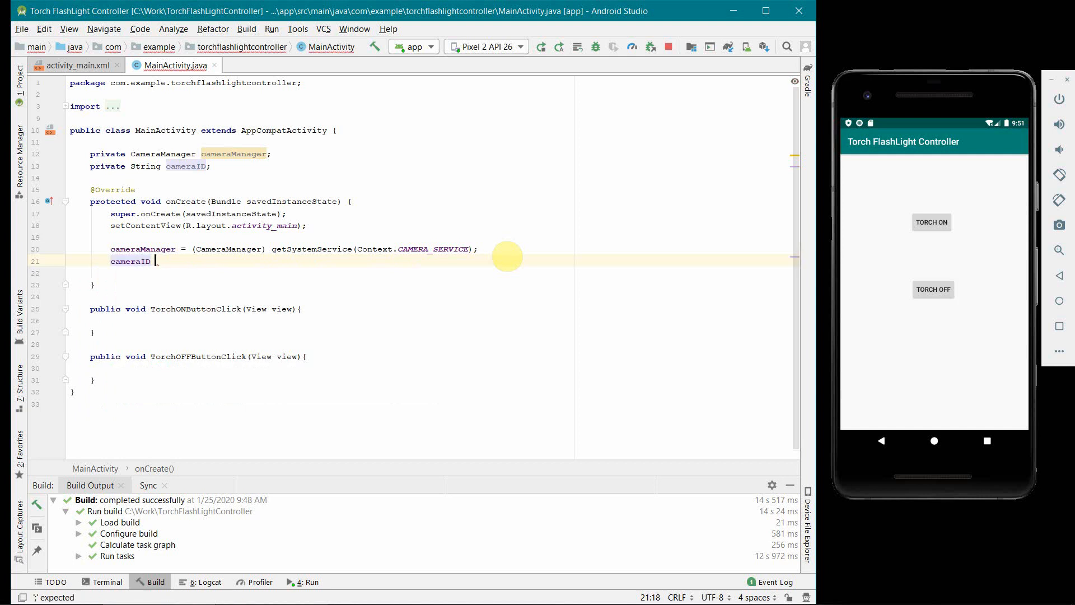
text(= ca)
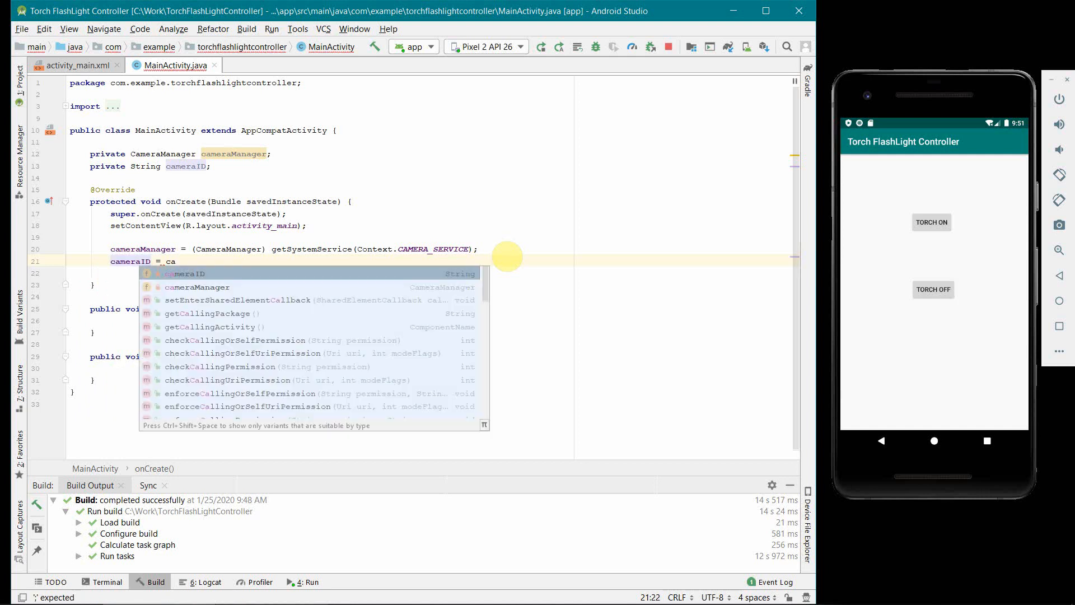
text(cameraManager.getCameraIdList()
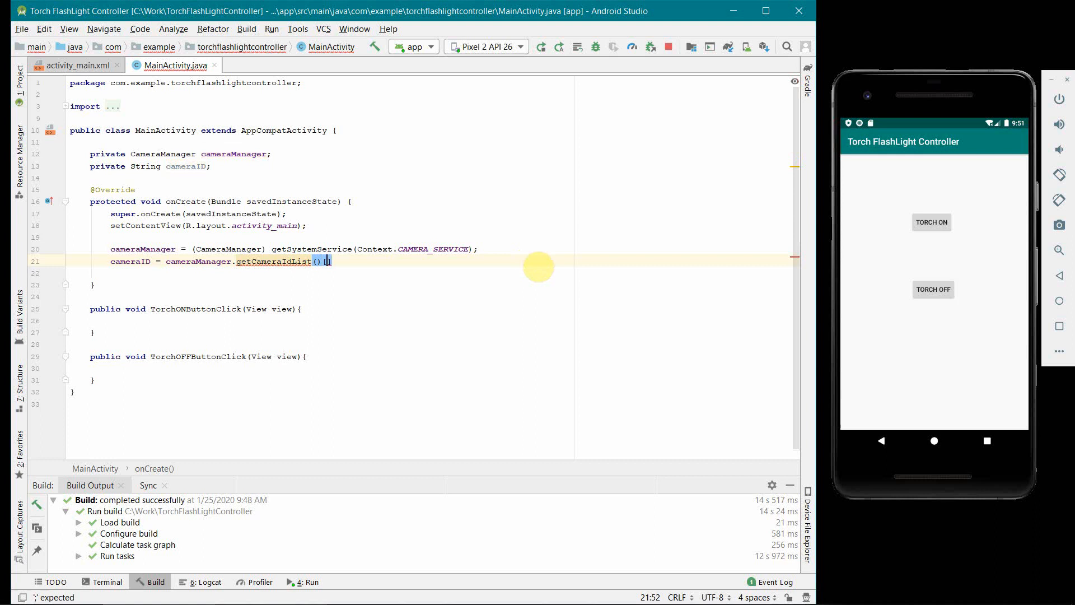
text([])
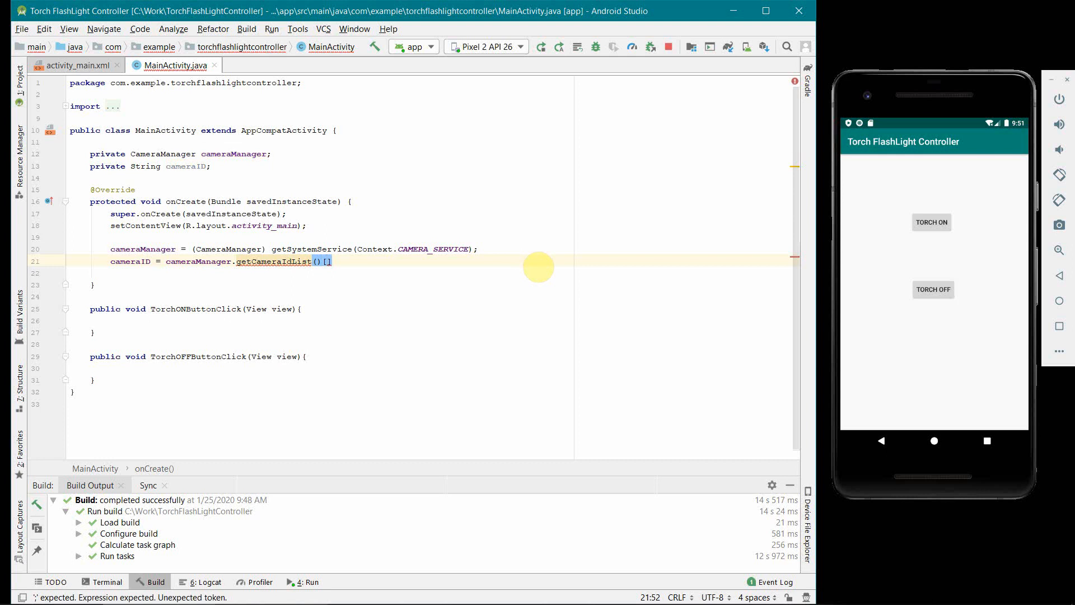
text(0)
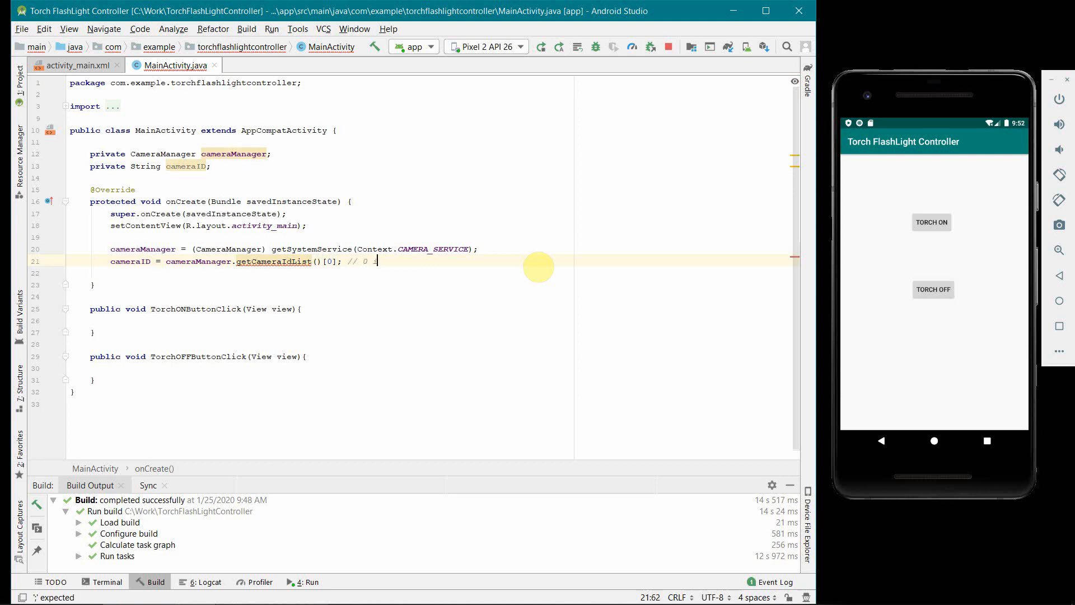
text(s for back)
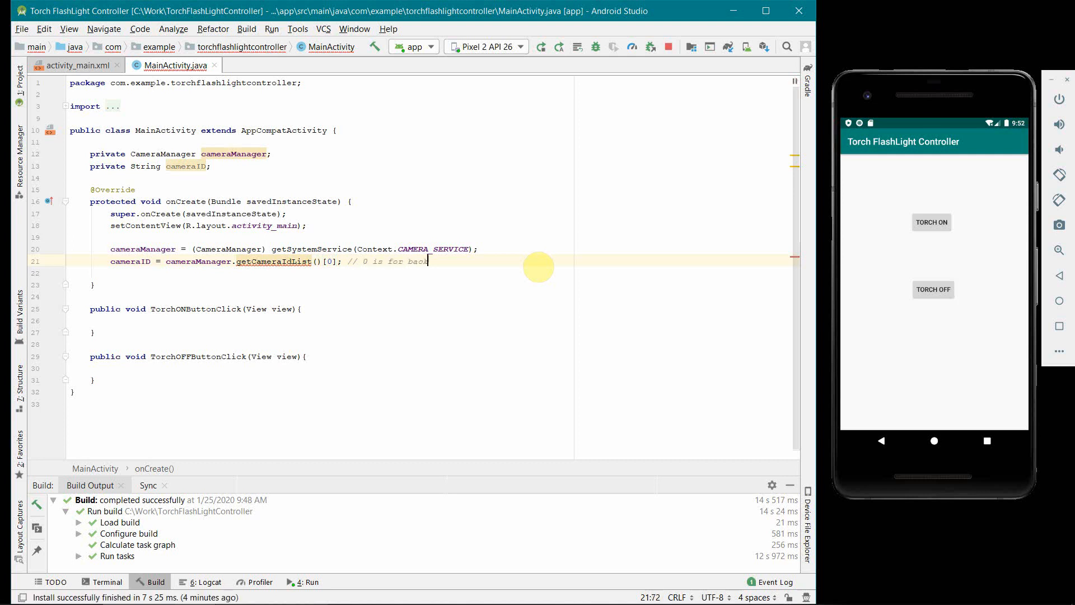
text(camera)
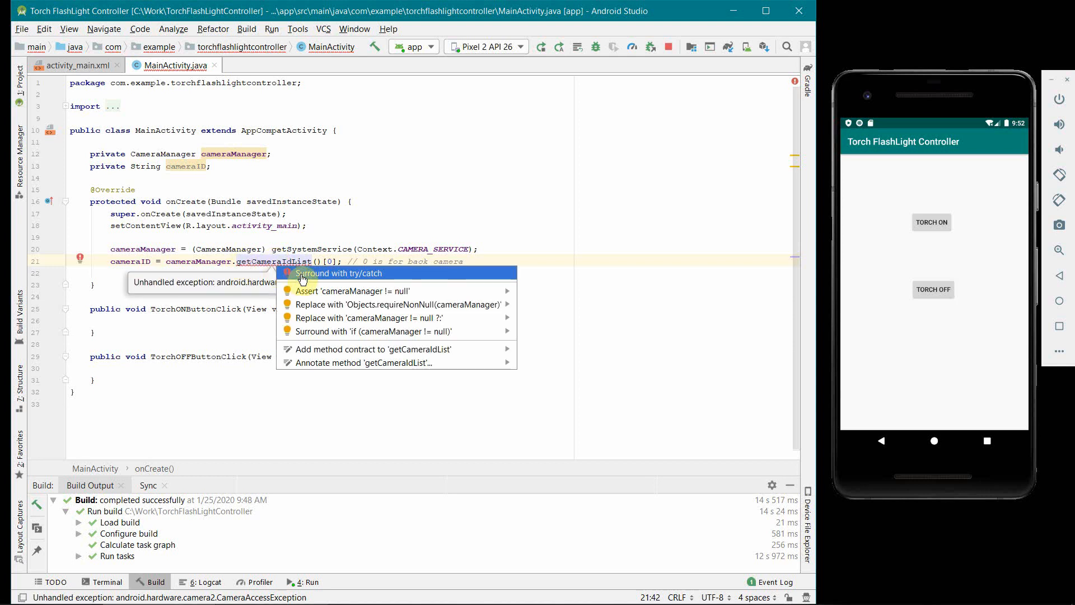
- Surround the camera ID lookup with try/catch for CameraAccessException
click(339, 273)
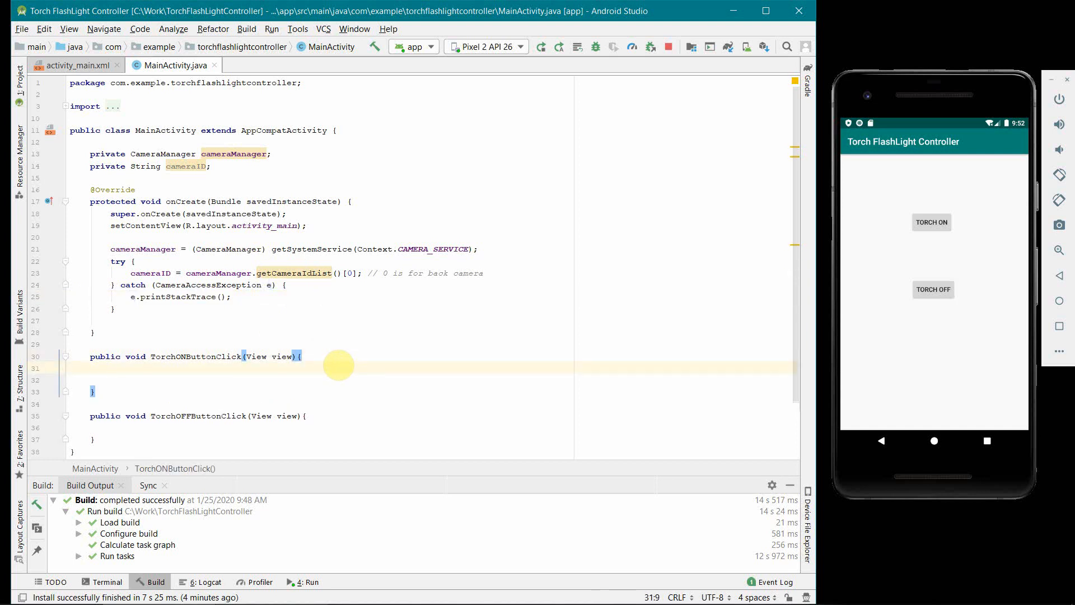
- Write cameraManager.setTorchMode(cameraID, true) in TorchONButtonClick, wrapped in try/catch for CameraAccessException
text(cameraManager.setTorchMode();)
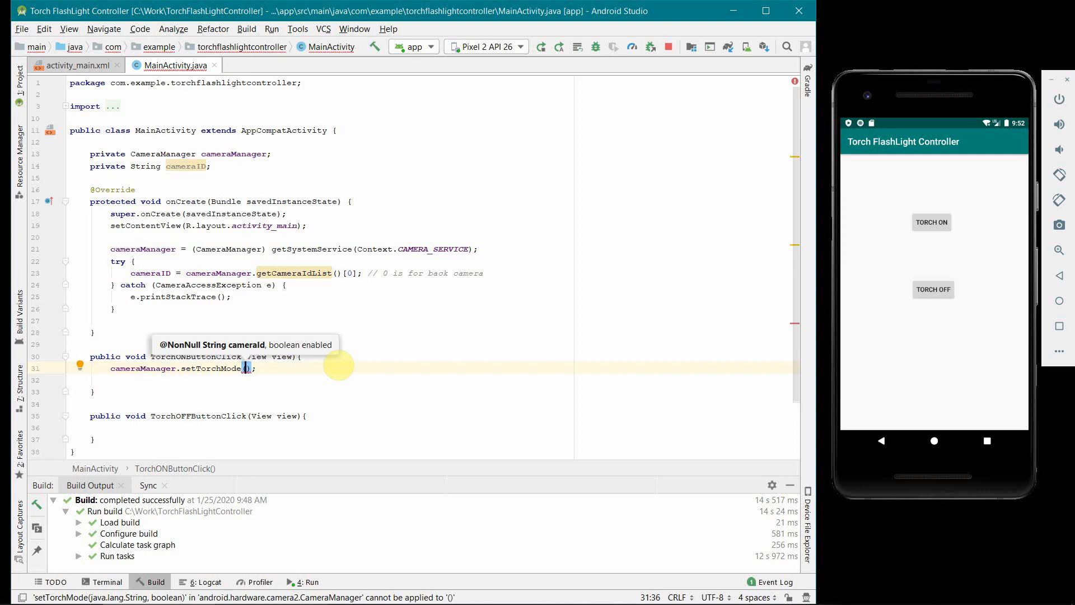
text(cam)
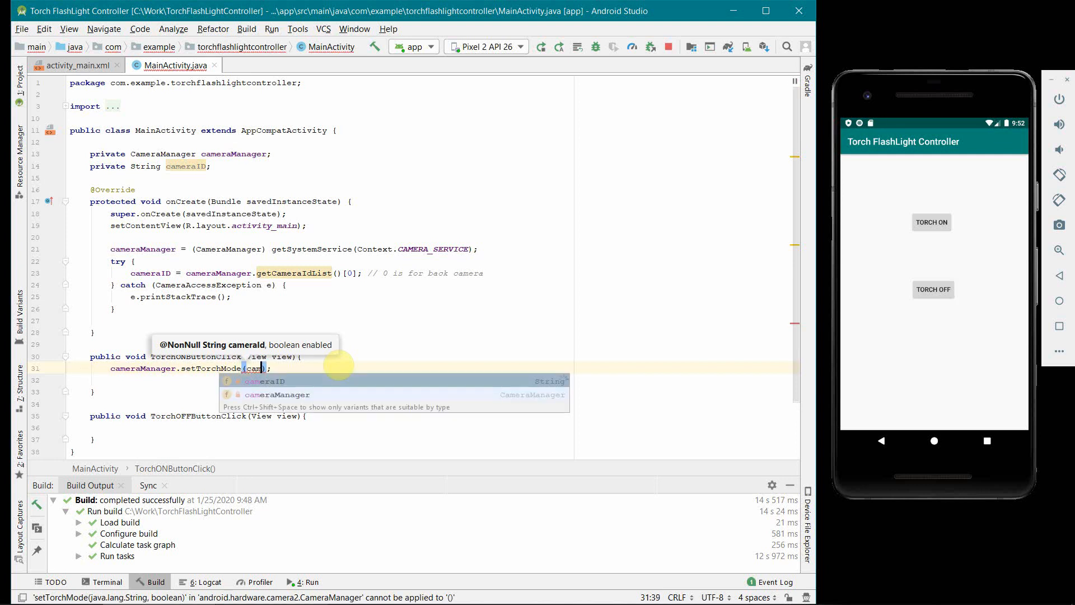
text(cameraID,)
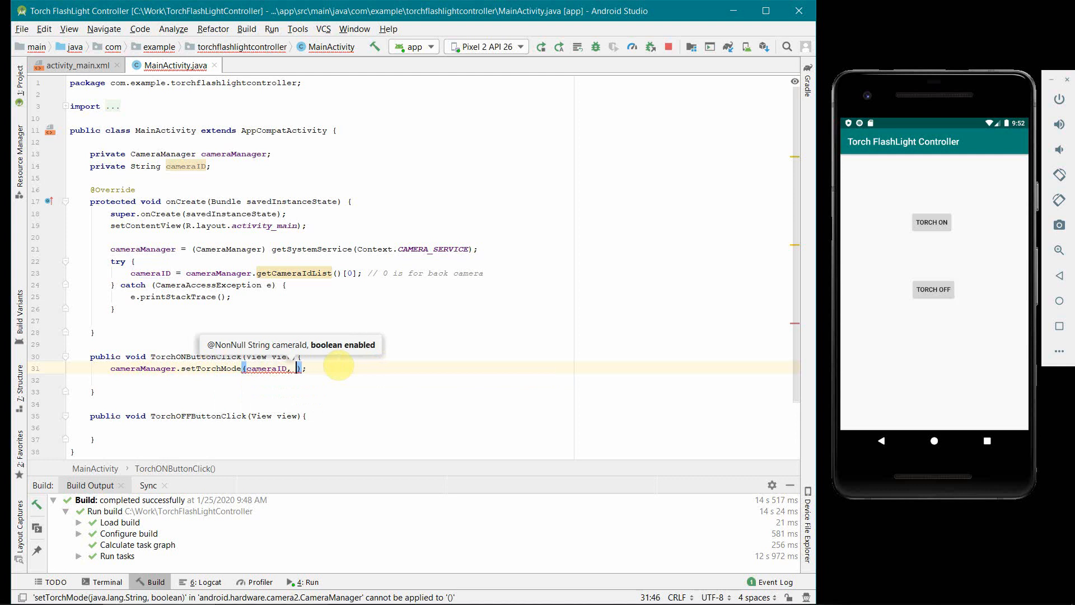
text(true)
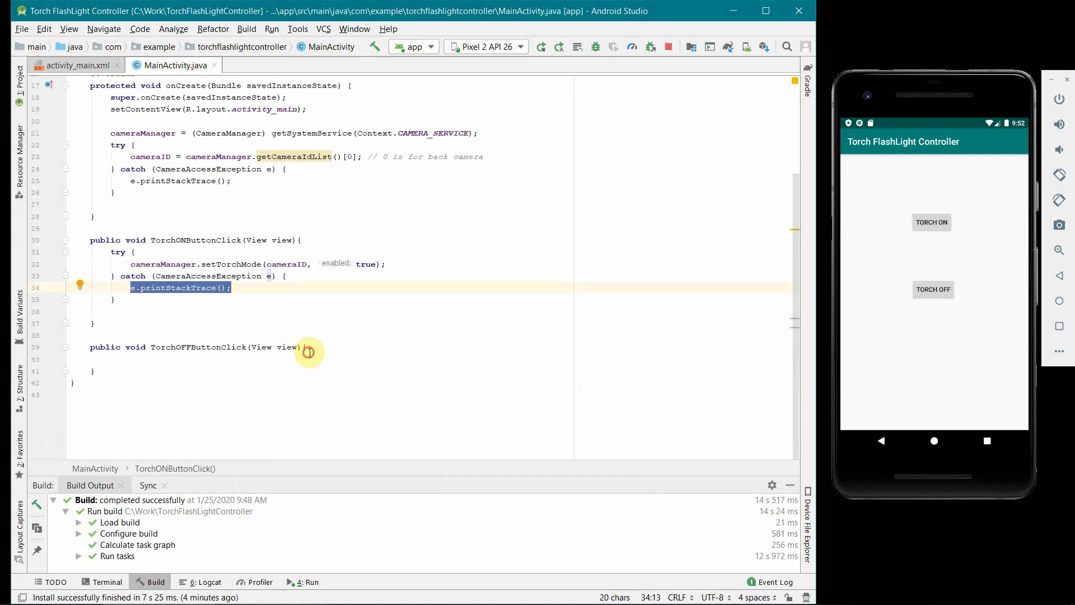
- Write cameraManager.setTorchMode(cameraID, false) in TorchOFFButtonClick, wrapped in try/catch for CameraAccessException
click(309, 359)
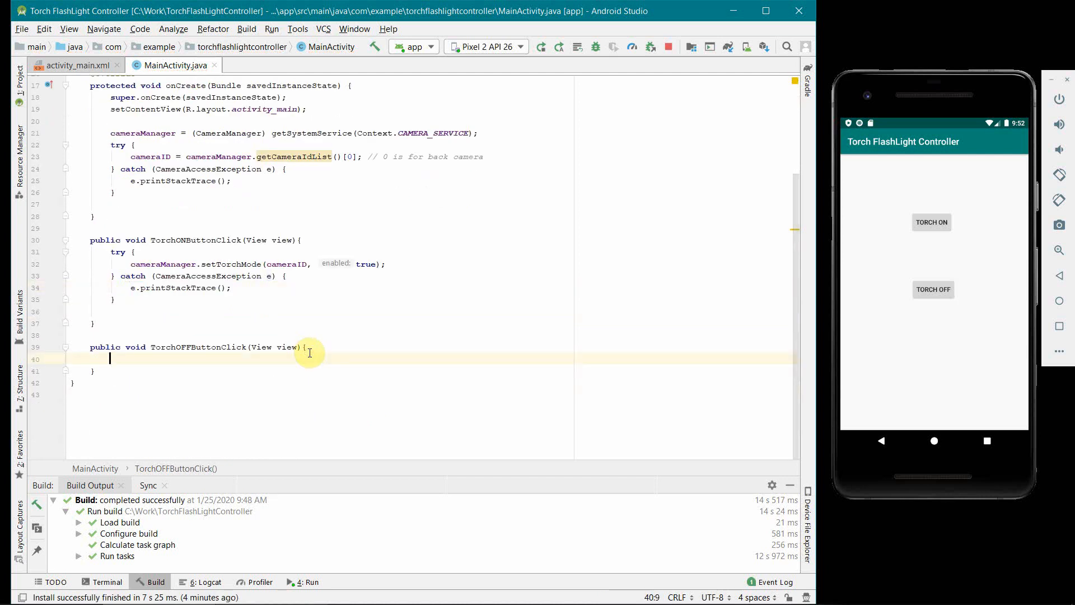
text(cameraManager)
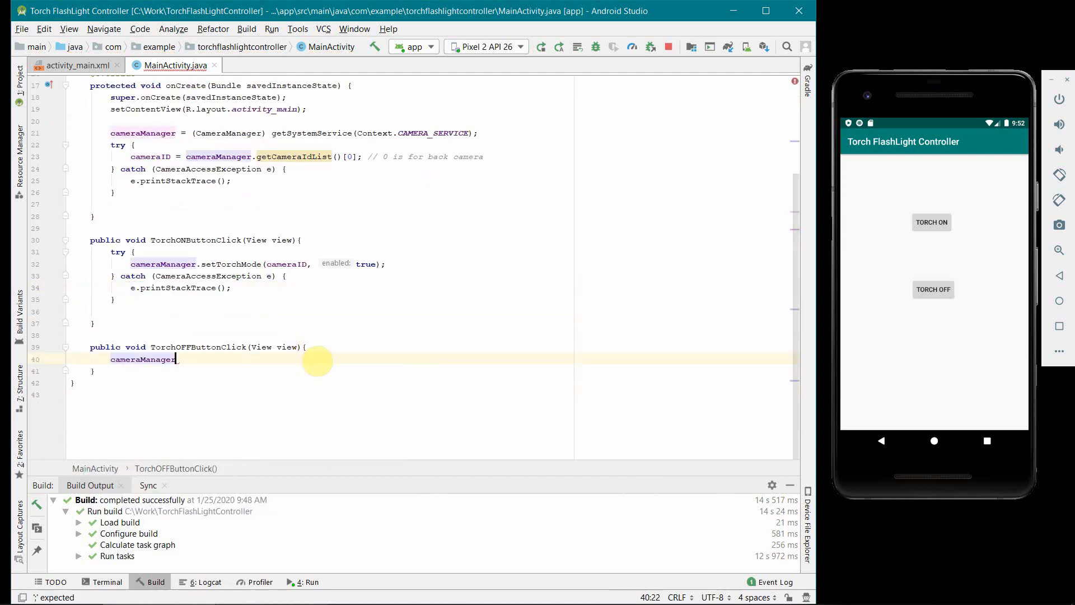
text(setTorchMode();)
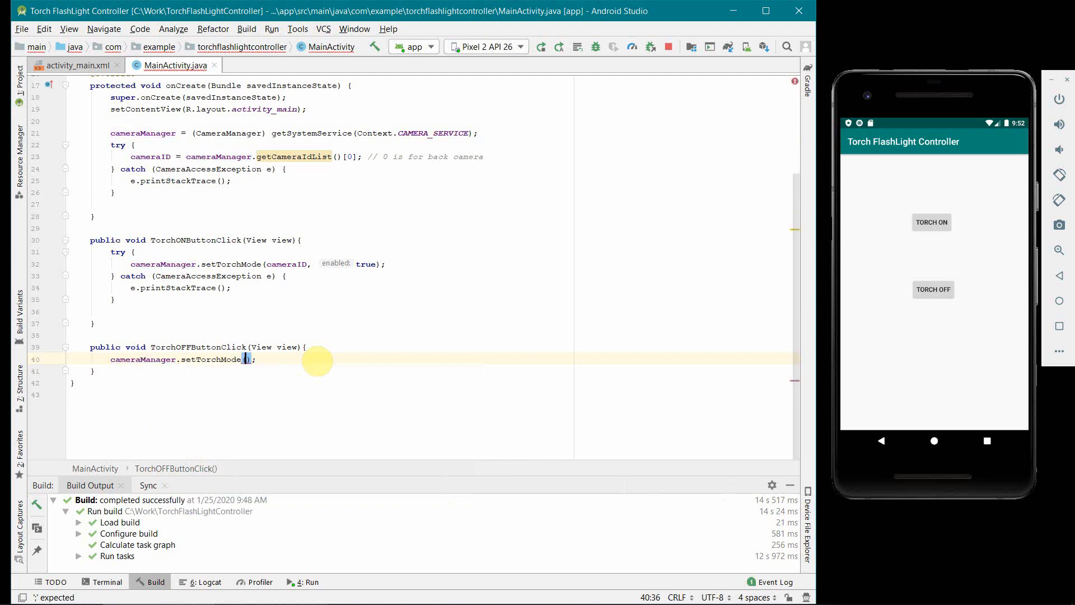
text(cameraID,)
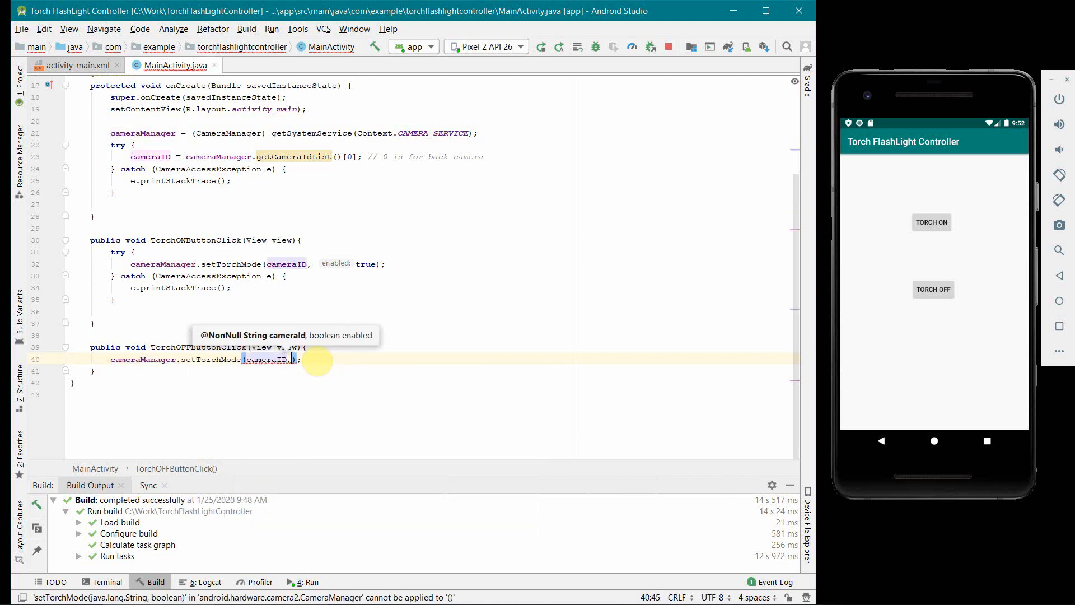
text(false)
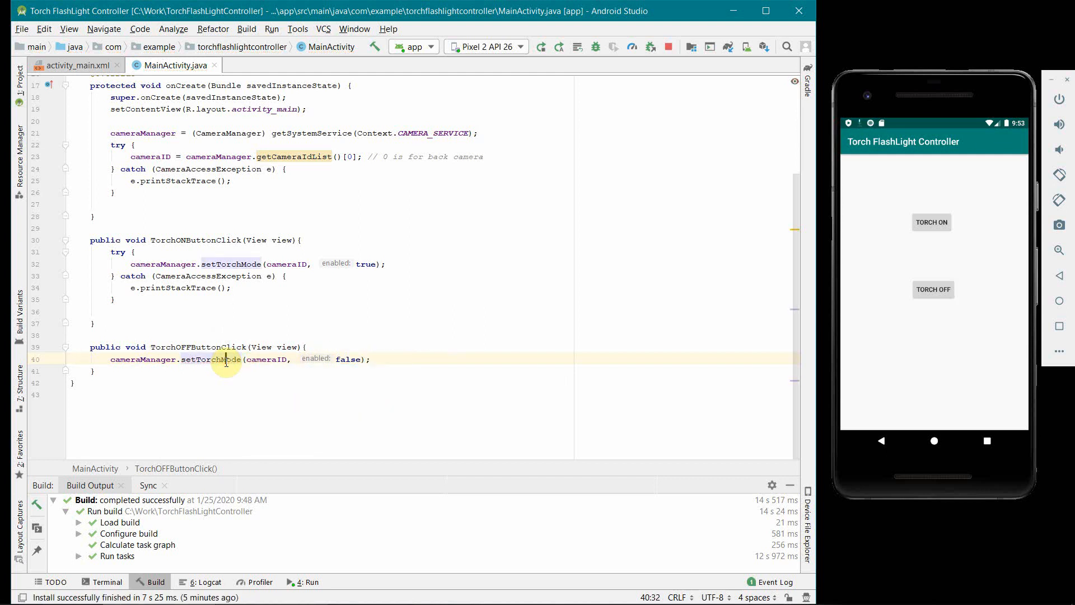
click(206, 360)
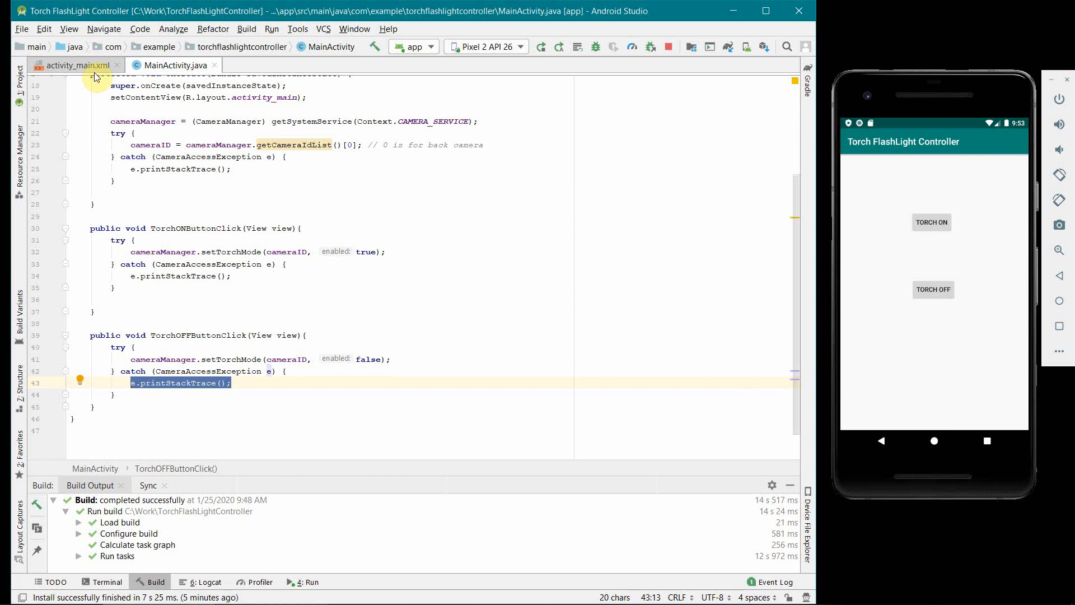
mouse_move(74, 65)
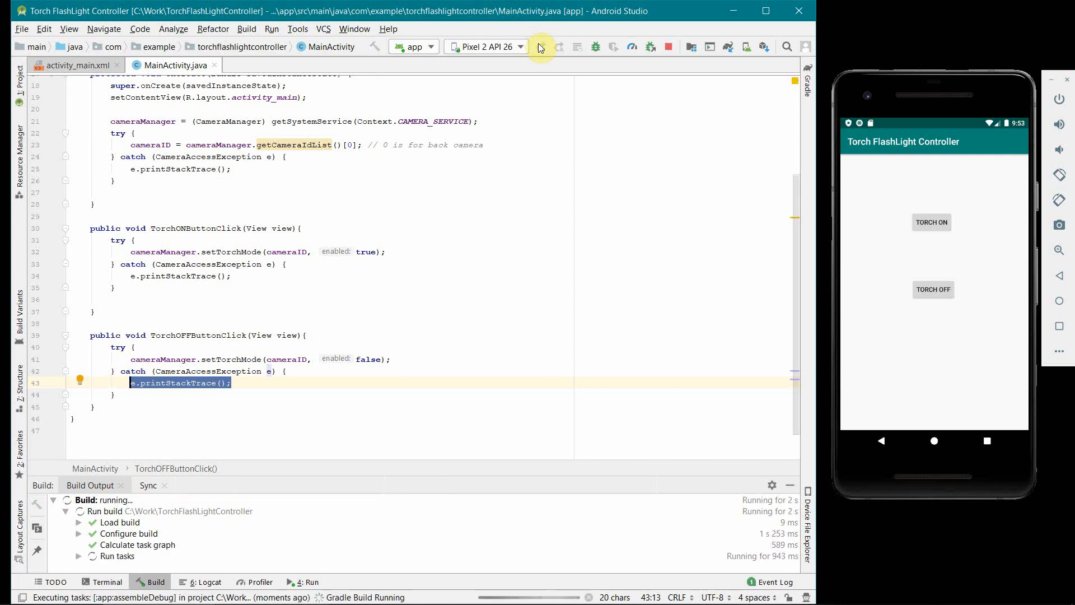
mouse_move(950, 115)
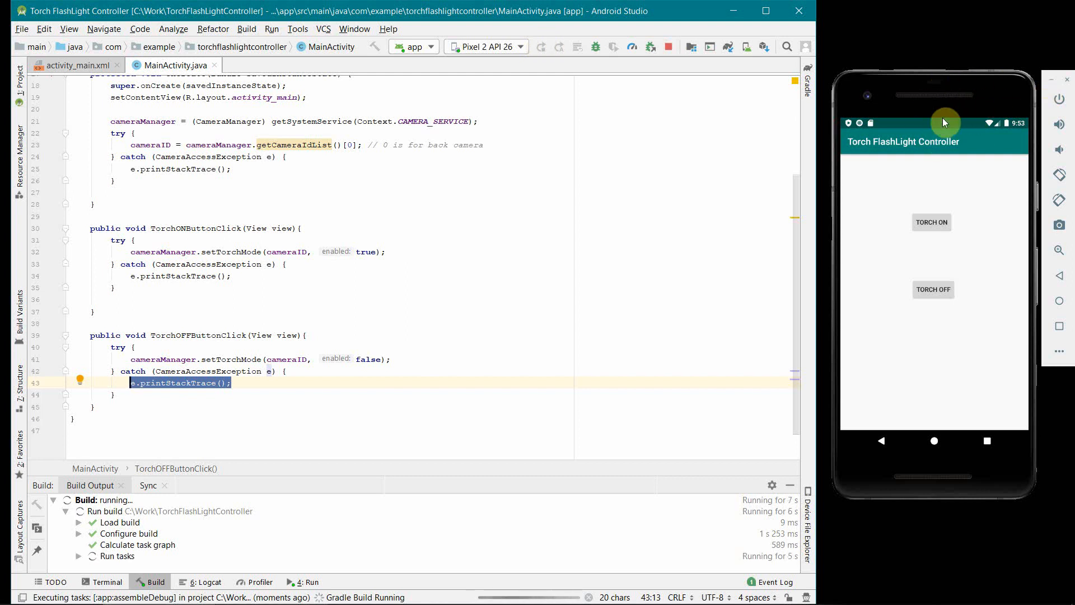
mouse_move(929, 99)
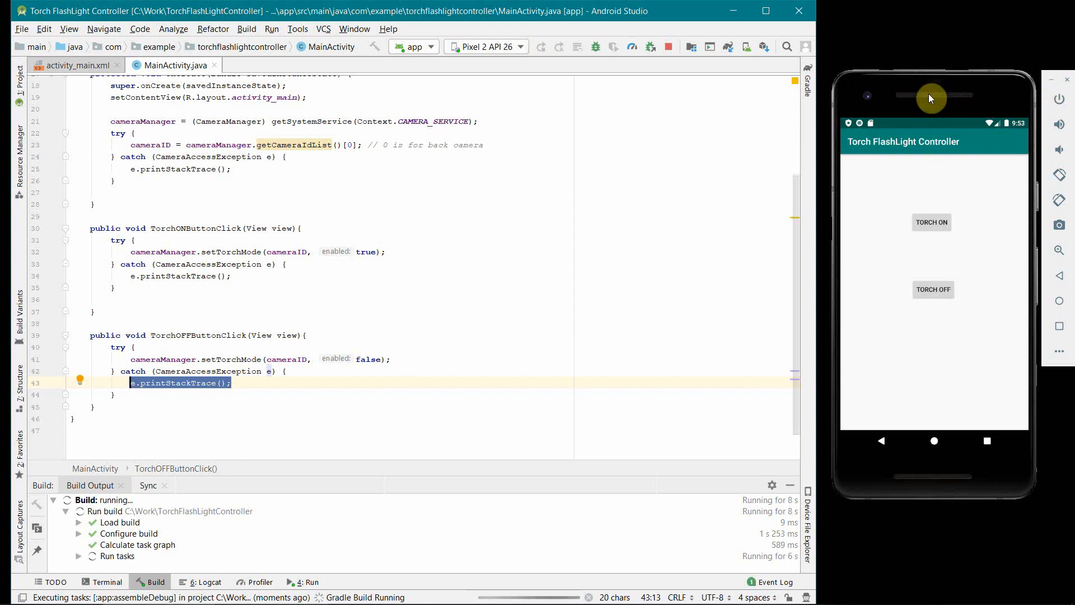
mouse_move(956, 90)
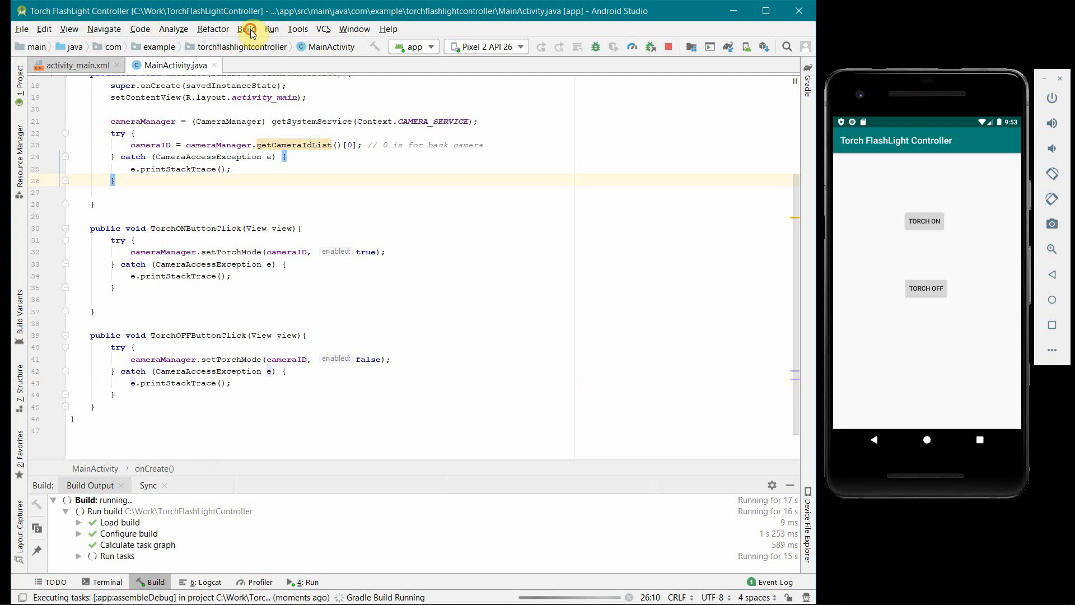
- Build a debug APK via Build APK(s) and locate the generated app-debug.apk from the notification
click(245, 29)
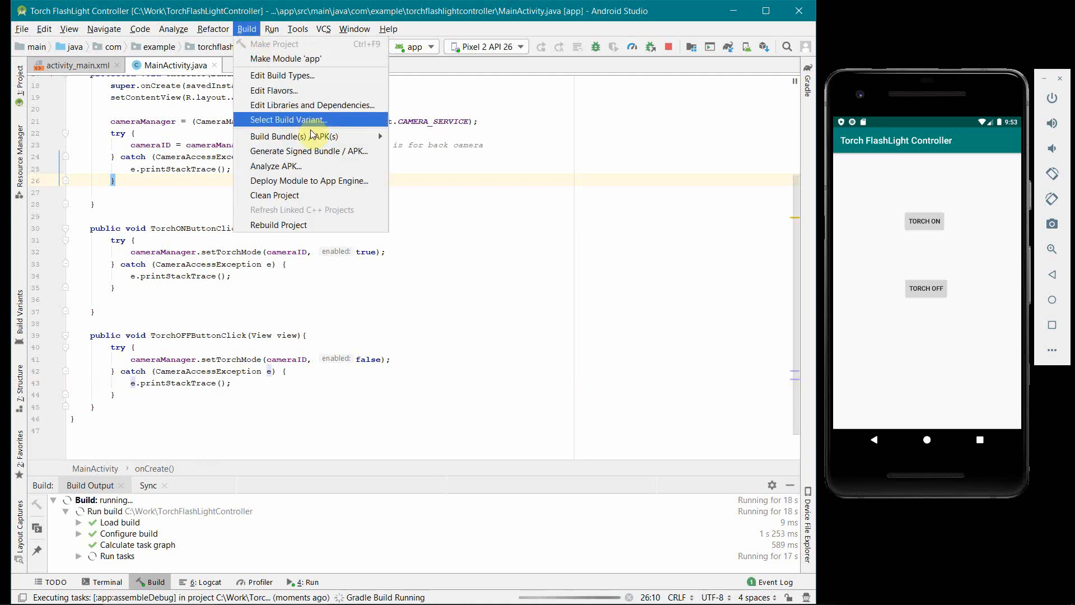
mouse_move(295, 135)
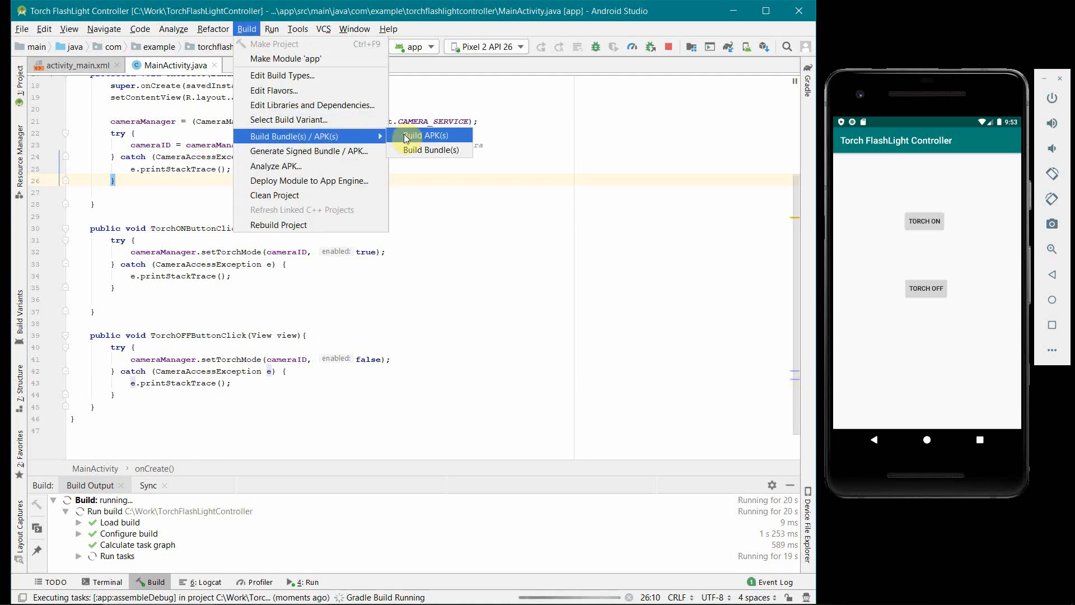
click(426, 136)
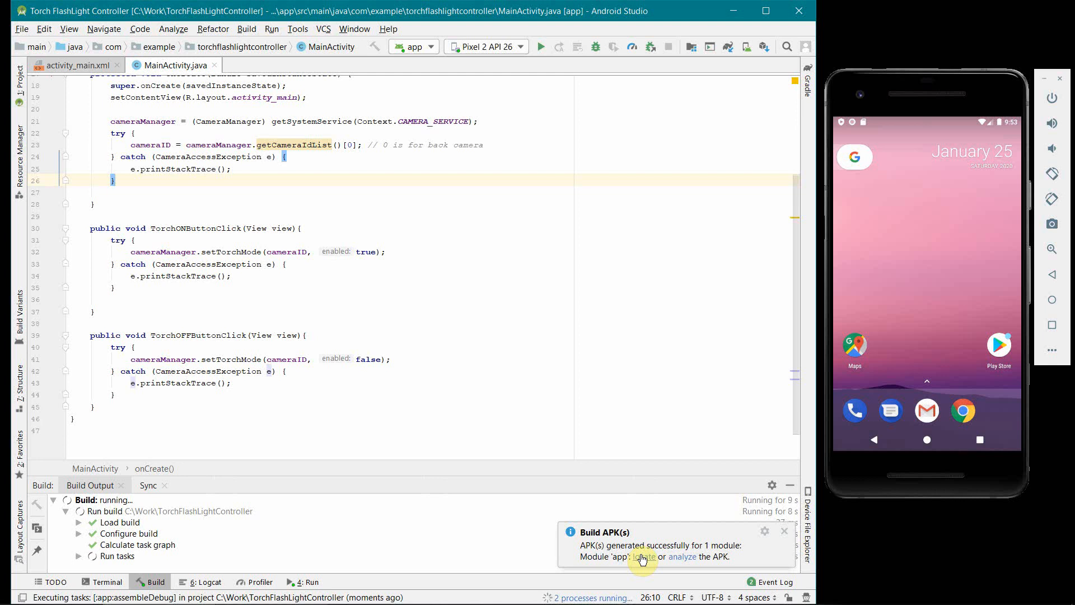
click(643, 557)
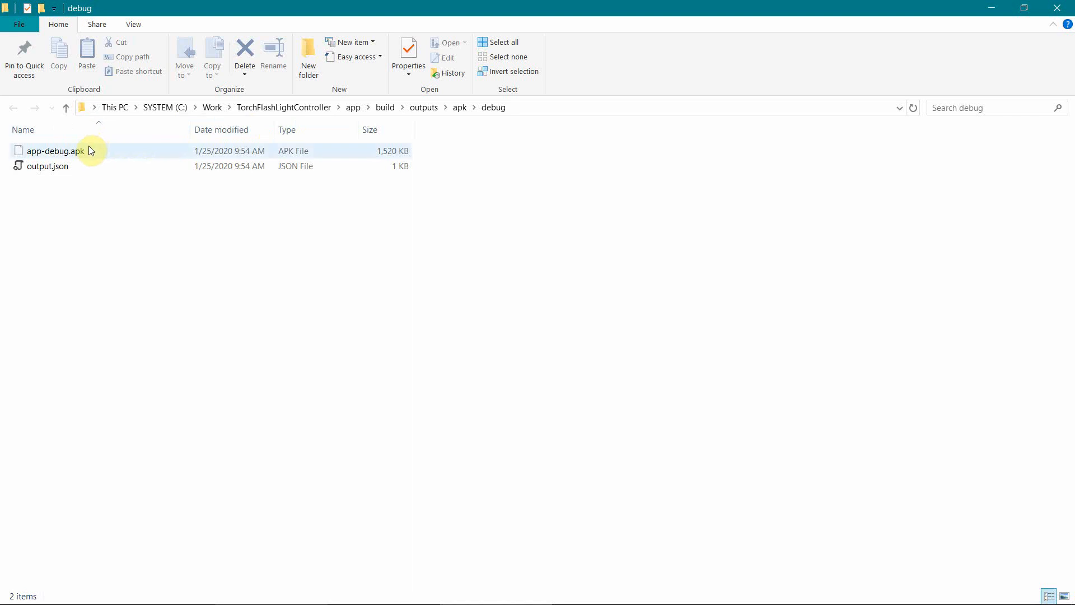
- Select app-debug.apk (1,520 KB) in the build outputs apk debug folder
click(55, 151)
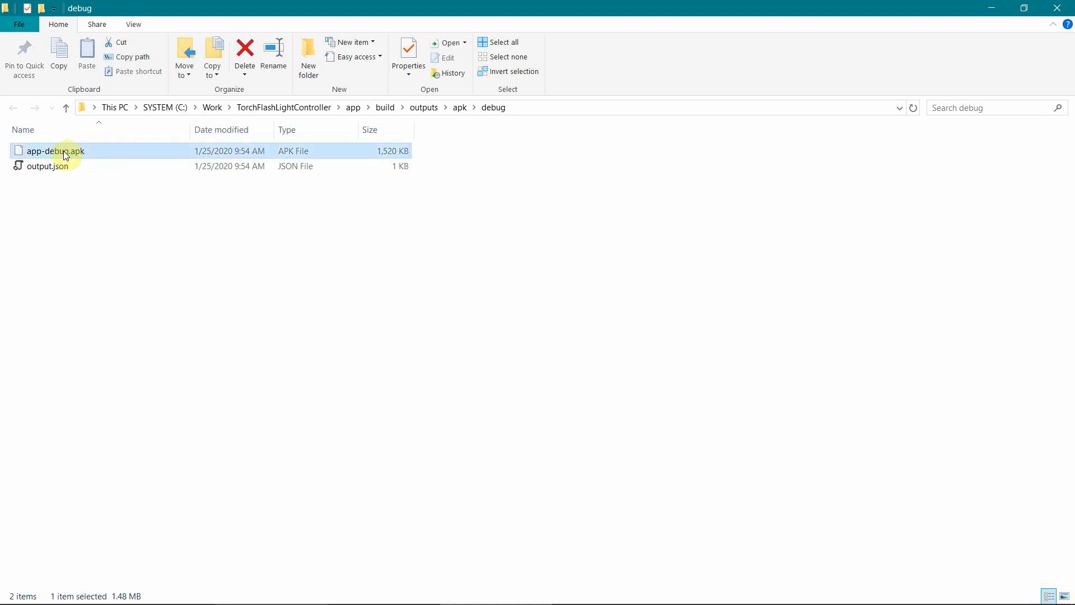
mouse_move(82, 151)
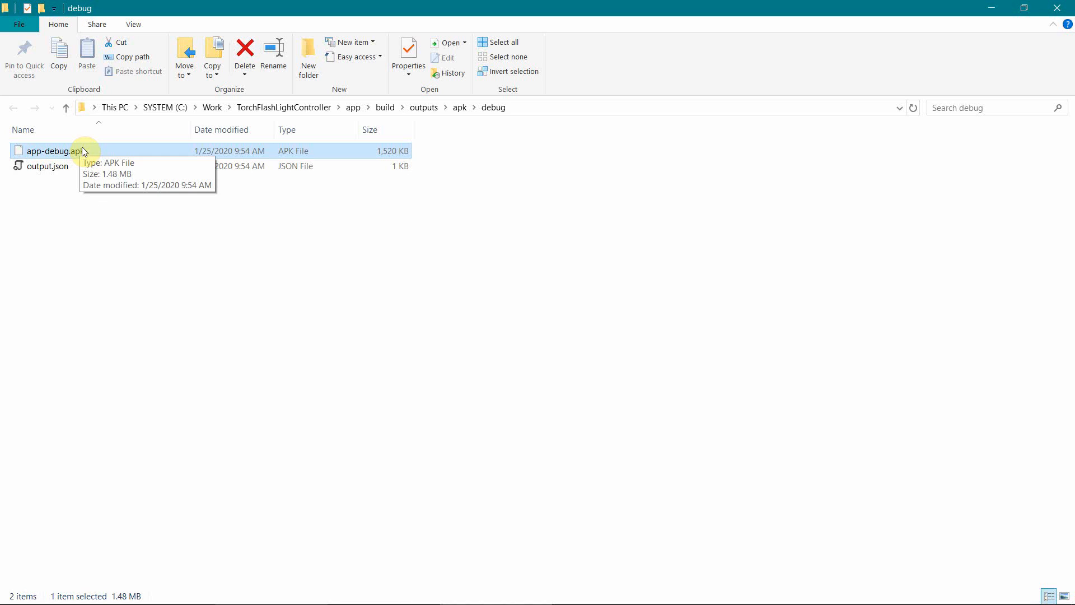
mouse_move(22, 275)
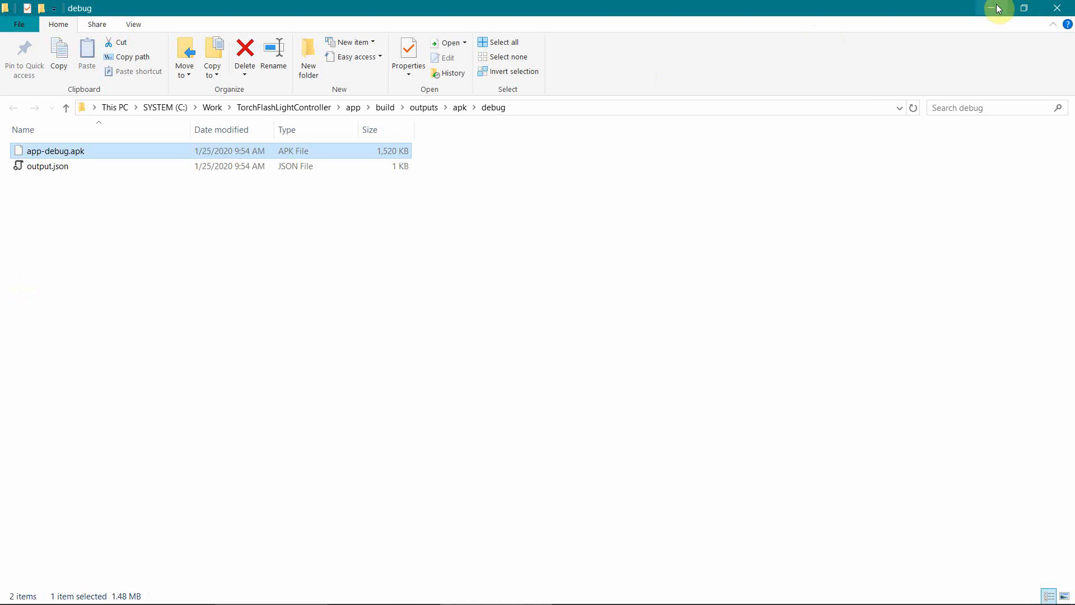
mouse_move(998, 8)
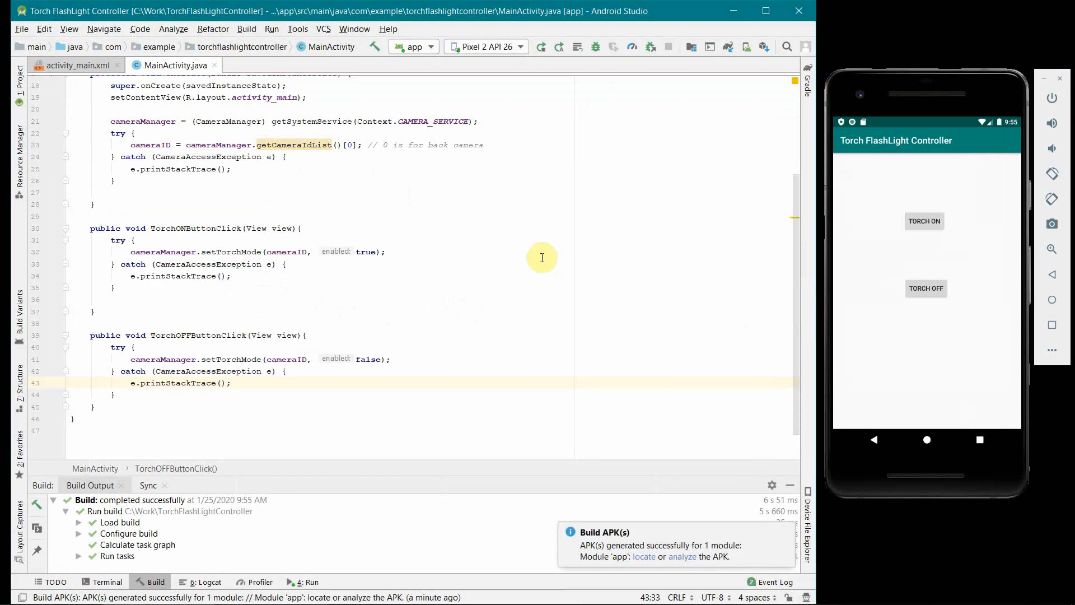
- Replace CameraAccessException with the generic Exception in the catch clauses of MainActivity.java
click(208, 158)
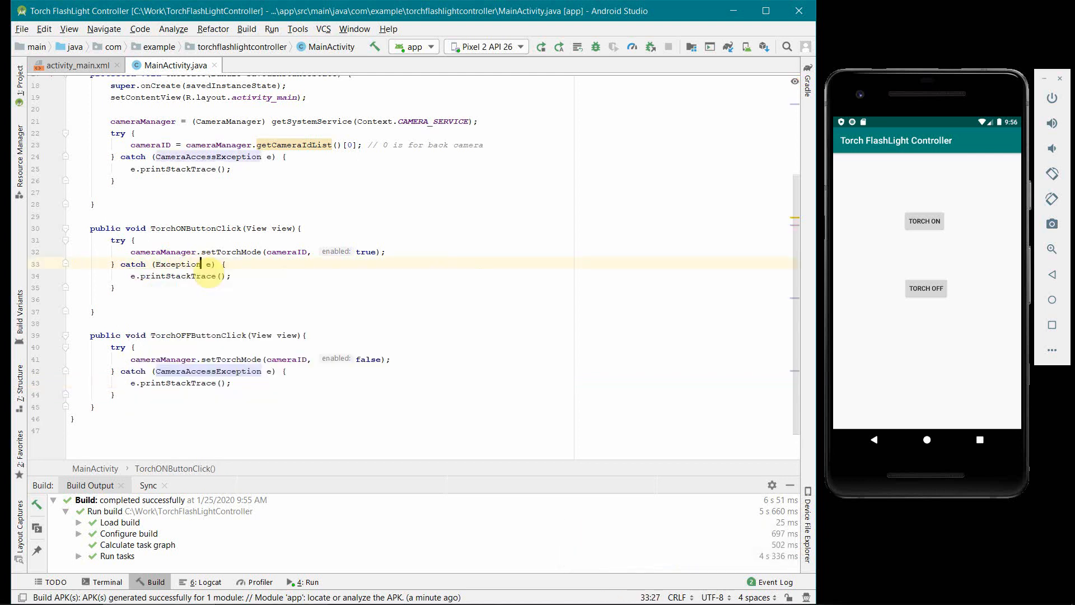
double_click(208, 371)
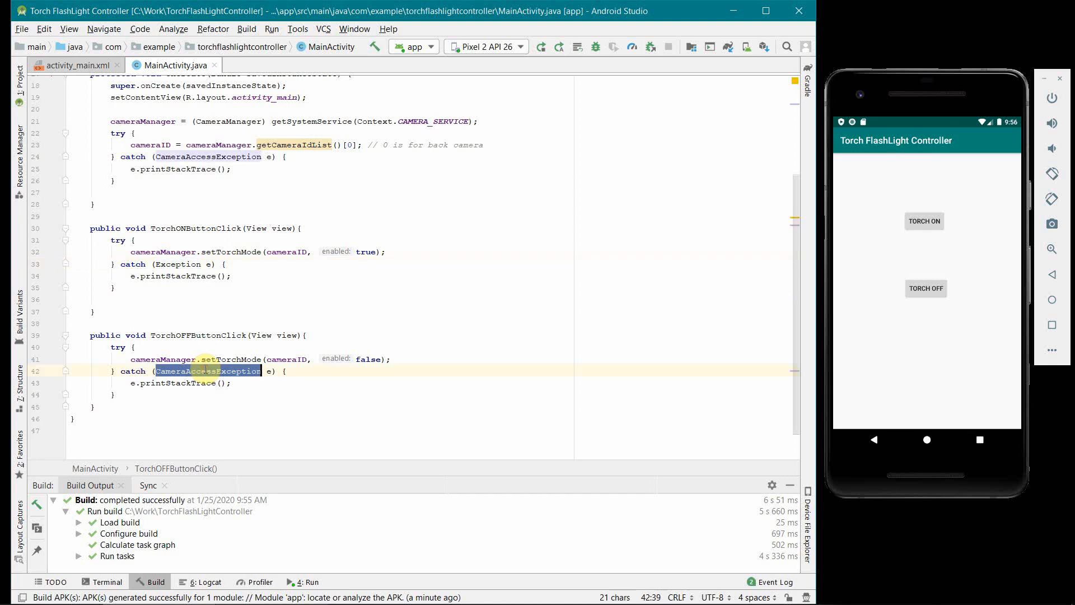
text(Exception)
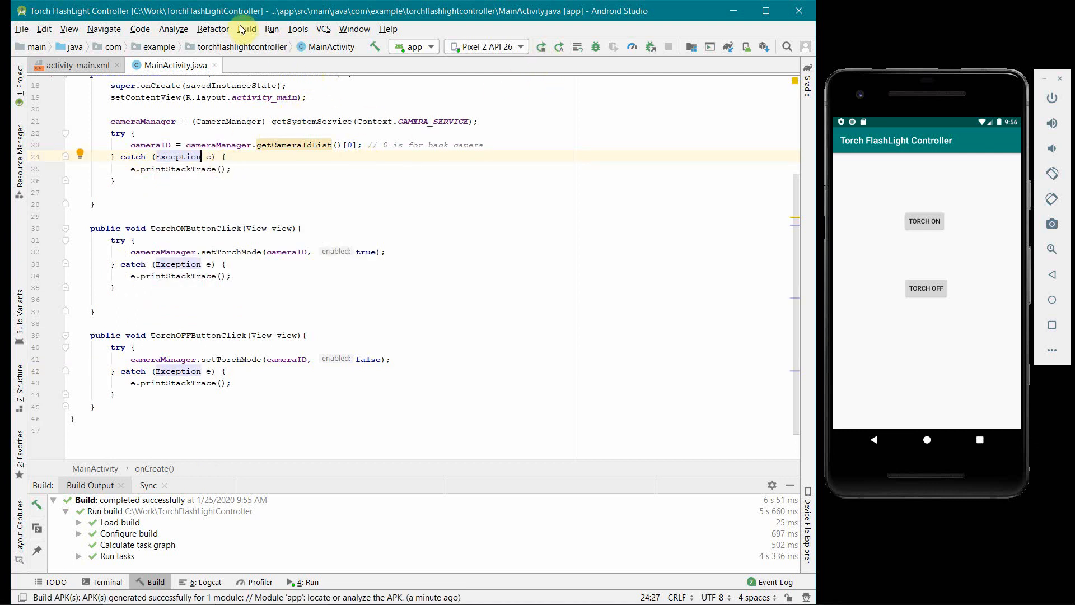
- Rebuild the APK with the generic Exception catches and install the Torch FlashLight Controller app on the emulator
click(246, 29)
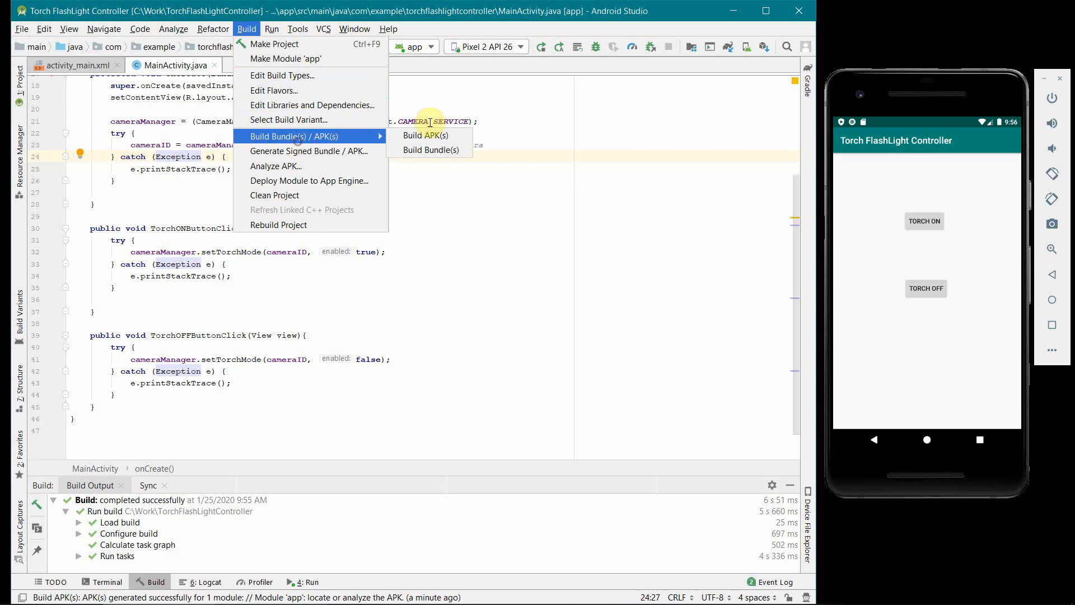
click(424, 136)
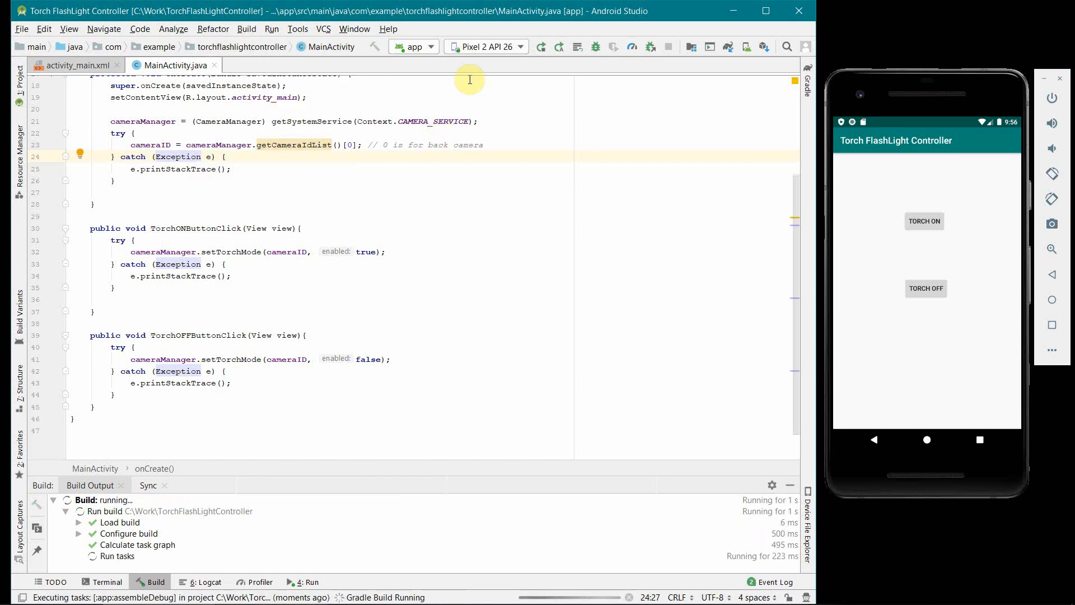
mouse_move(597, 175)
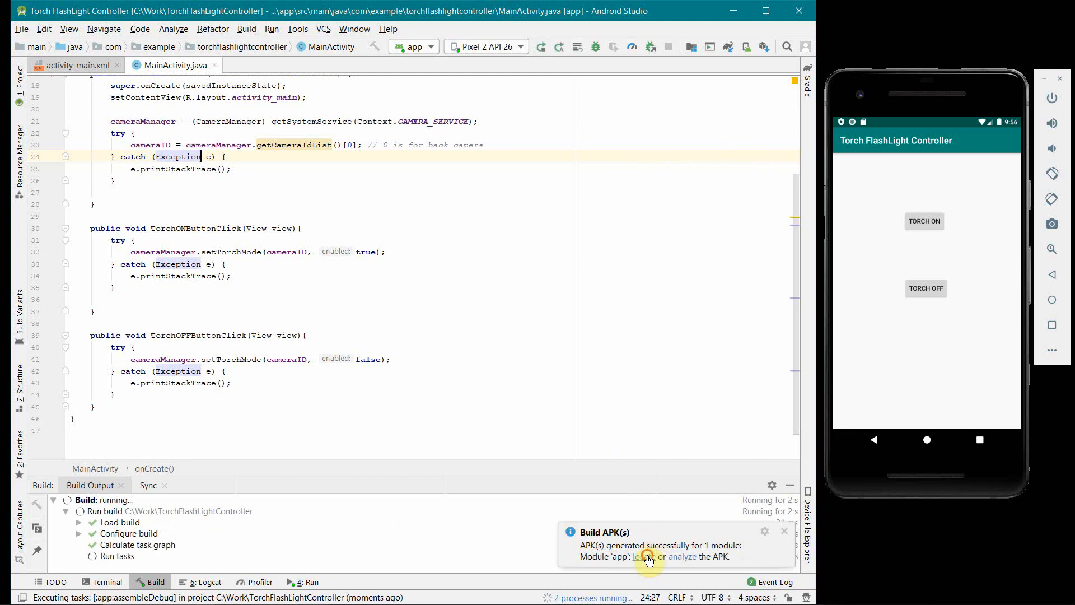
mouse_move(649, 405)
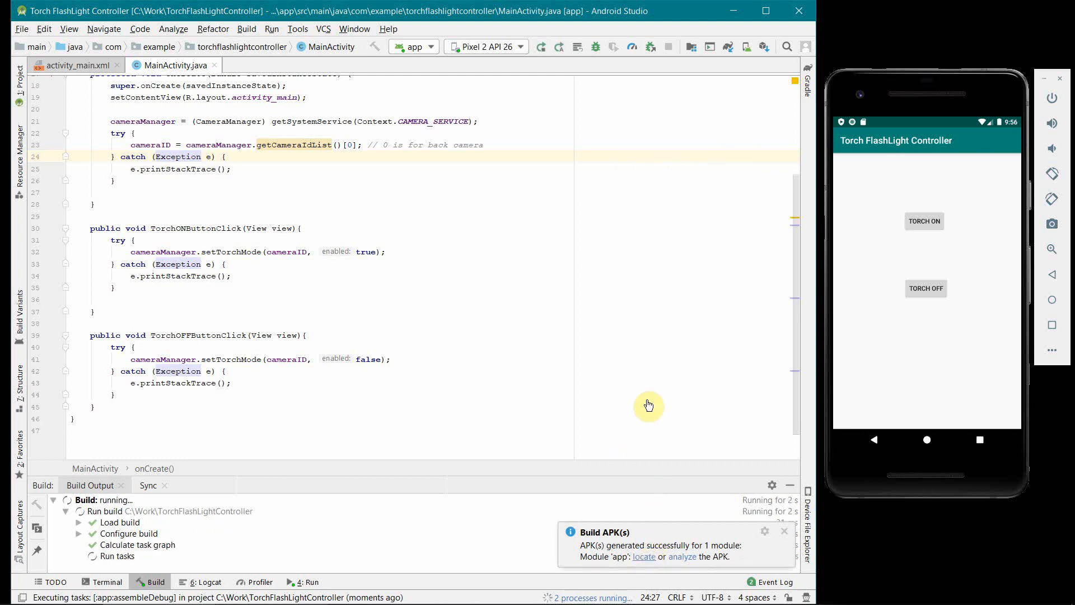
mouse_move(493, 265)
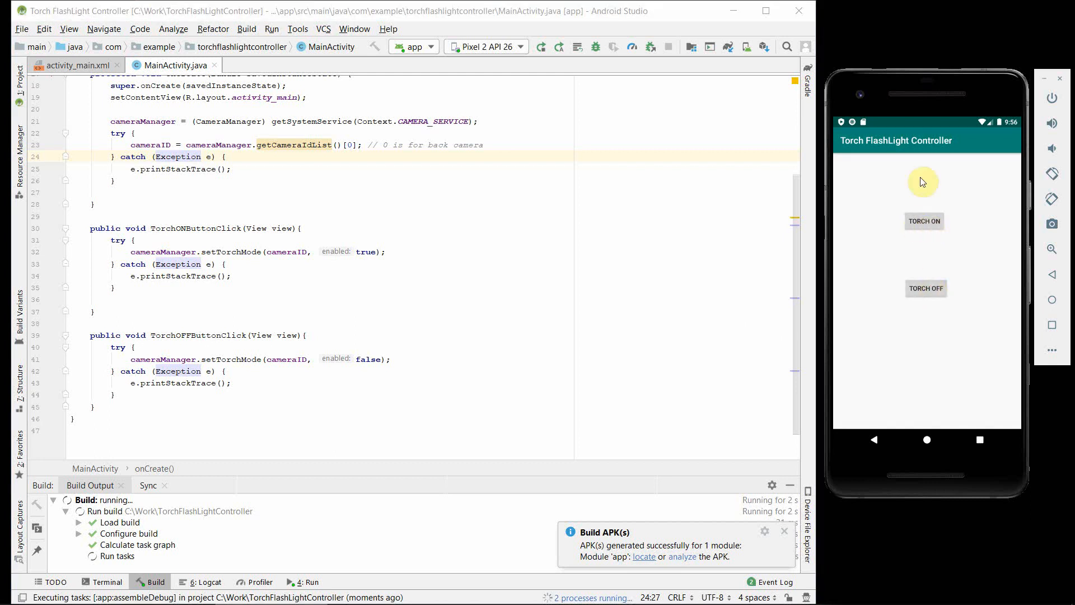
mouse_move(916, 149)
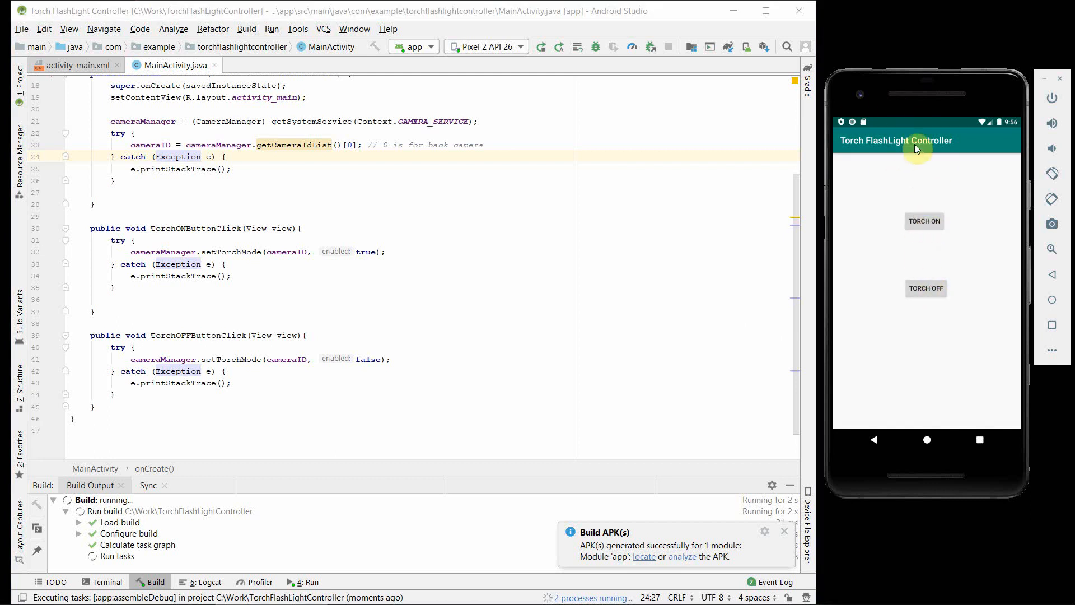
mouse_move(381, 166)
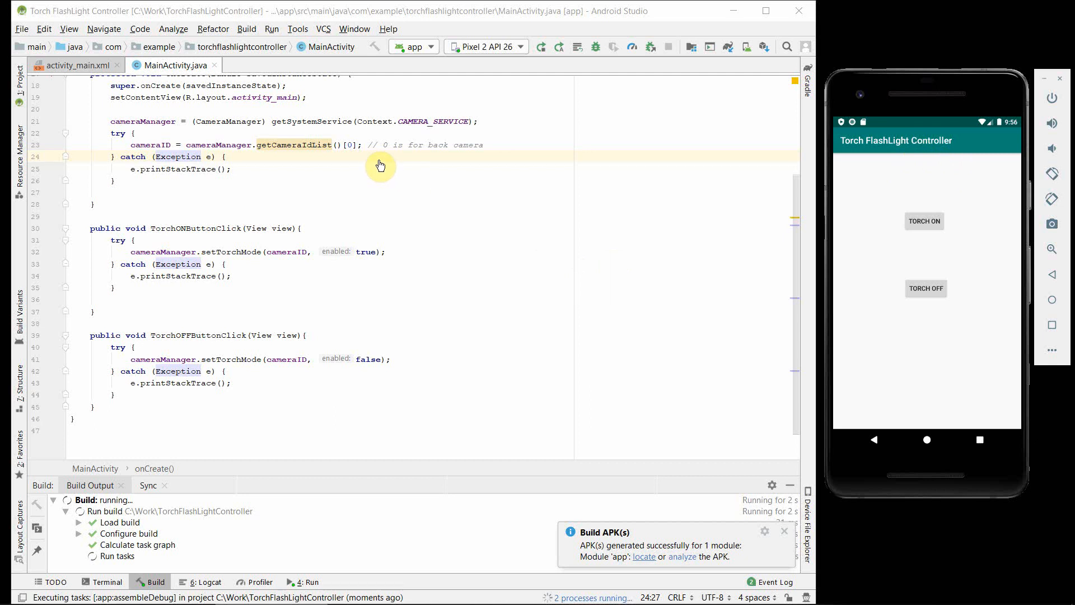
mouse_move(352, 152)
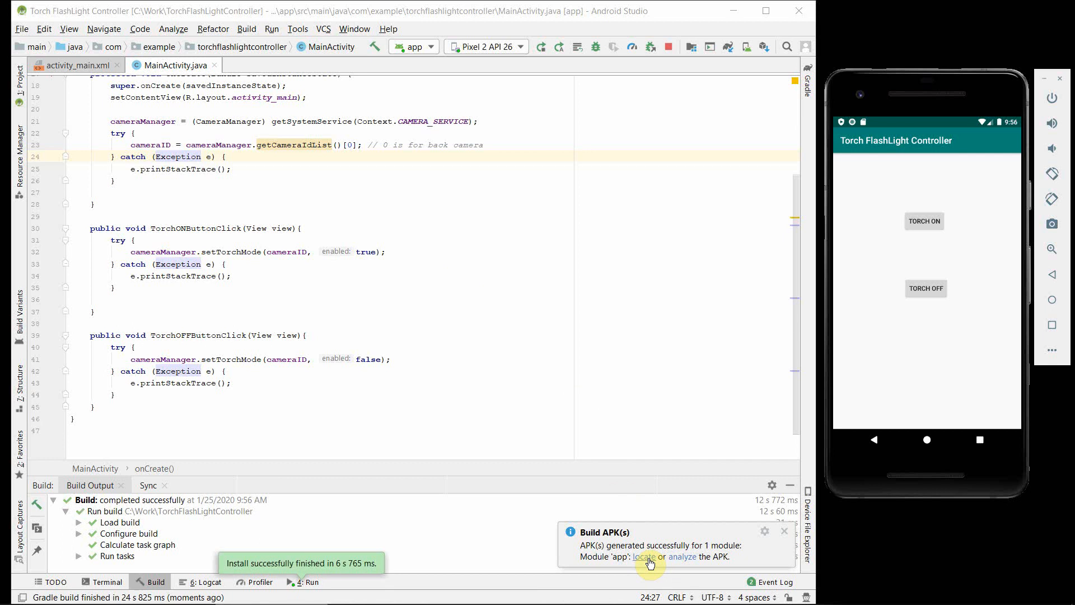
click(643, 557)
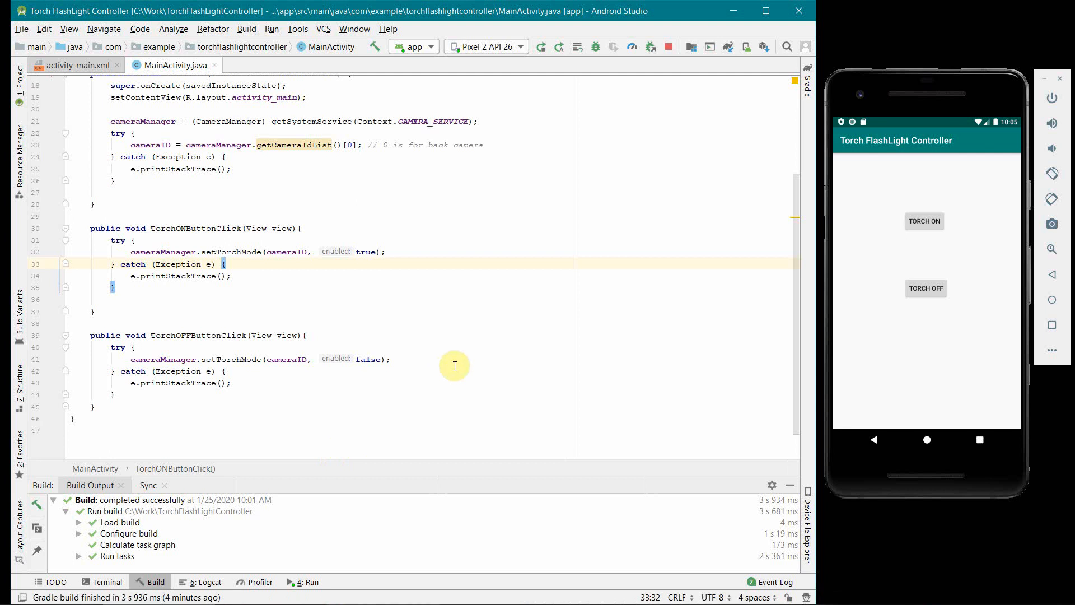
mouse_move(875, 204)
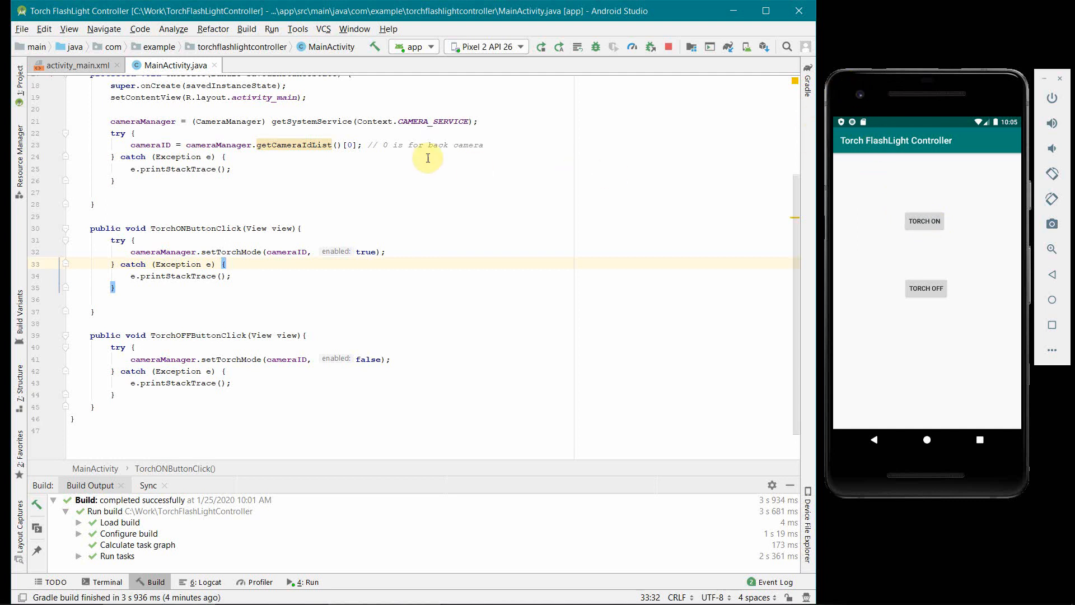
mouse_move(949, 297)
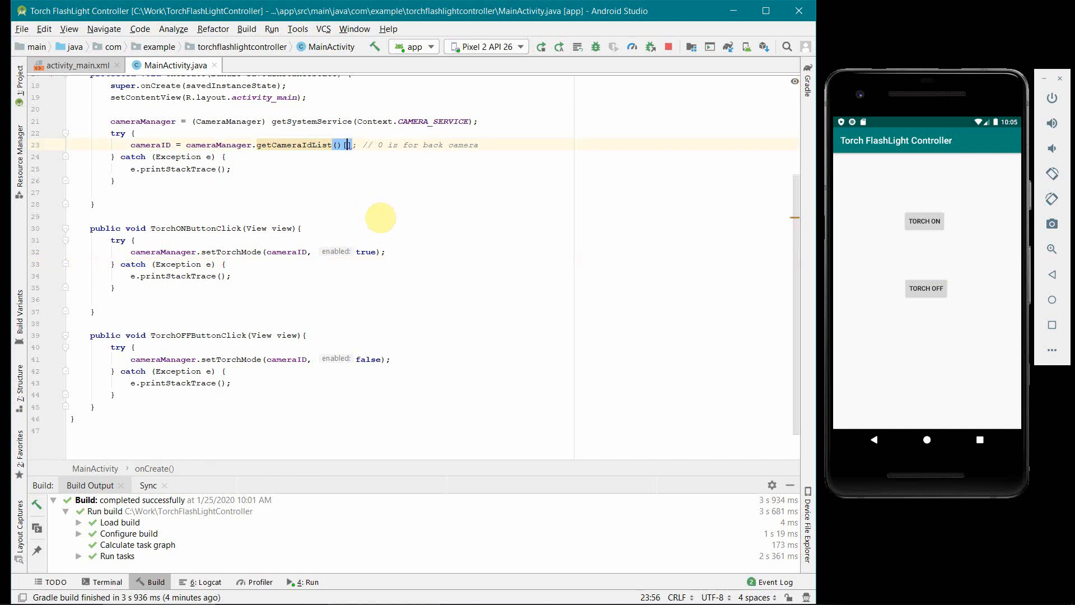
- Take cameraID from getCameraIdList()[1] instead of [0] and rerun the app
text(1)
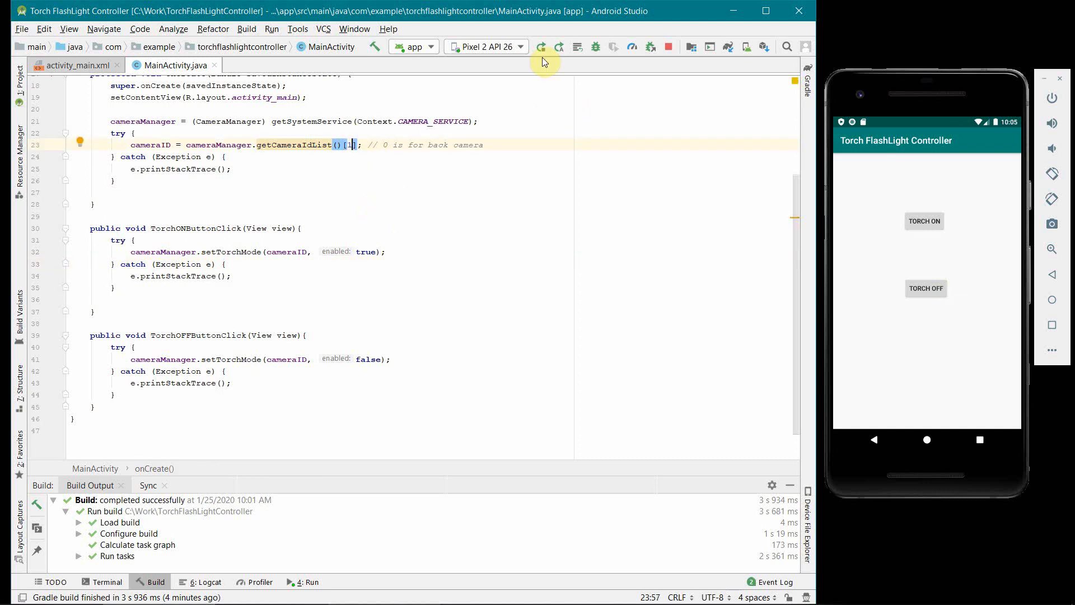
click(541, 47)
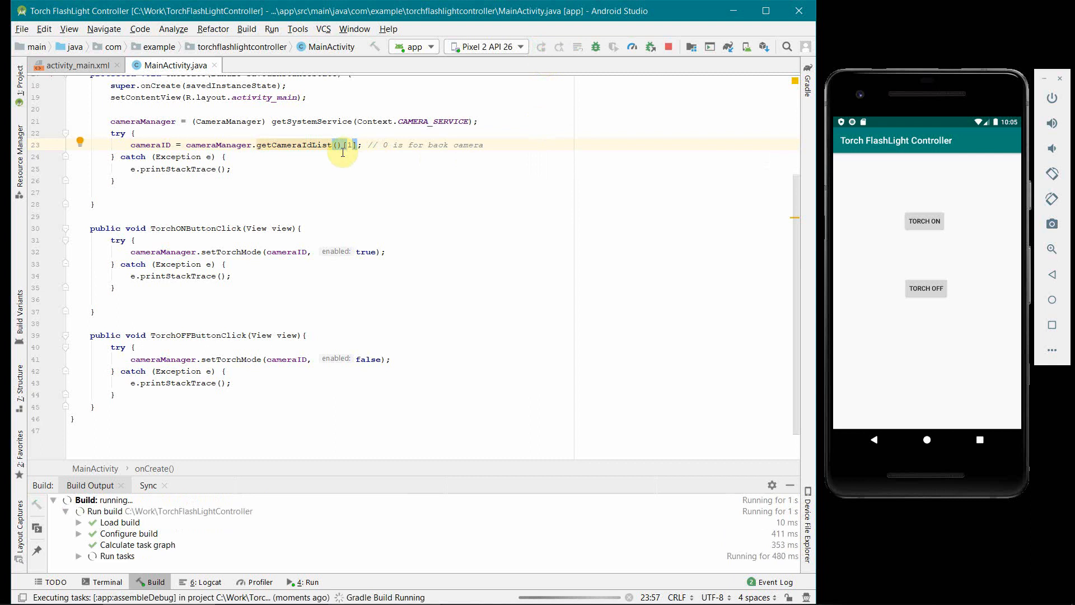
mouse_move(832, 112)
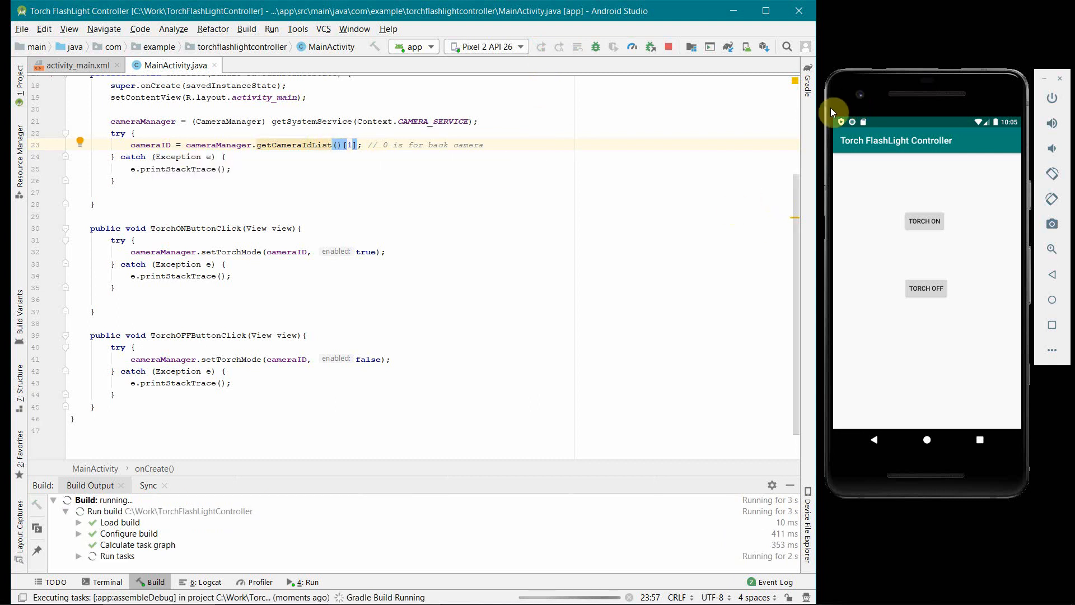
- Build the APK for the app module with camera index 1 in place
click(246, 29)
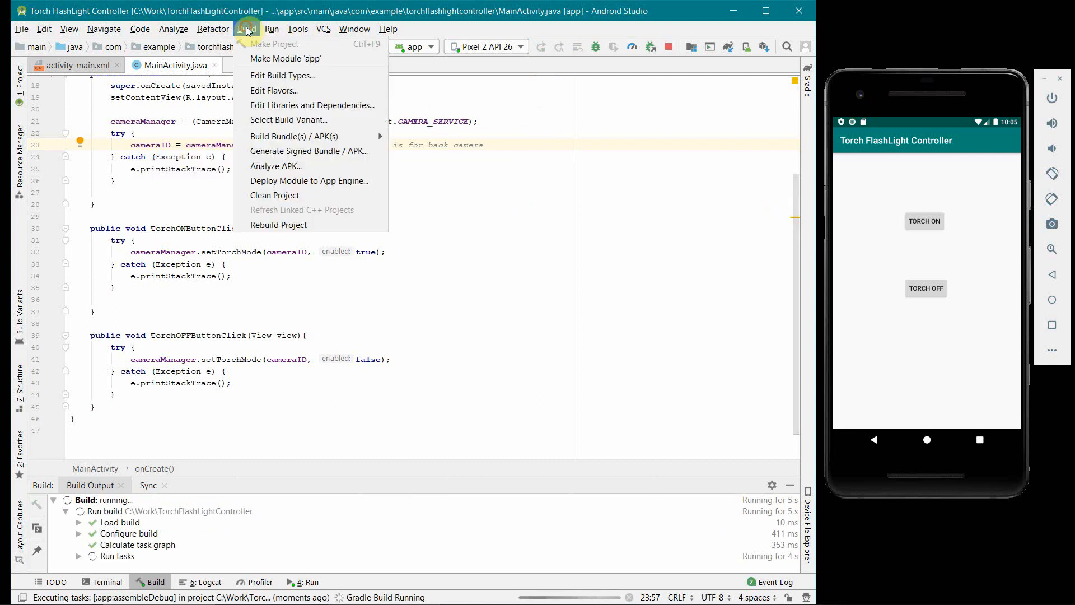
mouse_move(312, 136)
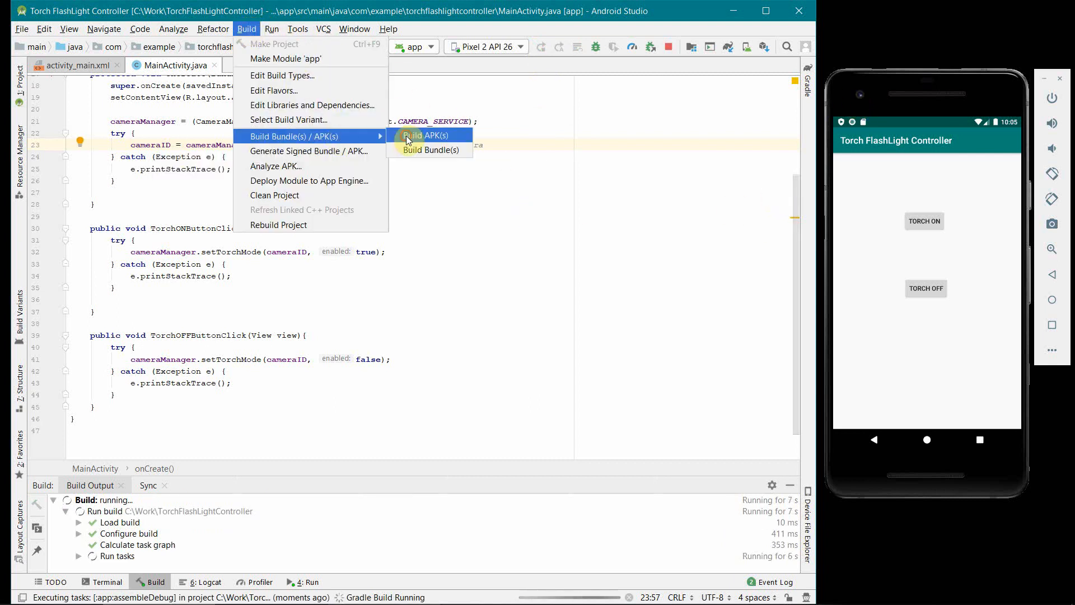
click(425, 135)
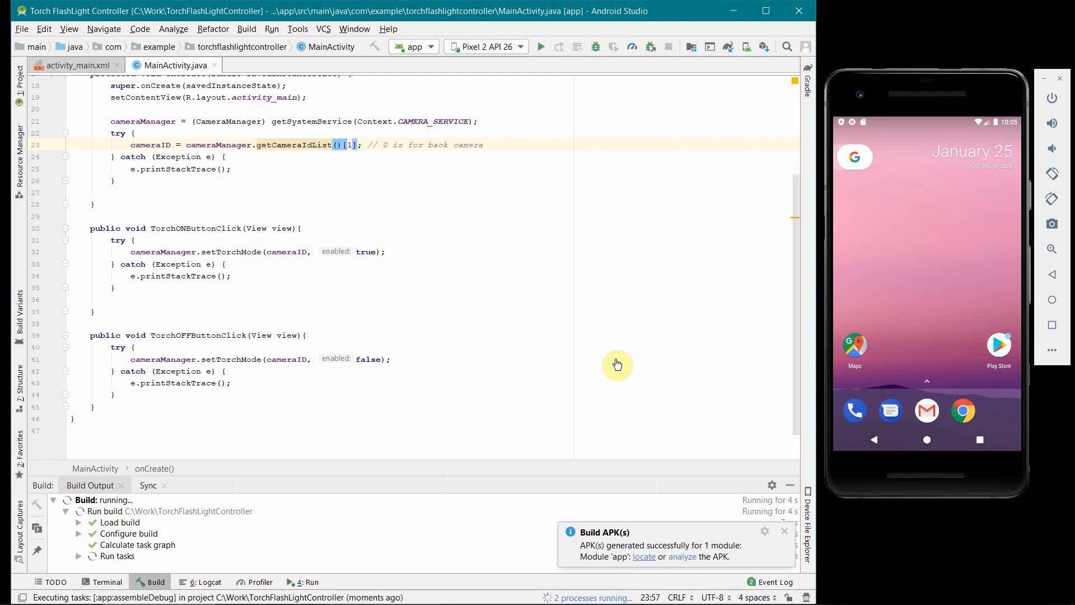
mouse_move(540, 293)
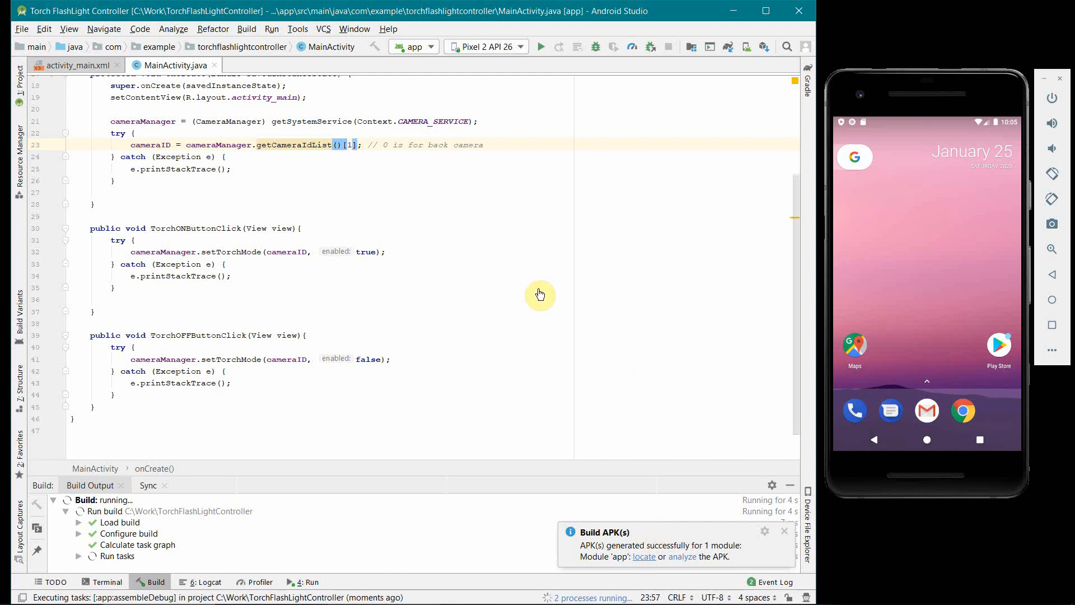
mouse_move(434, 218)
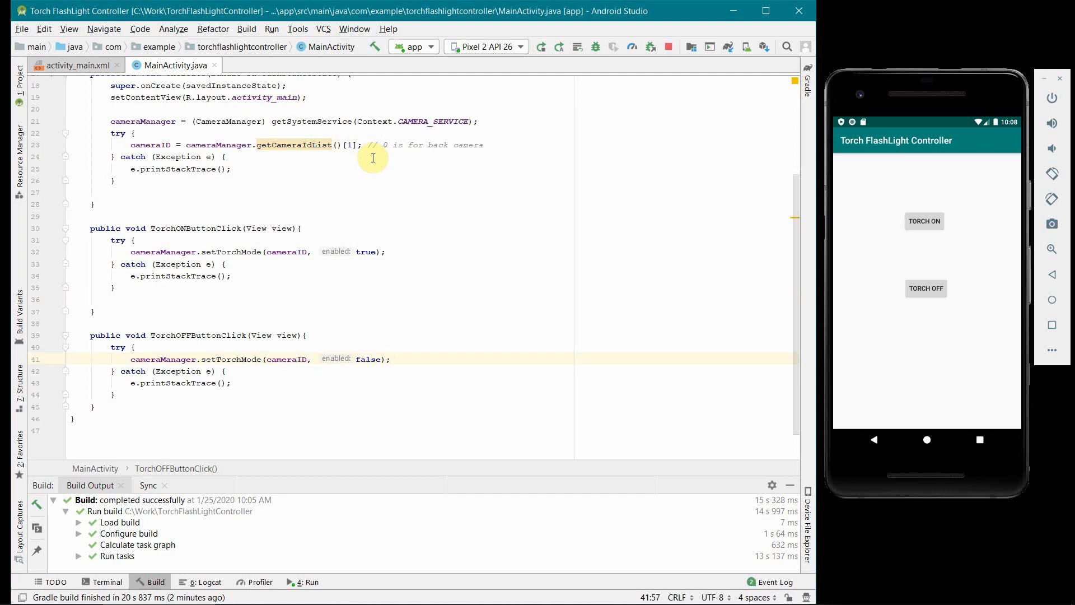
mouse_move(874, 92)
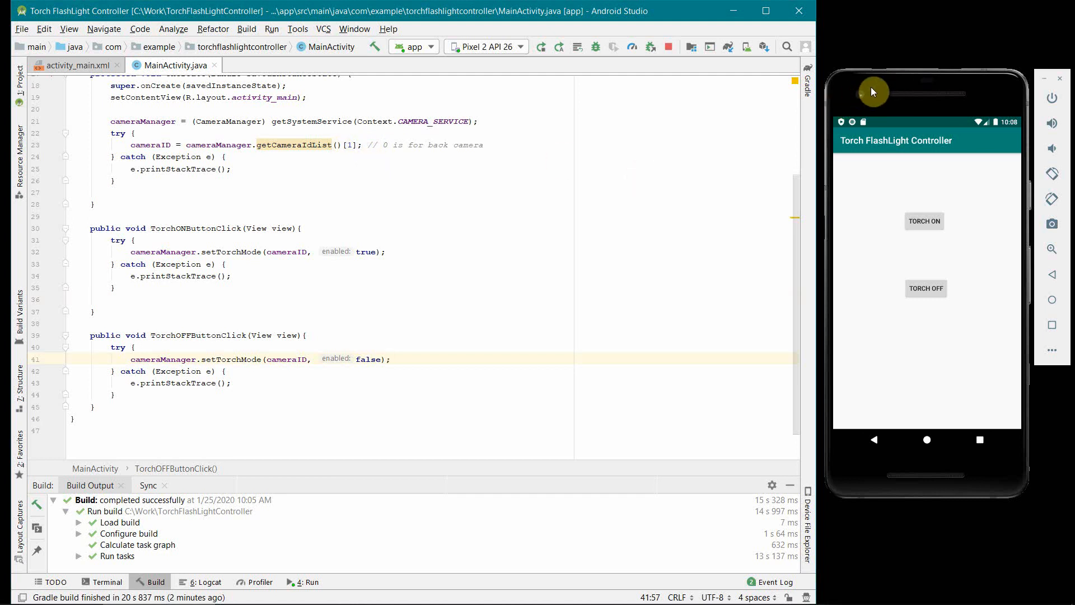
mouse_move(667, 161)
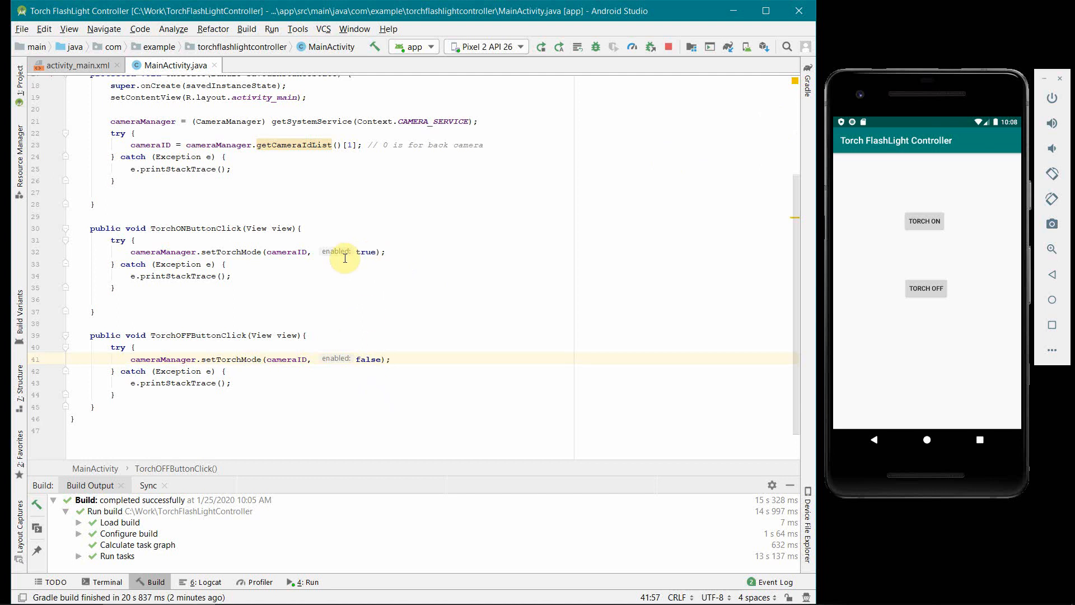
mouse_move(397, 276)
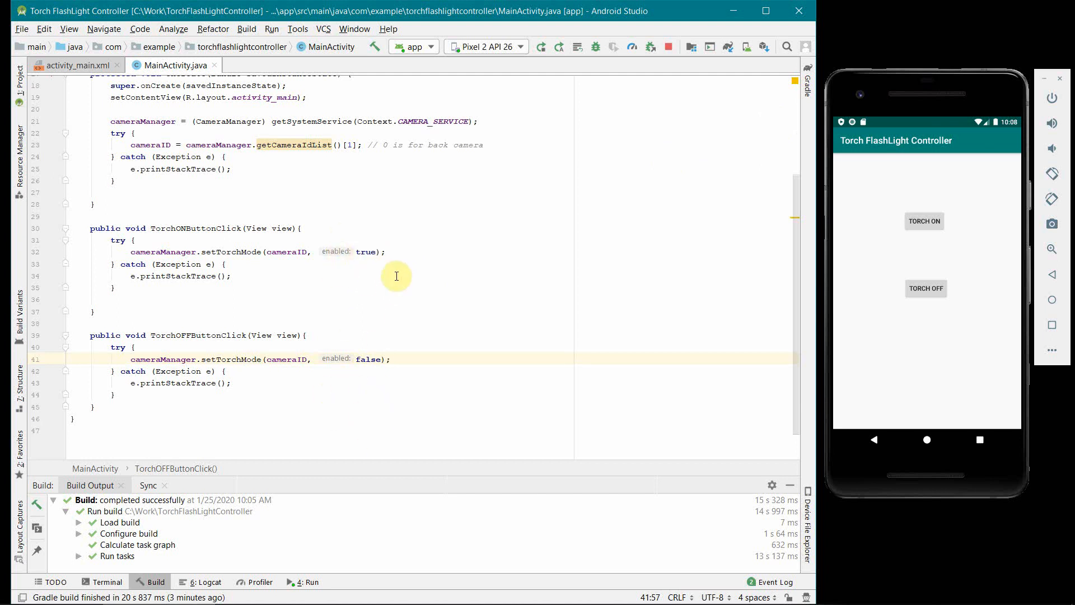
mouse_move(407, 151)
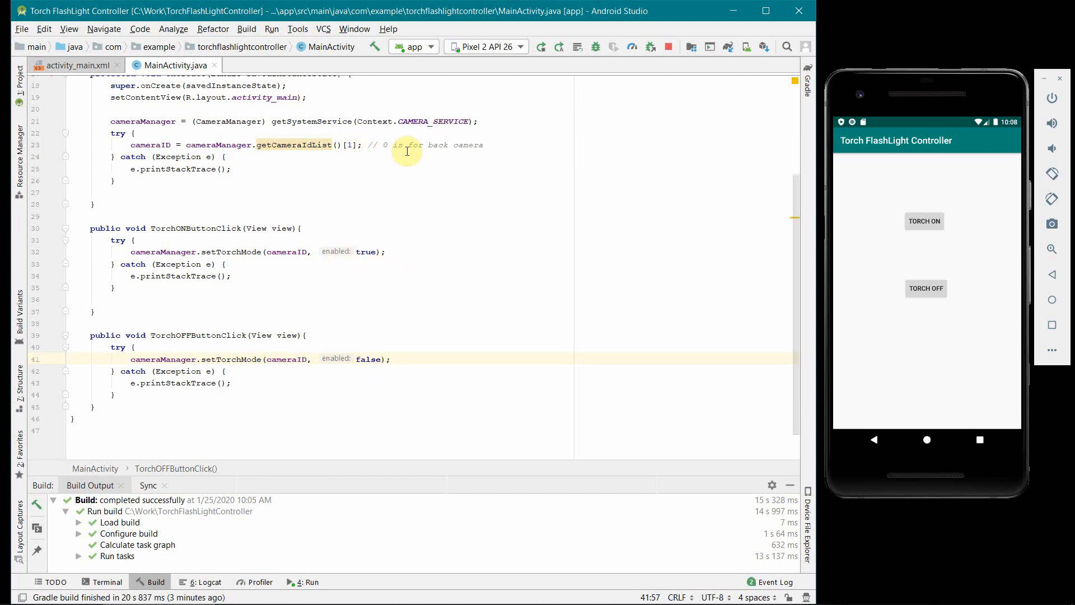
mouse_move(471, 222)
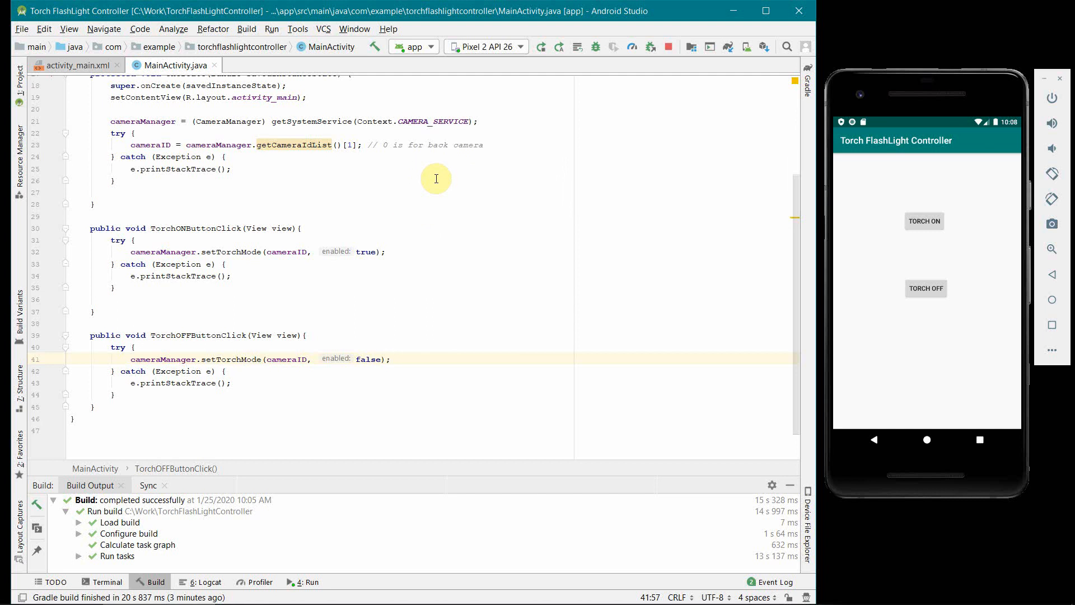
mouse_move(457, 256)
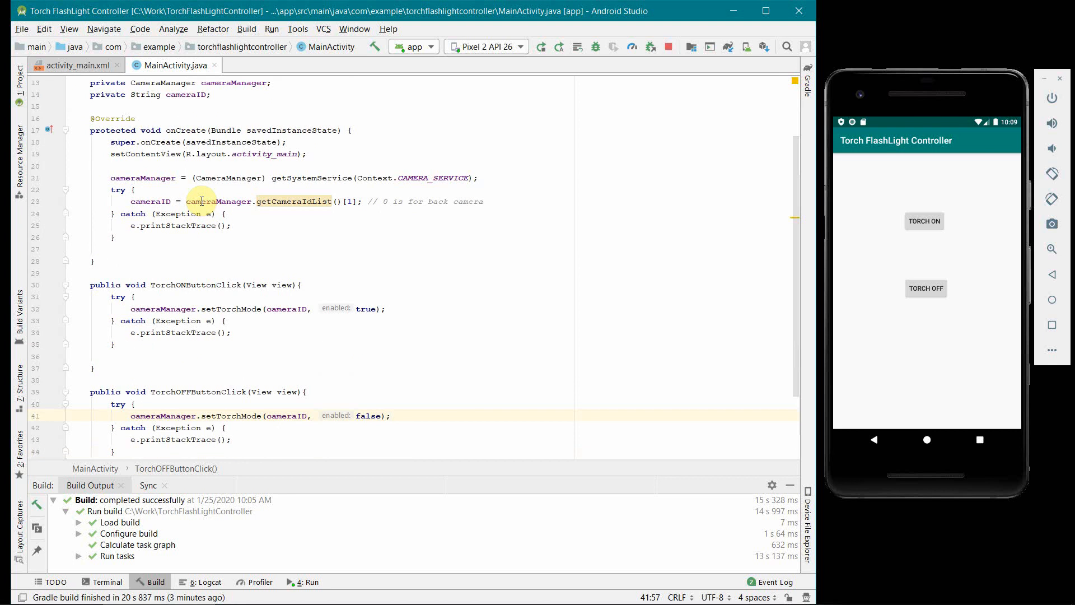
mouse_move(304, 206)
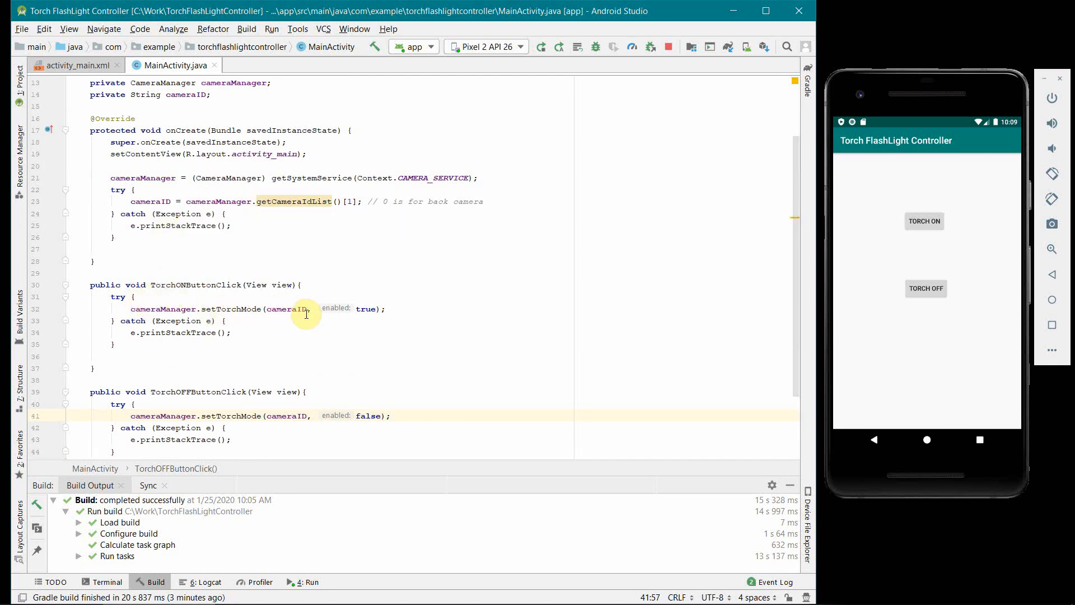
mouse_move(350, 365)
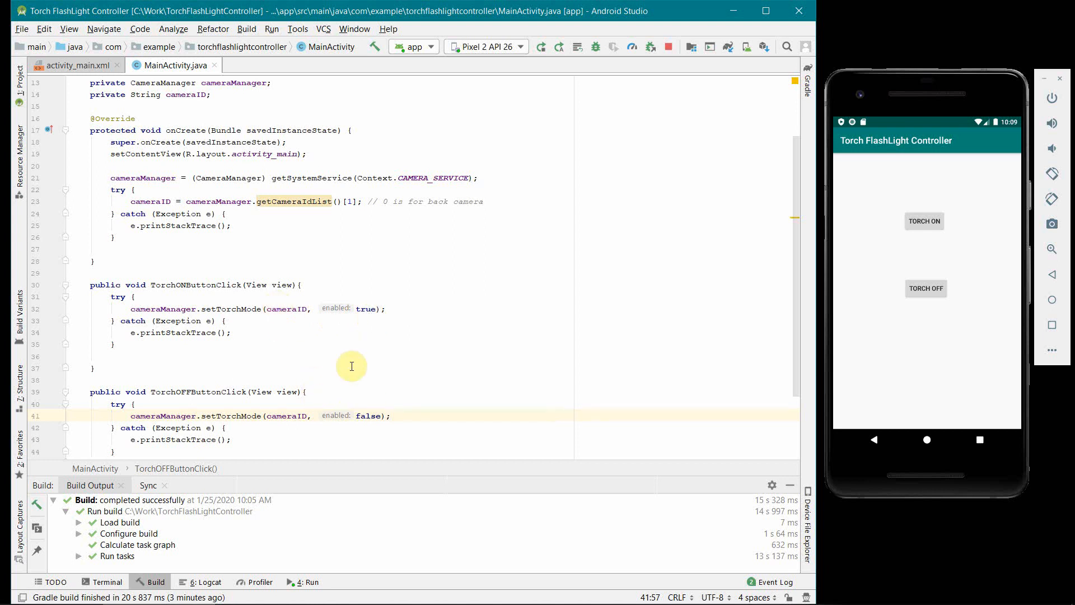
mouse_move(845, 212)
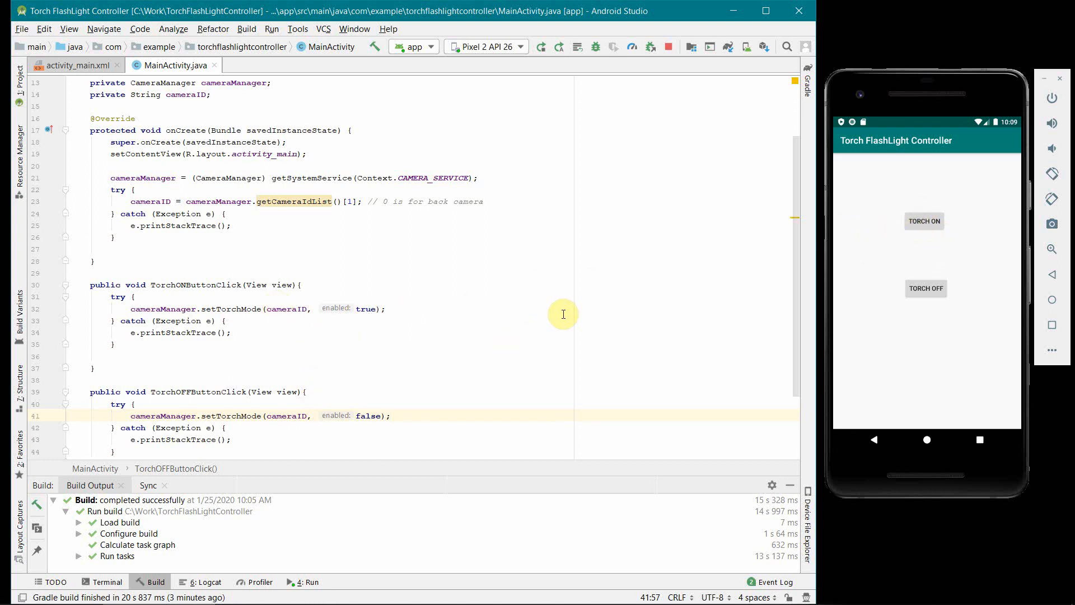
mouse_move(622, 227)
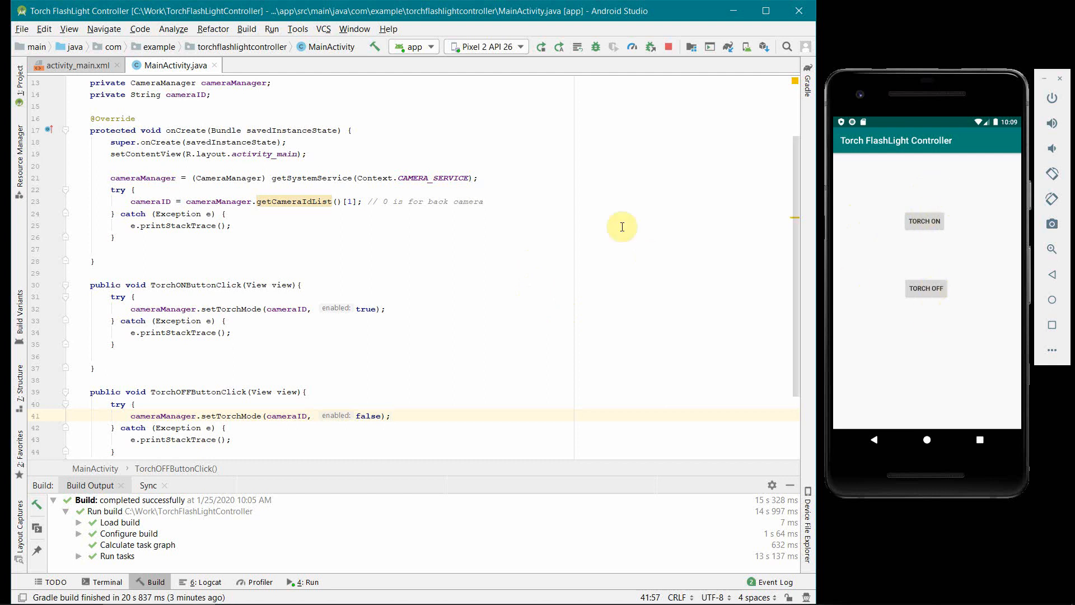
mouse_move(682, 267)
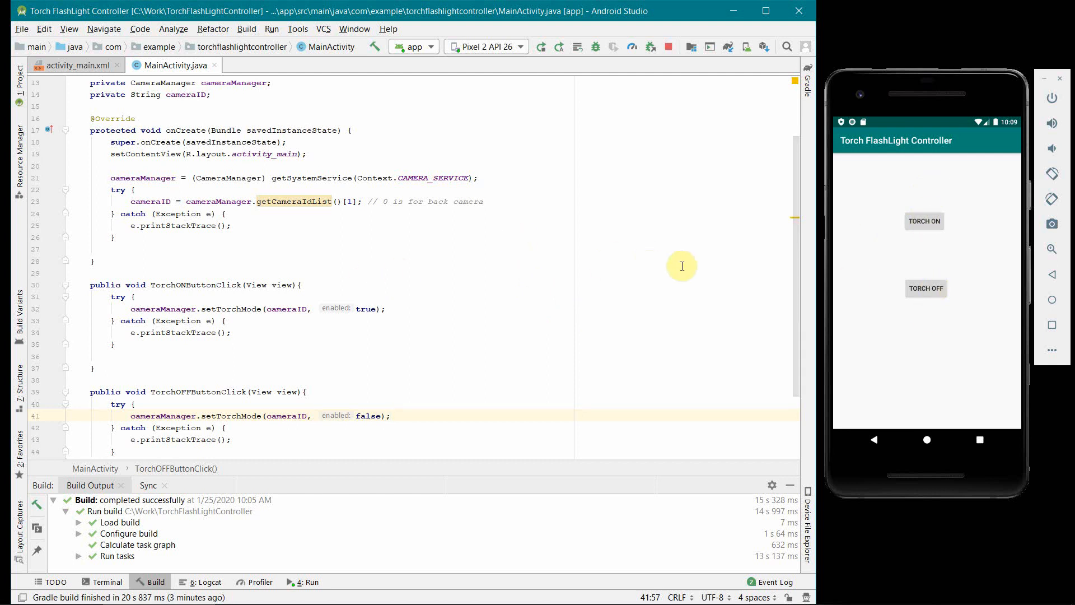
mouse_move(288, 127)
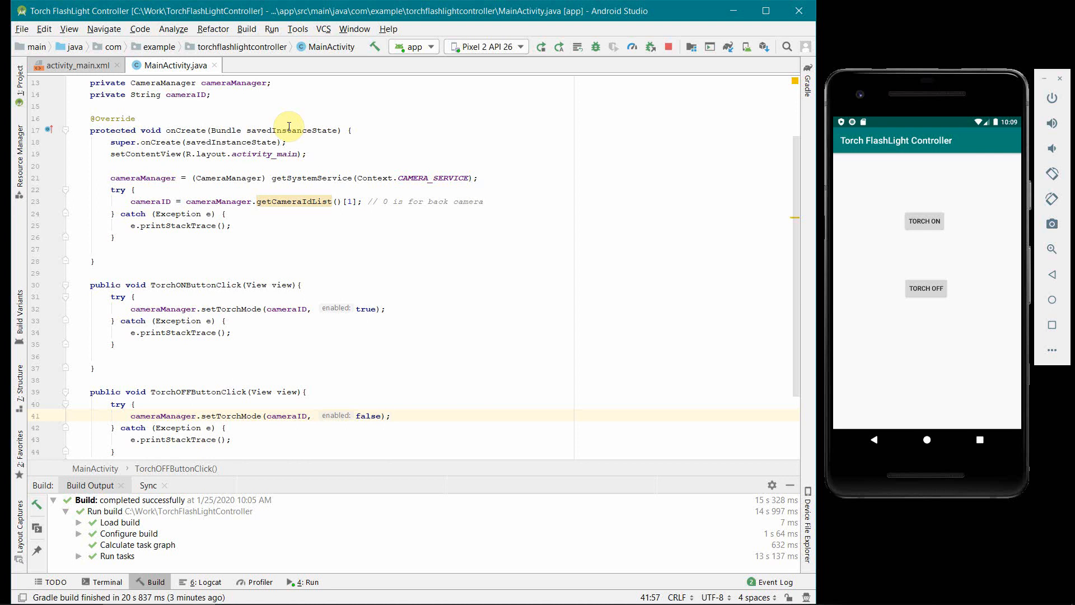
mouse_move(312, 254)
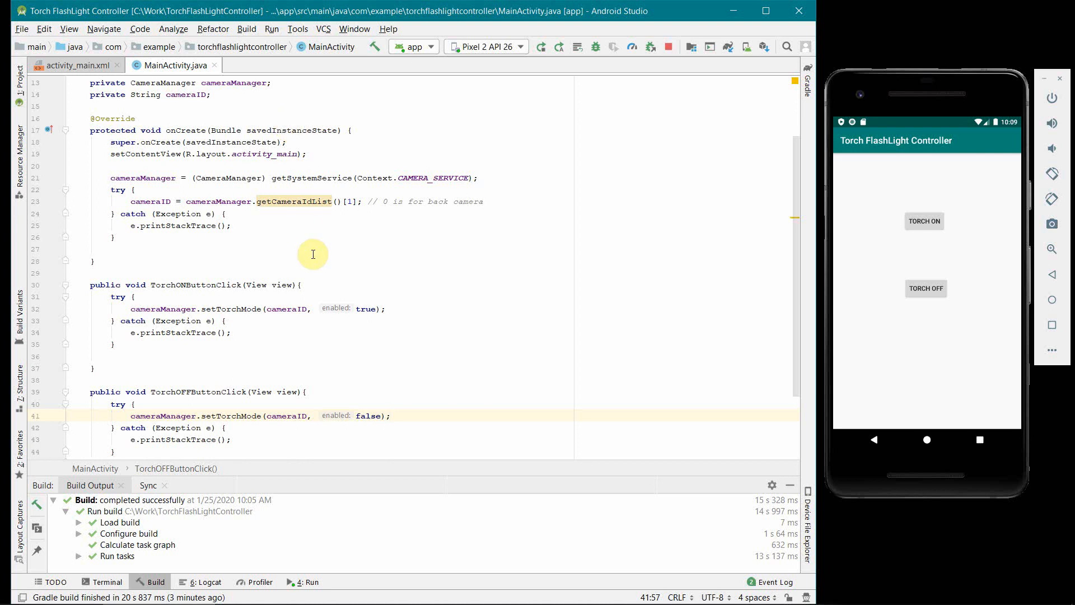